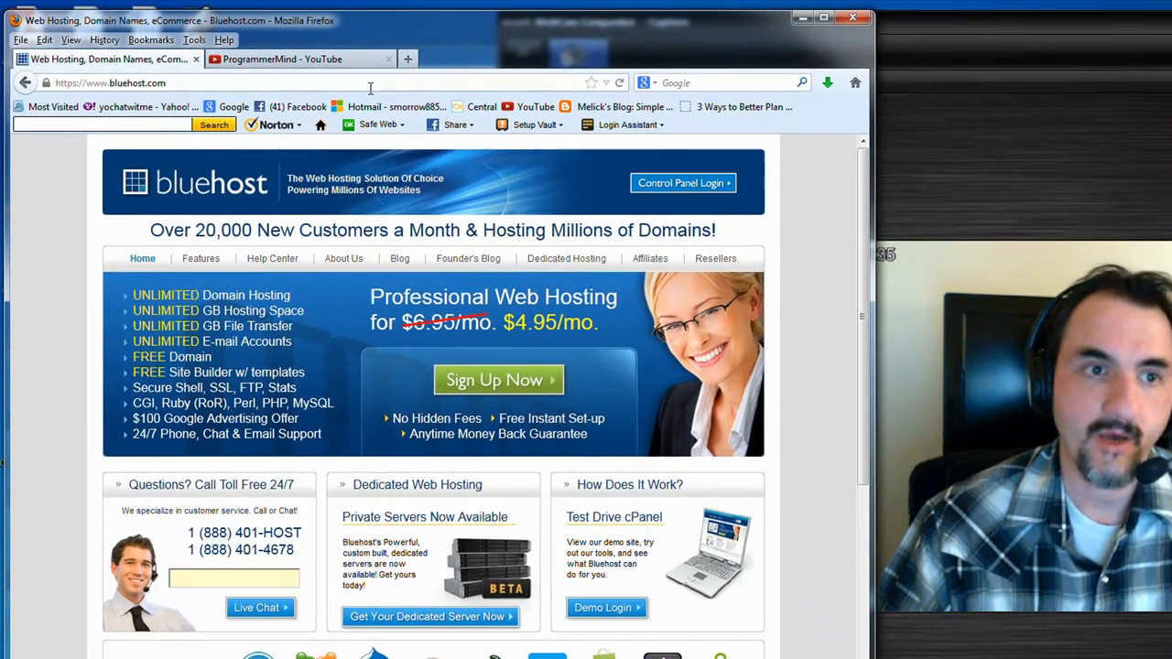
pyautogui.moveTo(313, 210)
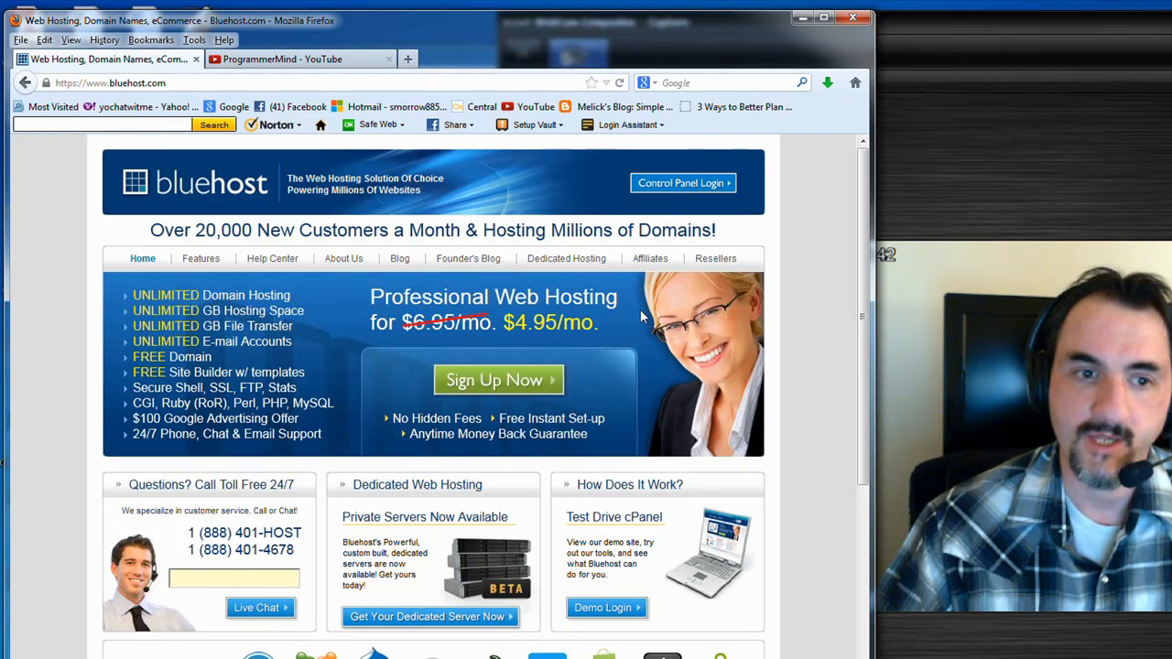
pyautogui.moveTo(602, 330)
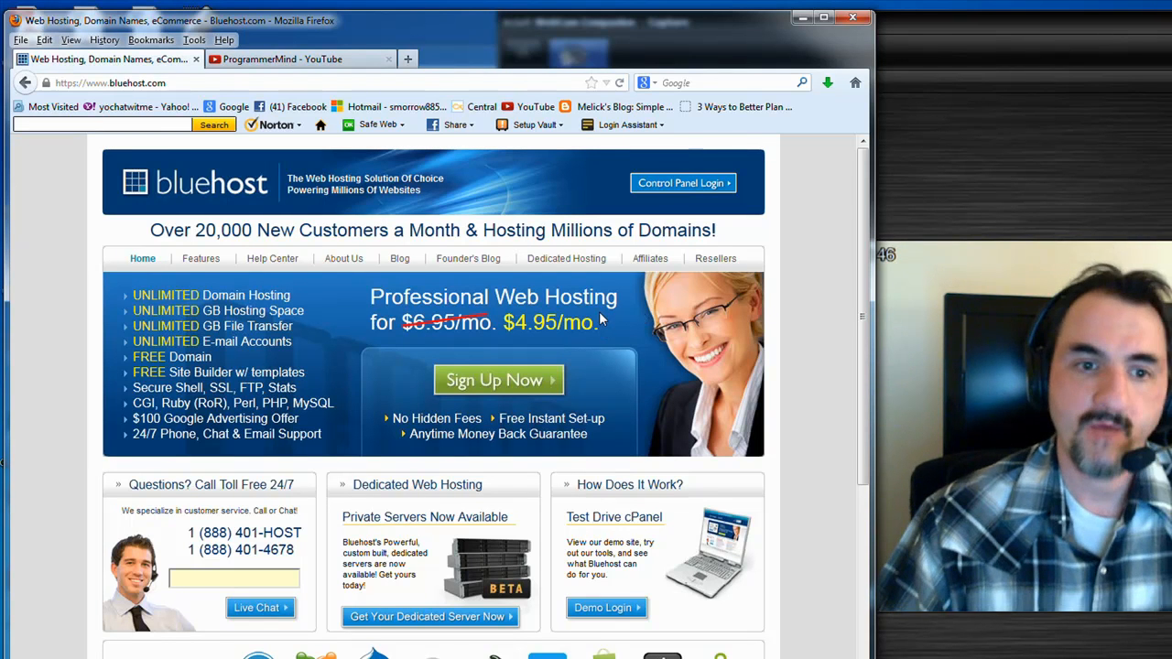
pyautogui.moveTo(669, 348)
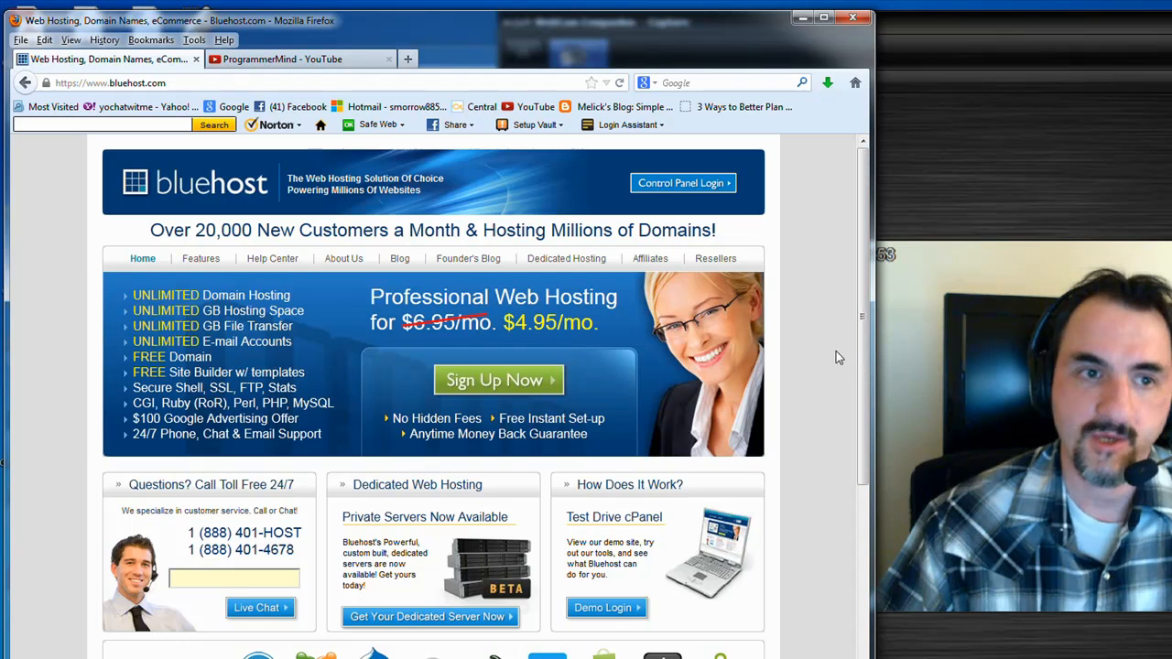
pyautogui.moveTo(582, 356)
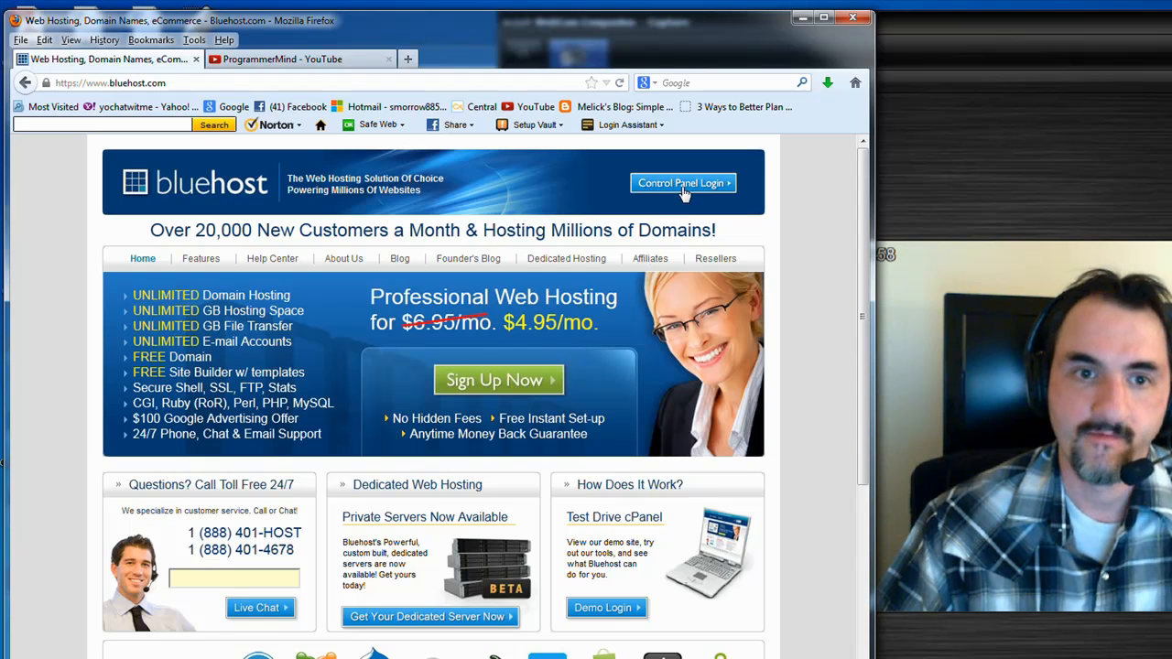
pyautogui.moveTo(623, 196)
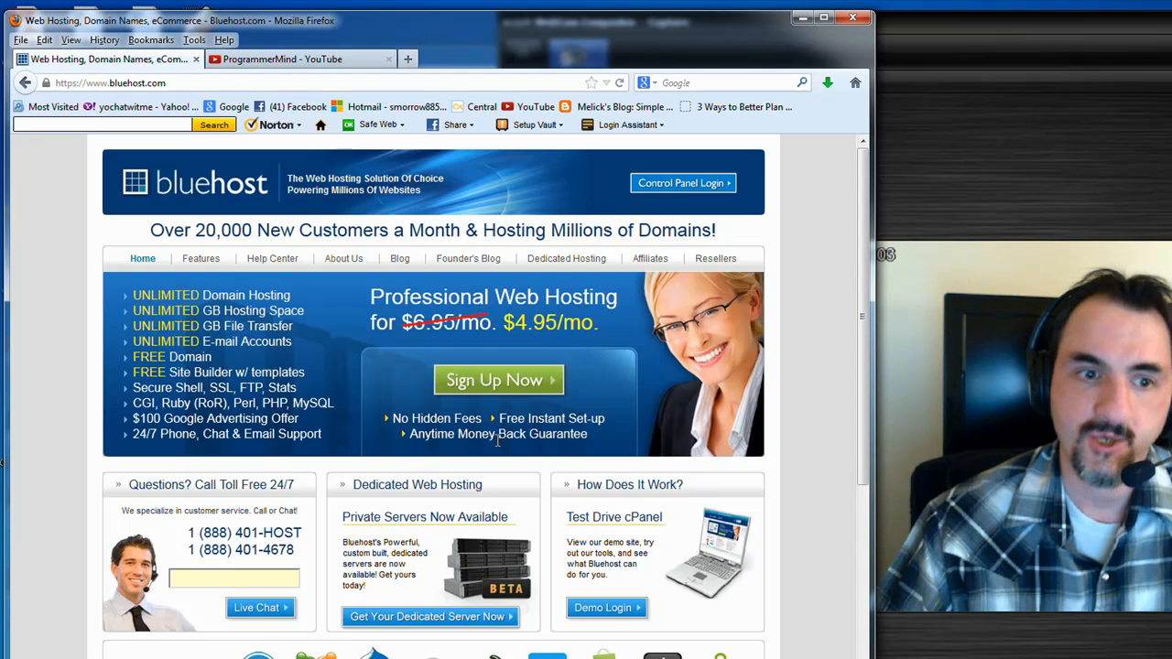
# Step: Start Bluehost hosting sign-up and choose to register a new domain name
pyautogui.click(498, 380)
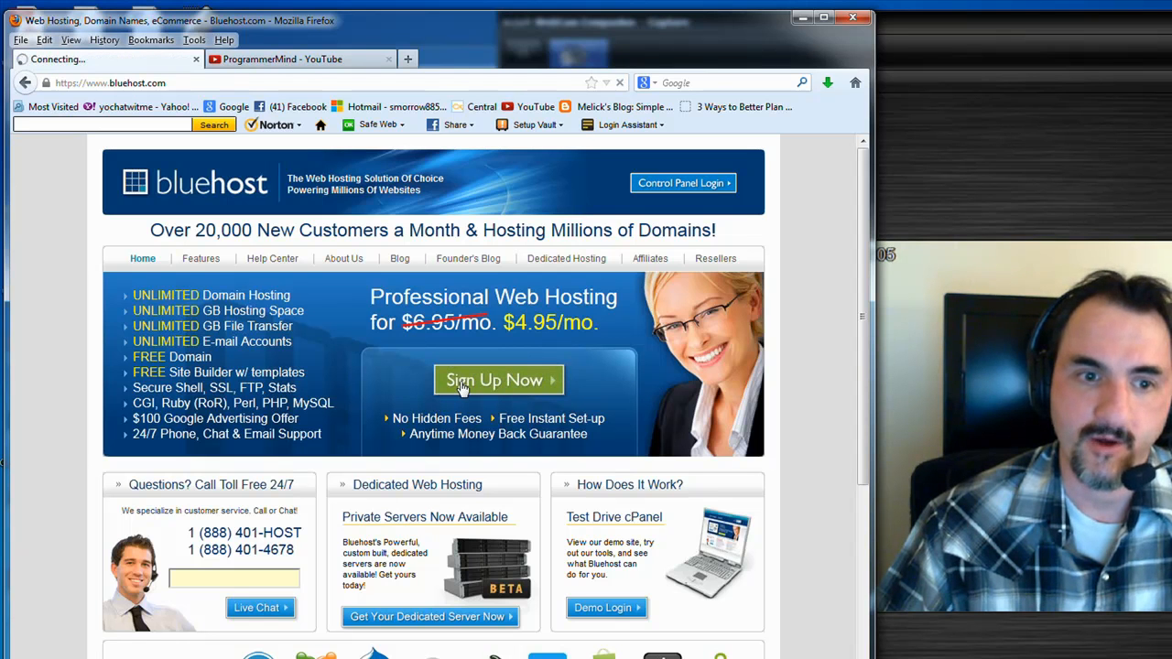
pyautogui.click(499, 379)
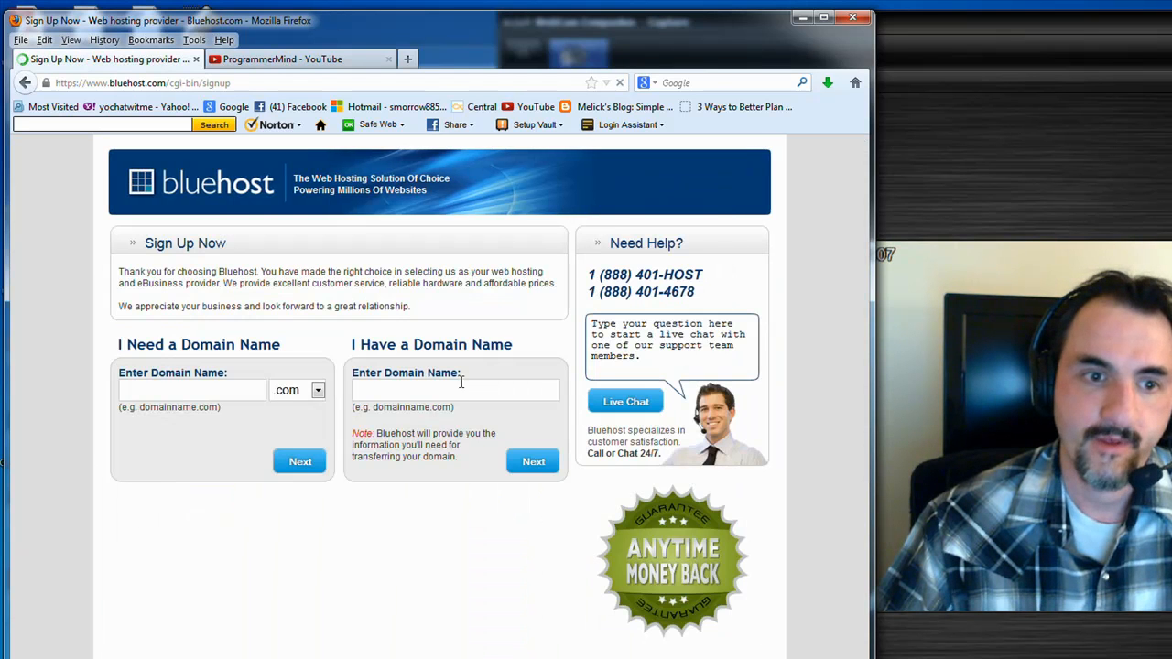
pyautogui.click(193, 390)
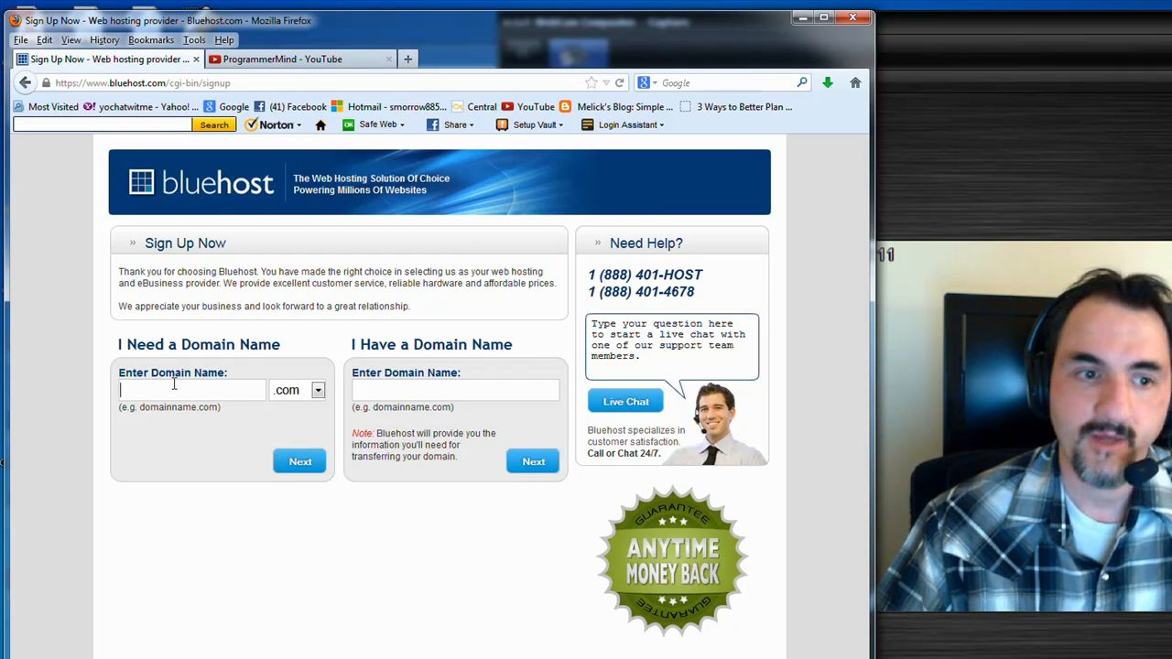
pyautogui.write('w')
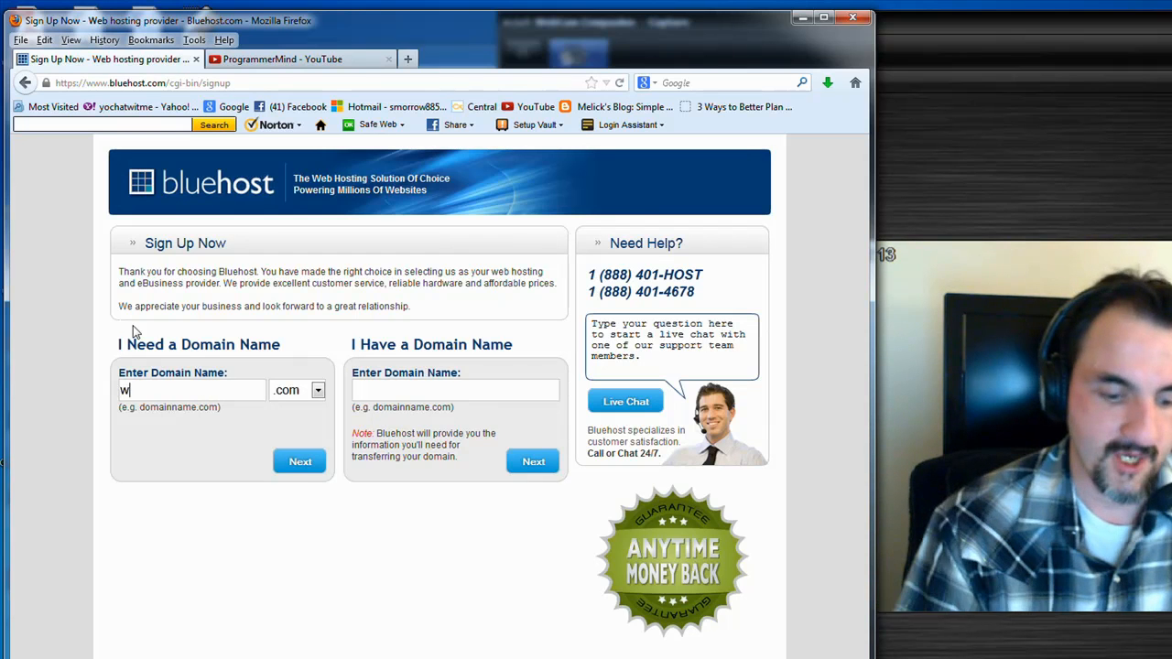
pyautogui.write('ww.programm')
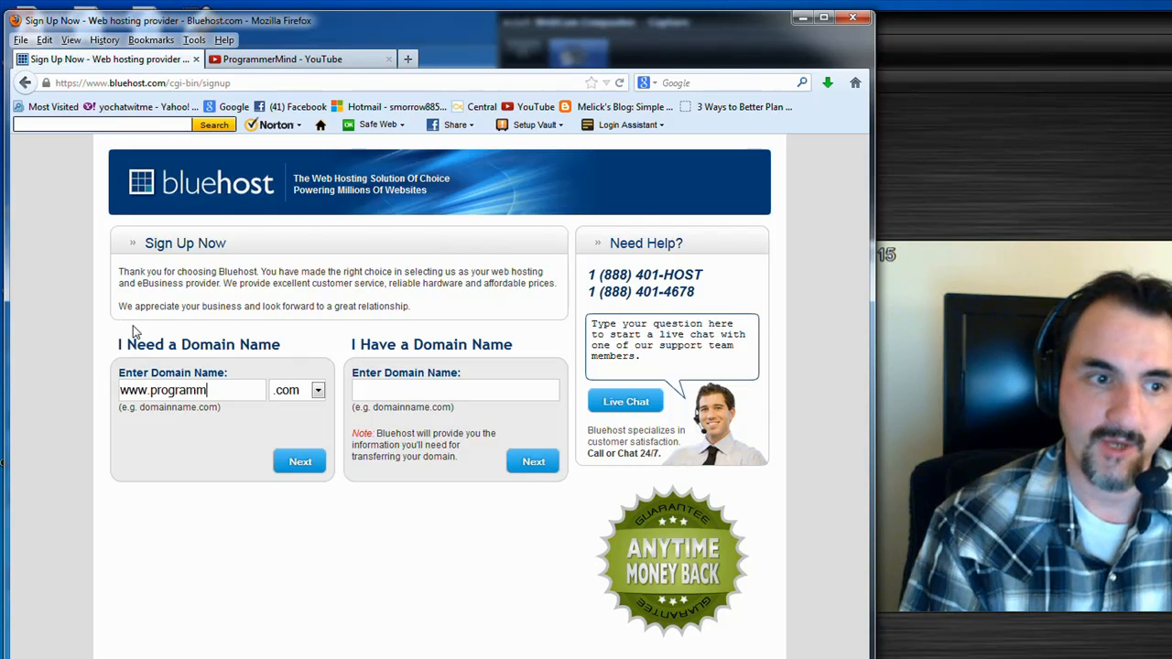
pyautogui.write('ermind.com')
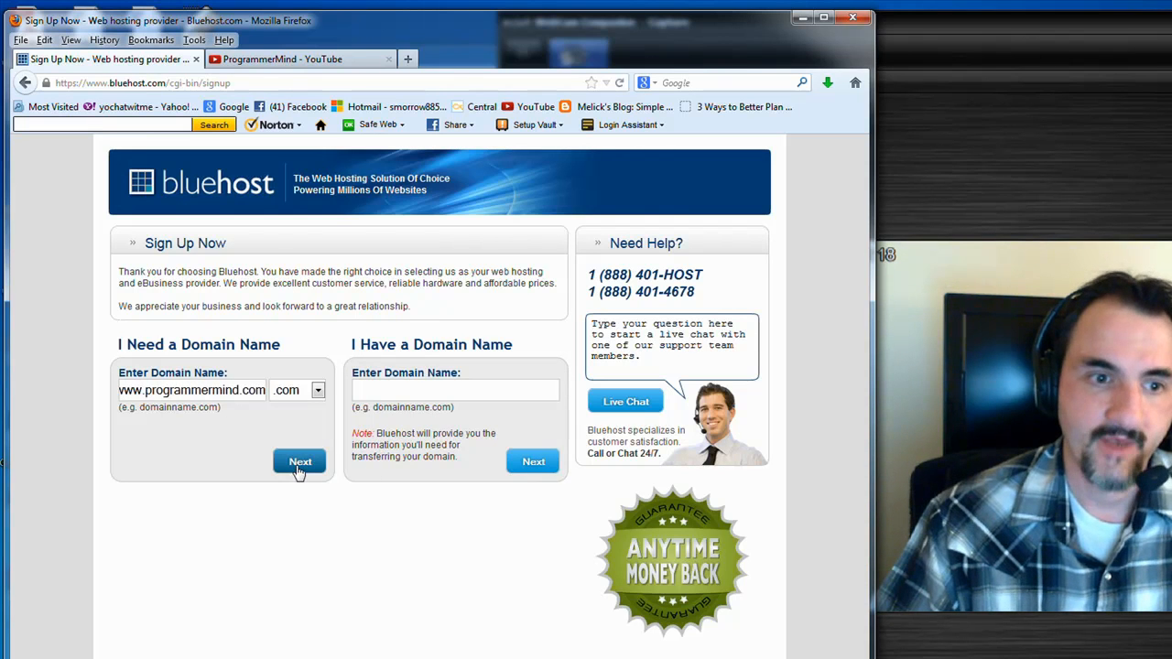
pyautogui.click(301, 462)
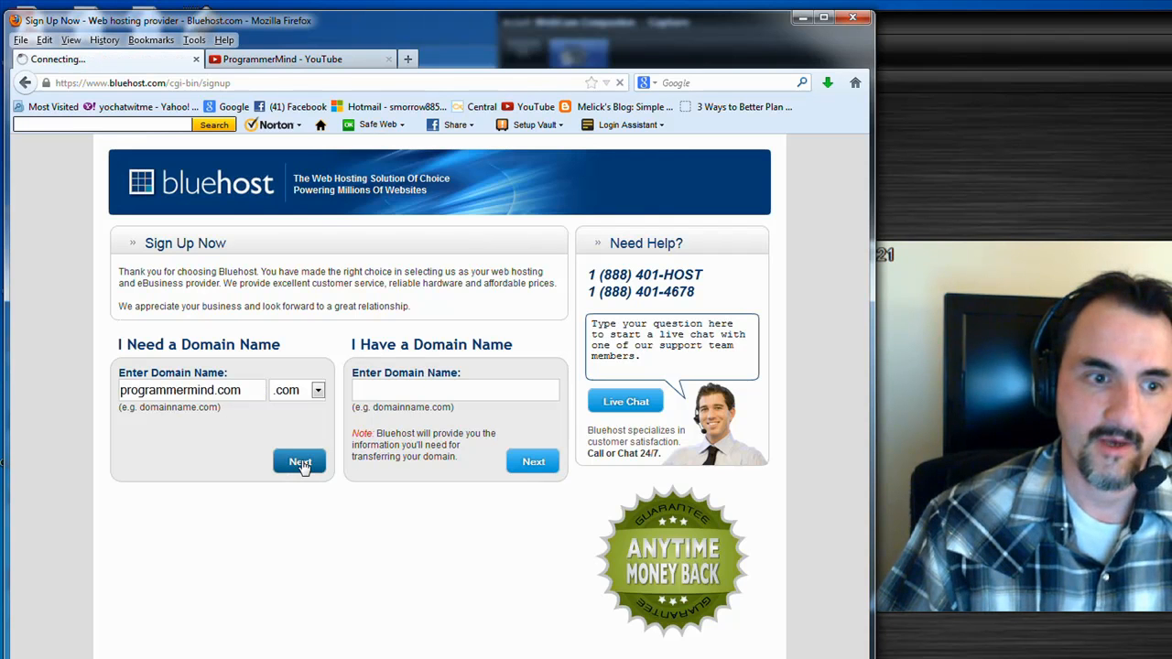
# Step: After the Unable to continue error, select the I Have a Domain Name field instead
pyautogui.click(300, 461)
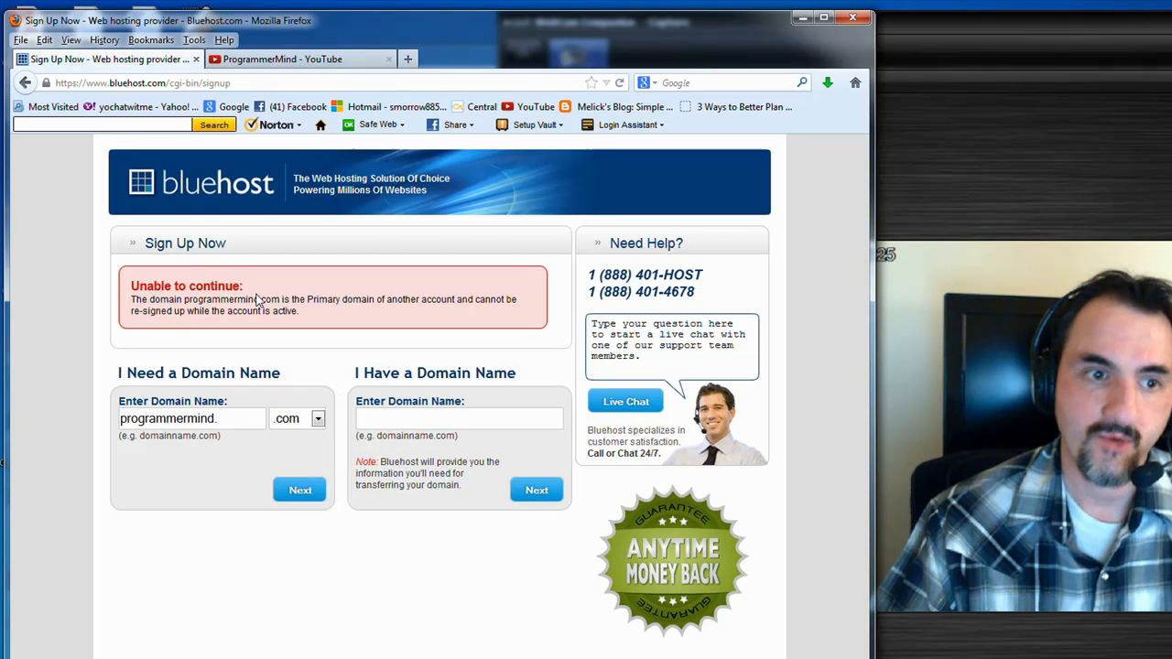
pyautogui.moveTo(492, 301)
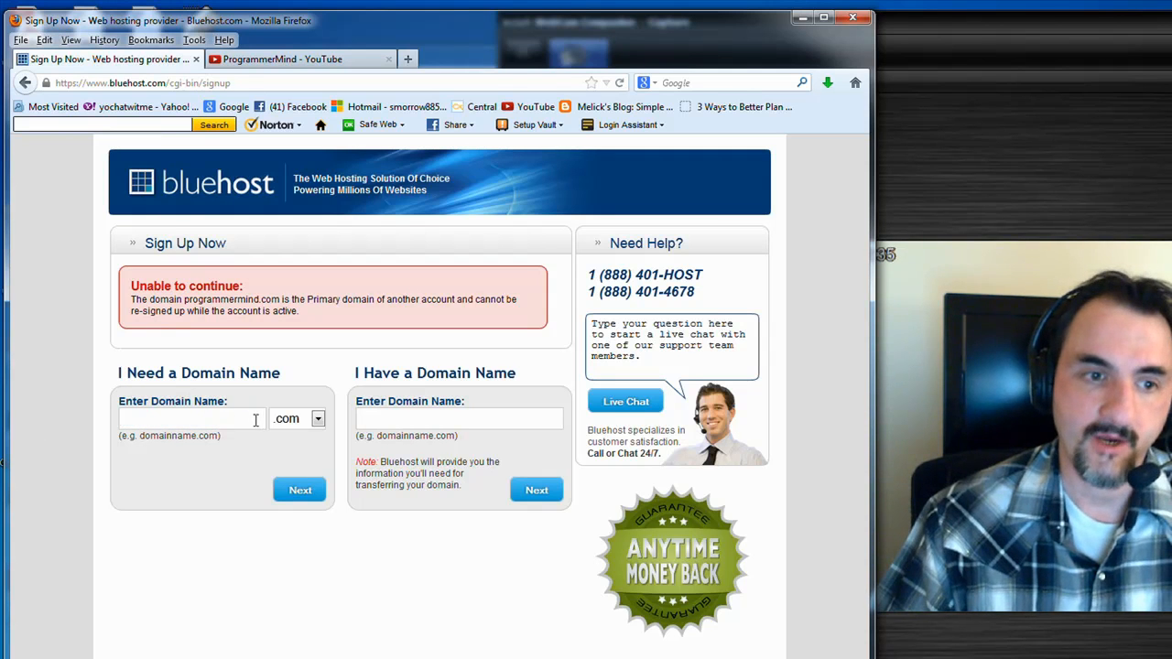
pyautogui.click(458, 418)
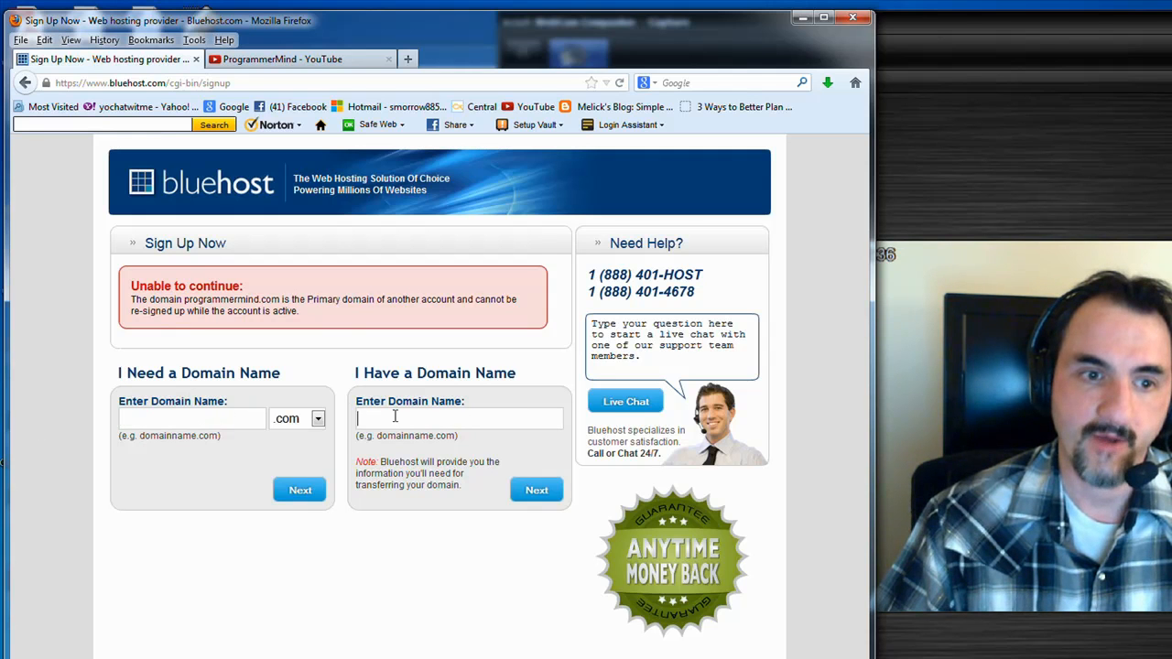
pyautogui.moveTo(330, 436)
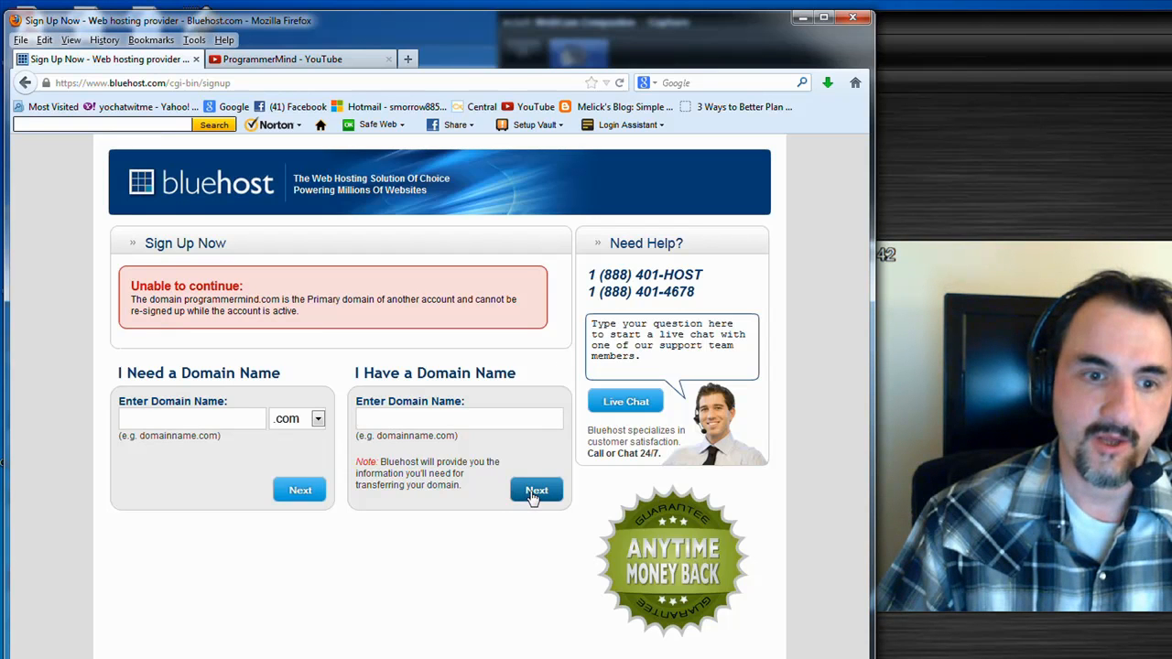
pyautogui.moveTo(524, 439)
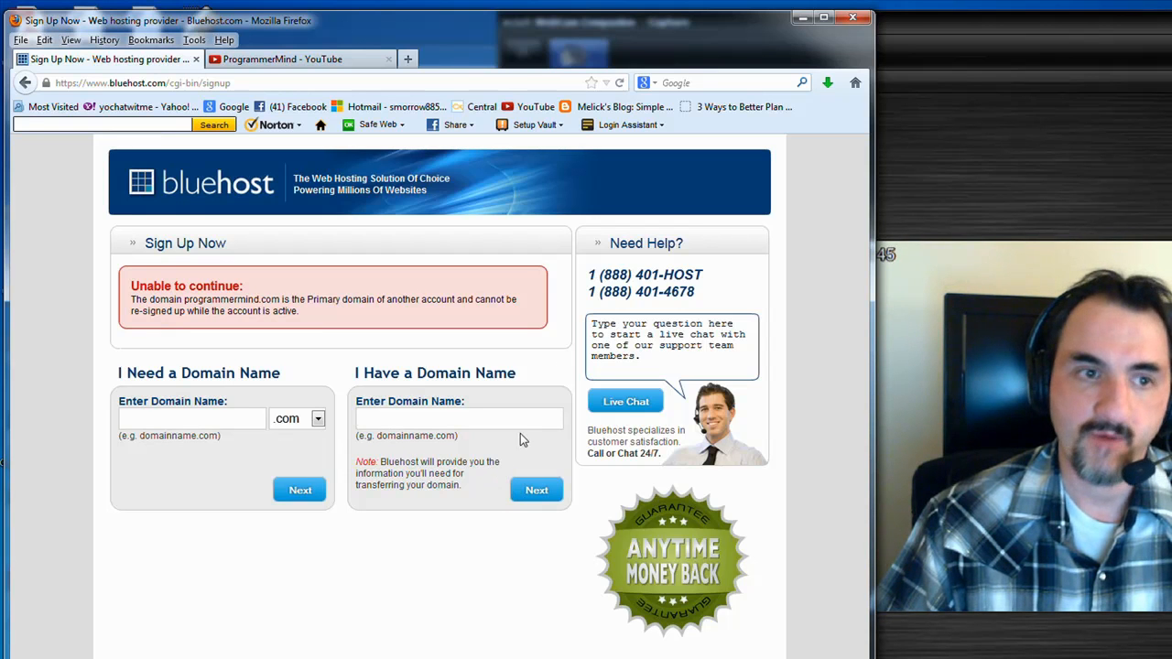
pyautogui.moveTo(537, 494)
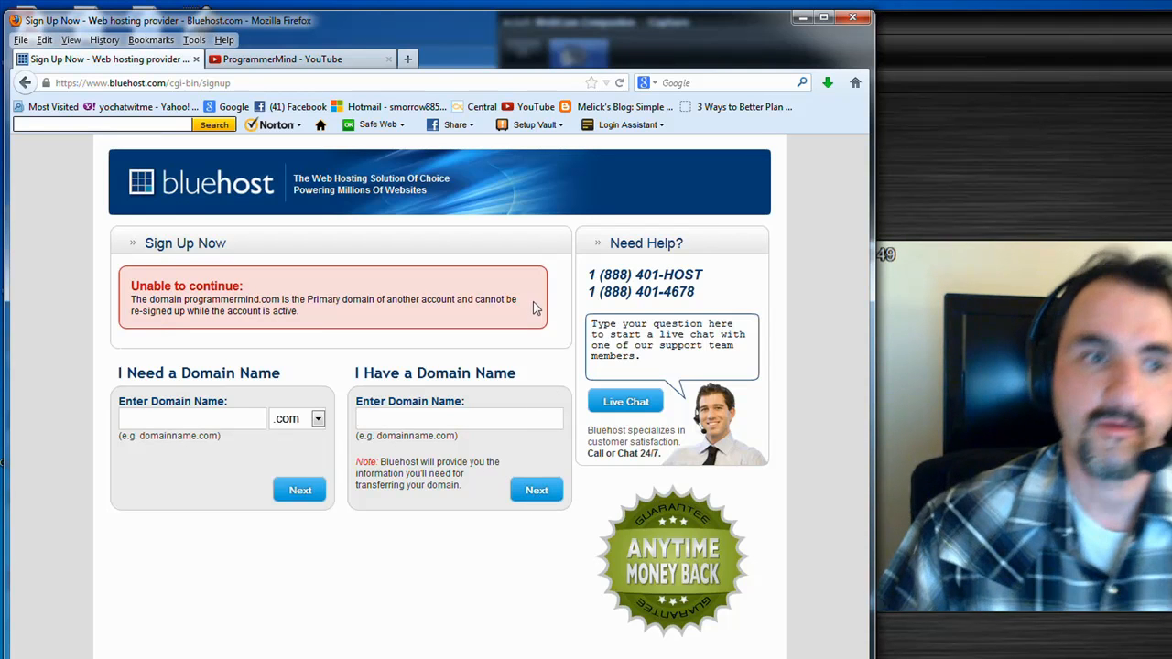
pyautogui.click(458, 418)
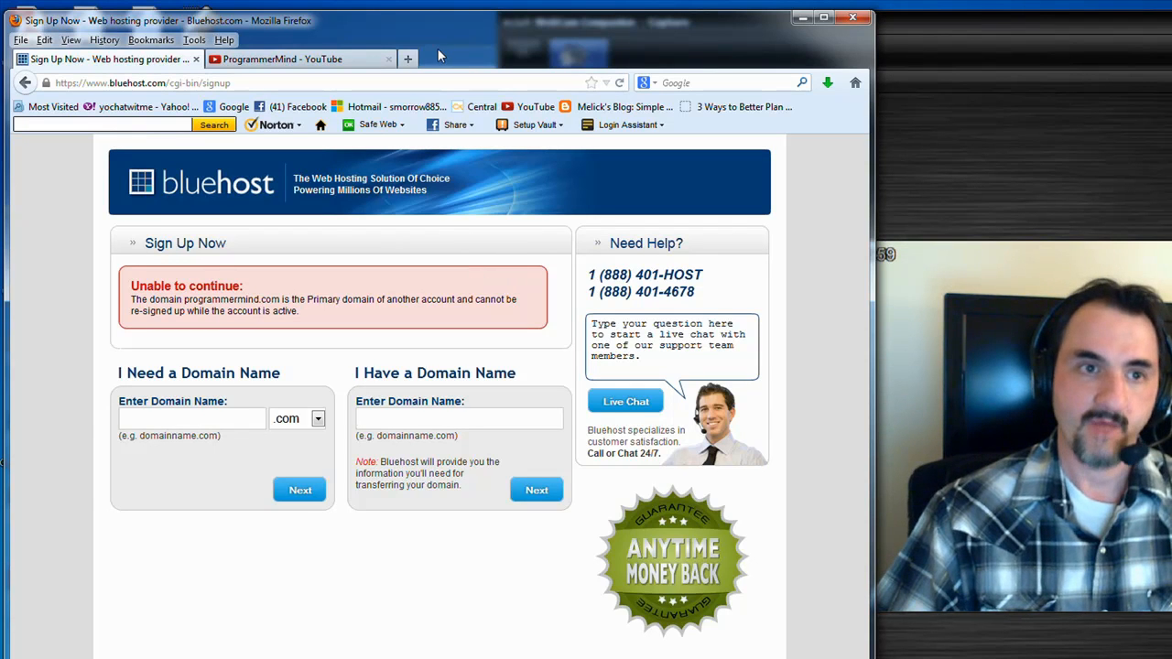
pyautogui.moveTo(773, 33)
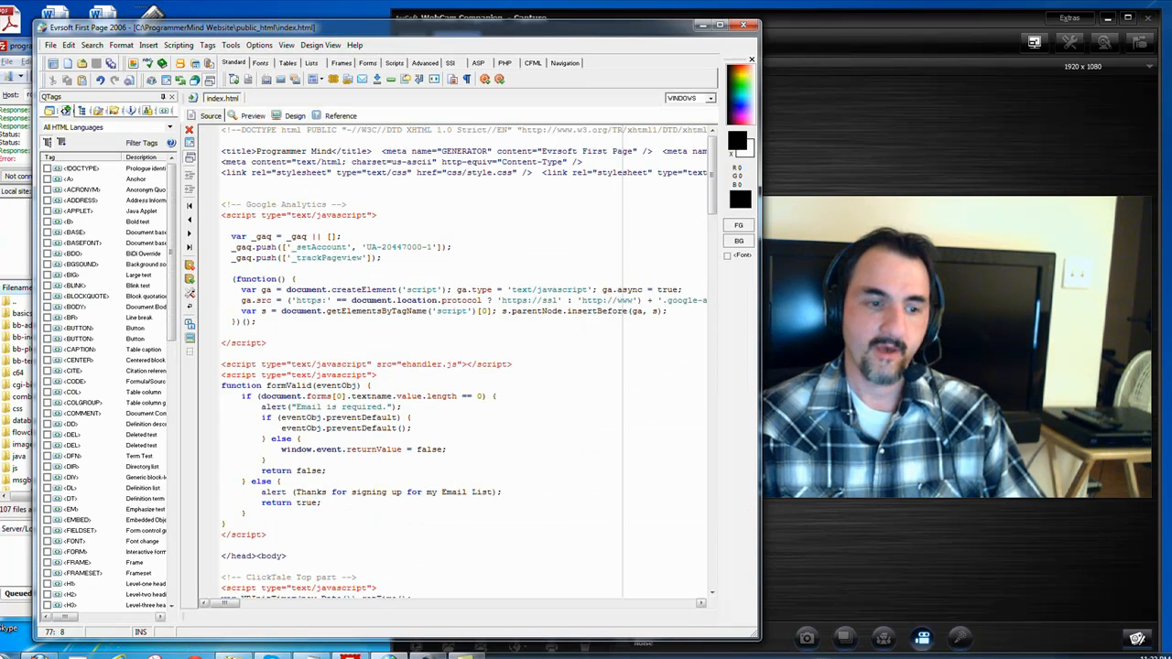
# Step: Close the blank Notepad launched from the Start menu and bring Firefox back to the front
pyautogui.click(9, 656)
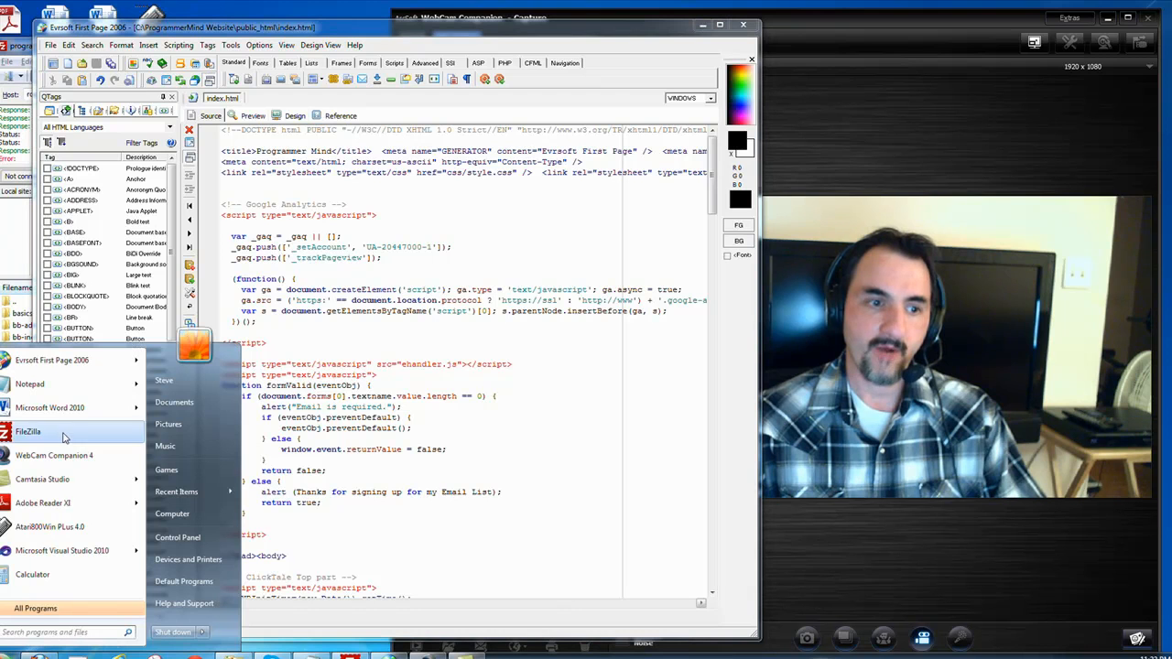
pyautogui.click(29, 384)
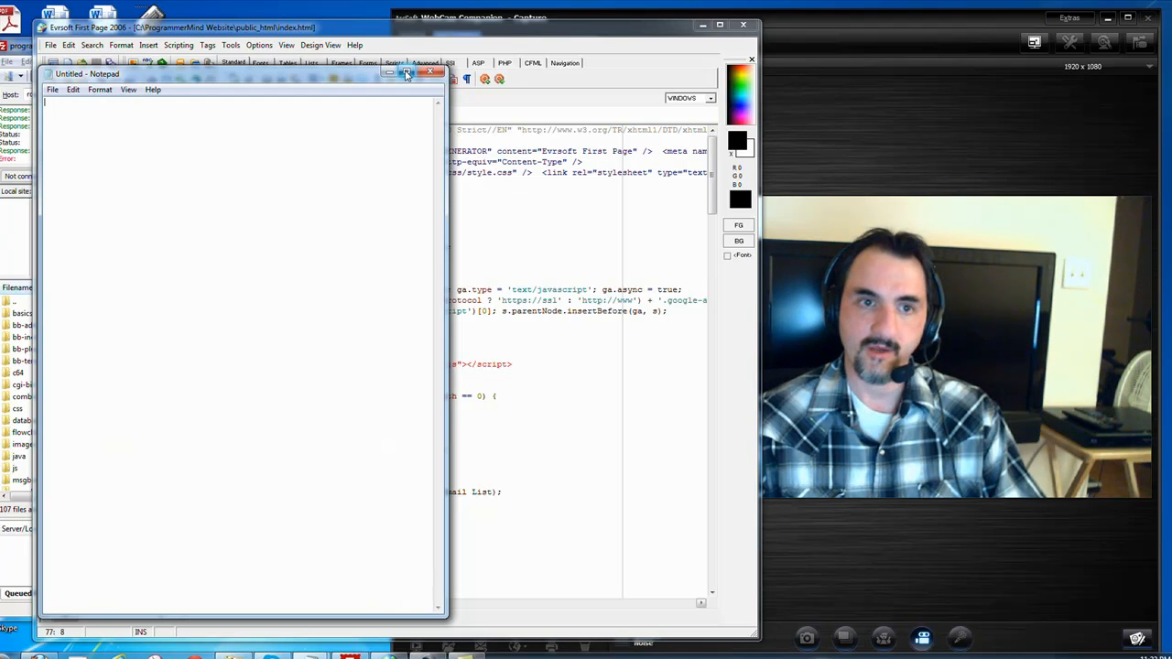
pyautogui.click(429, 73)
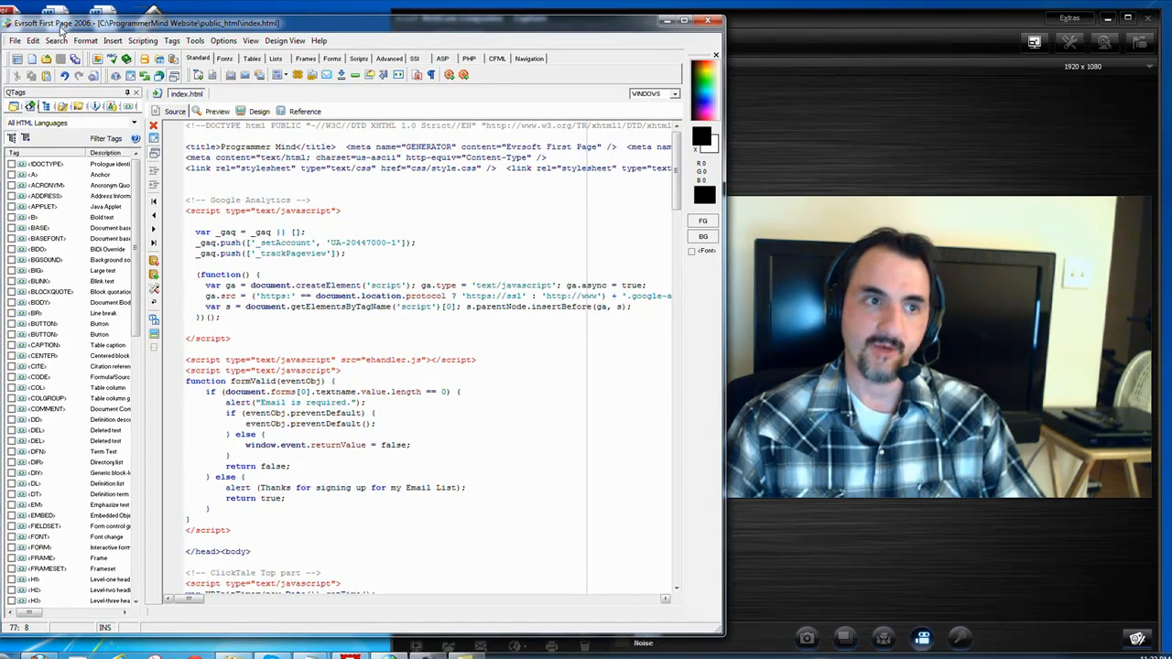
pyautogui.click(683, 20)
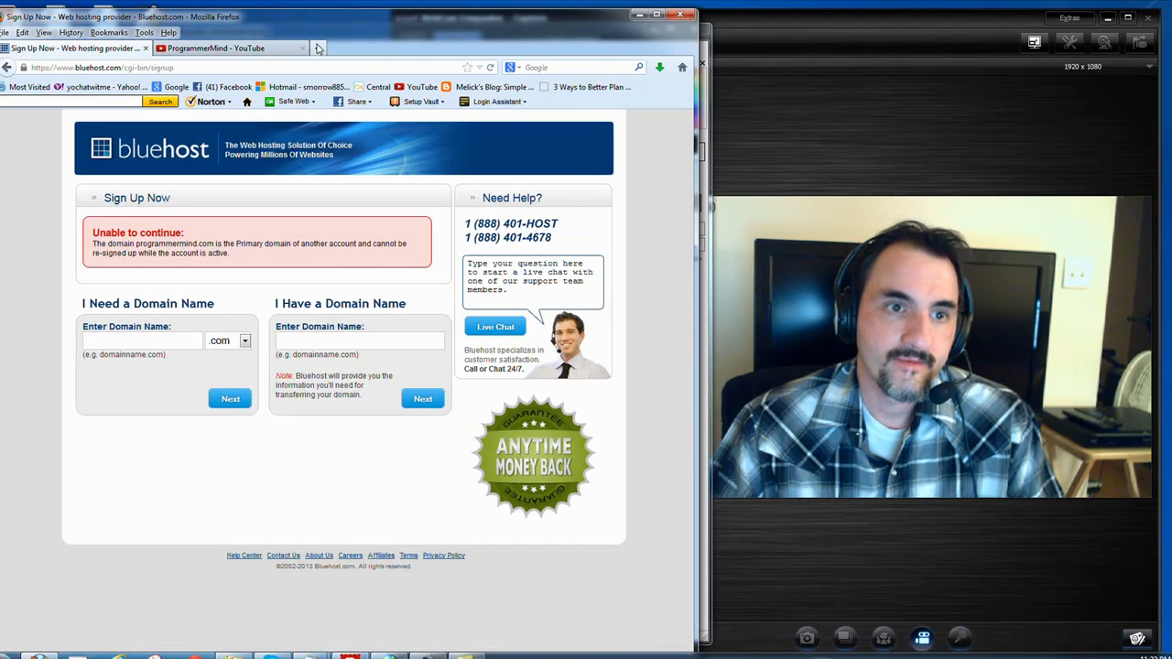
# Step: Open a new Firefox tab, then in FileZilla confirm overwriting index.html in public_html
pyautogui.click(474, 48)
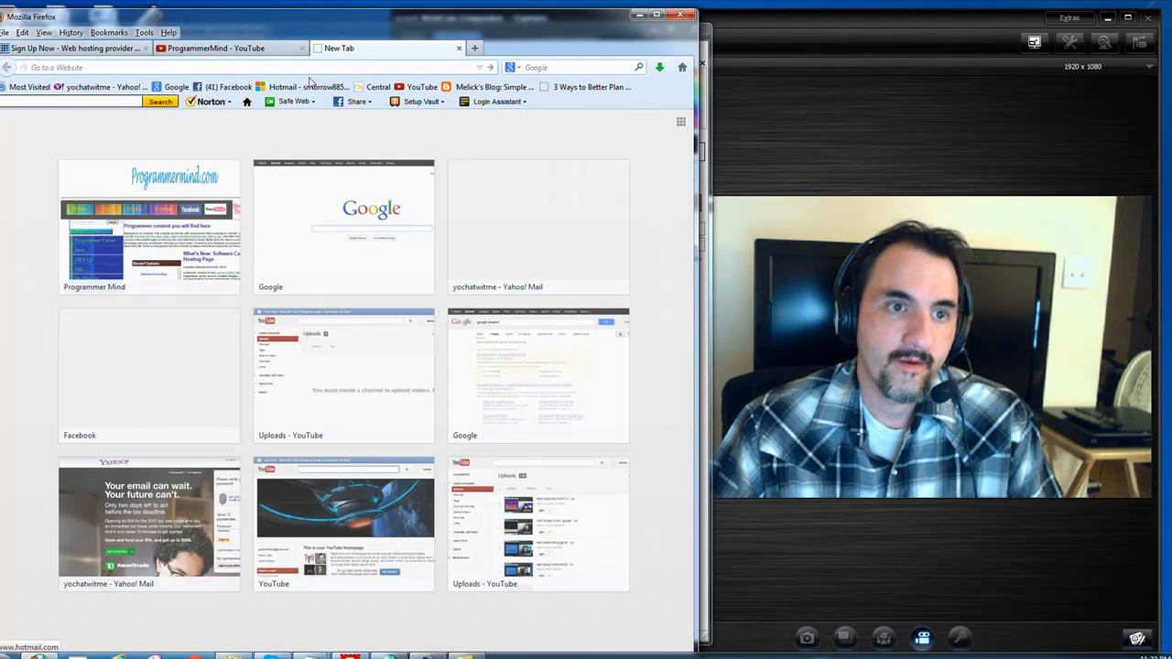
pyautogui.click(229, 66)
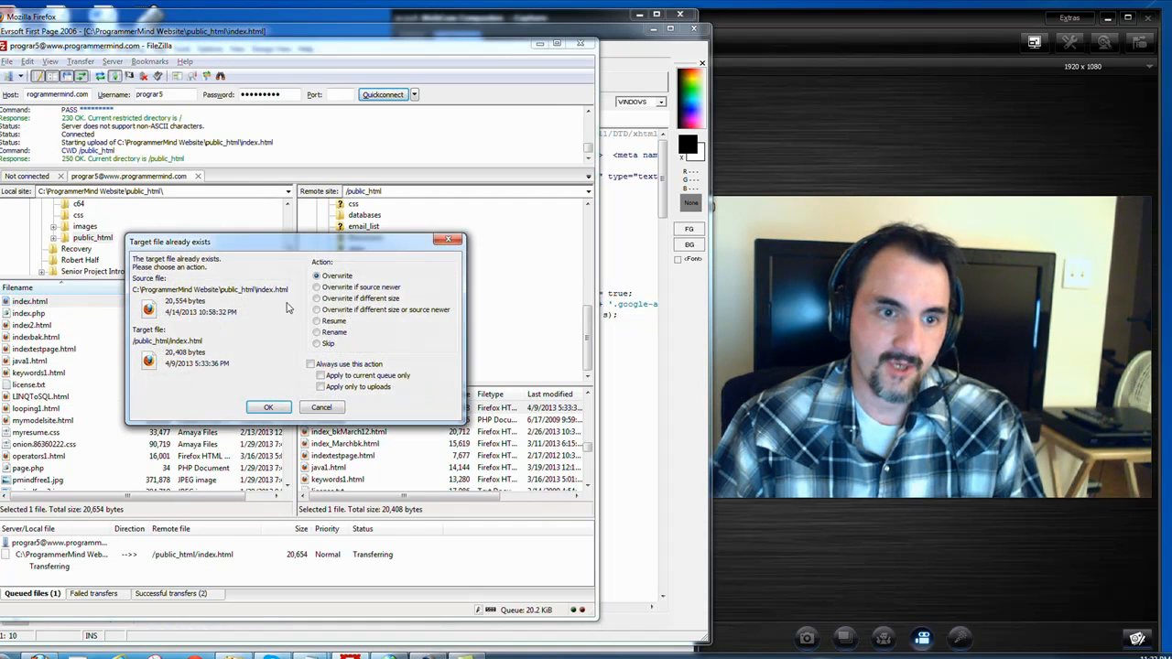
pyautogui.click(268, 407)
pyautogui.write('www.p')
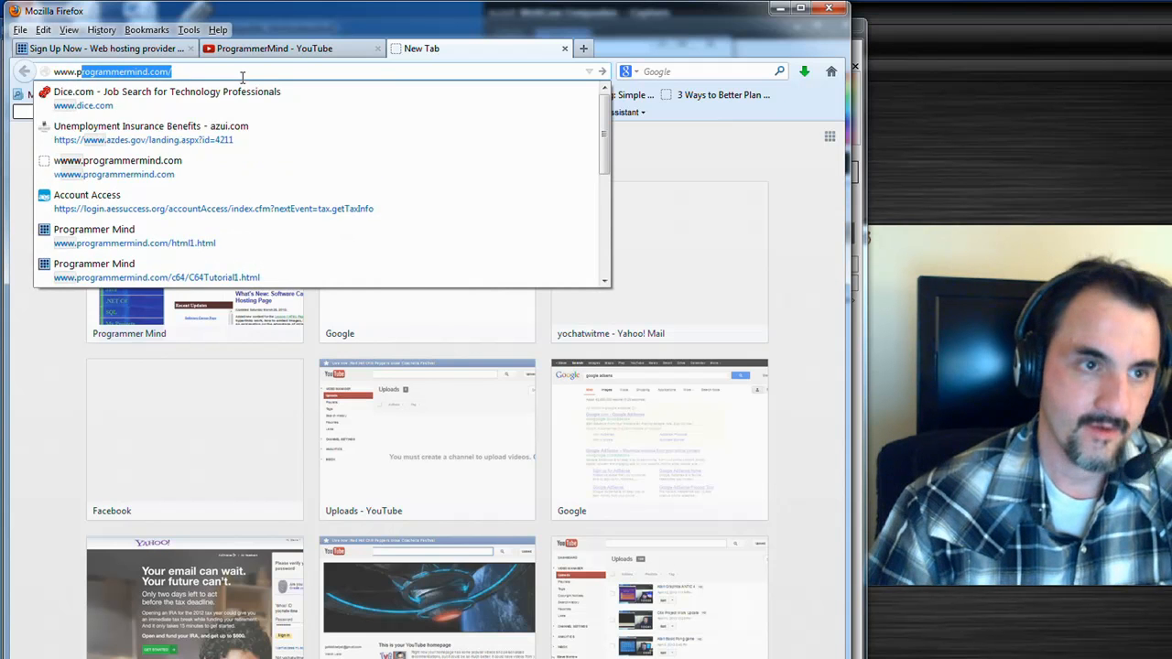
# Step: Load the Programmer Mind home page and browse down through it
pyautogui.click(117, 161)
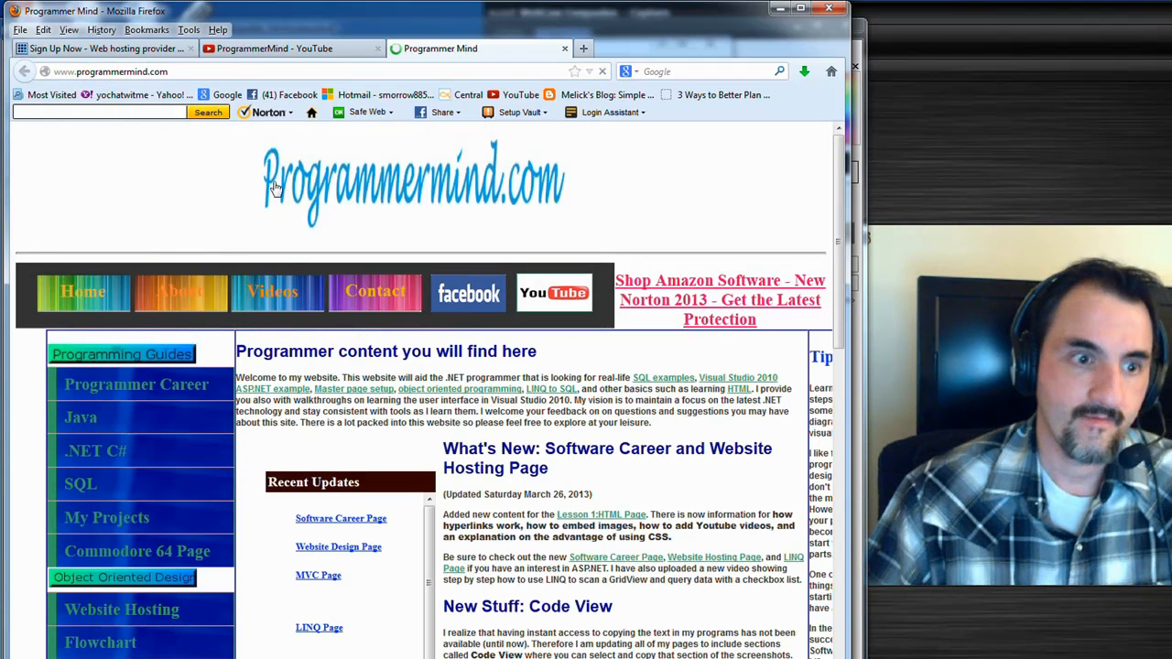
pyautogui.scroll(-3)
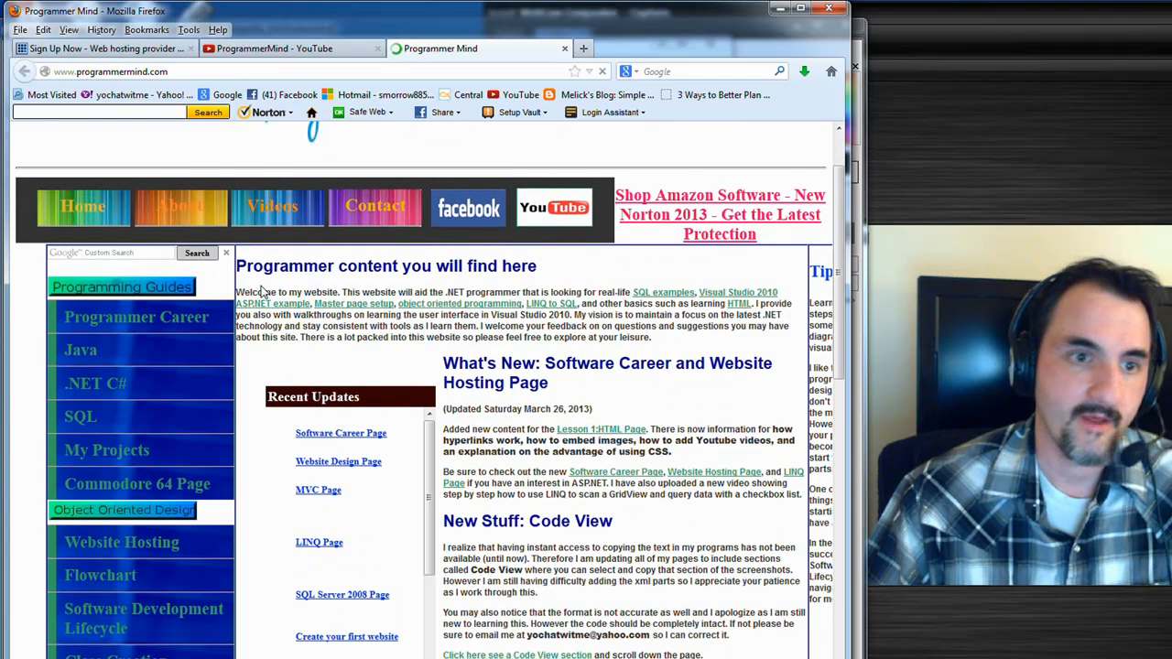
pyautogui.scroll(3)
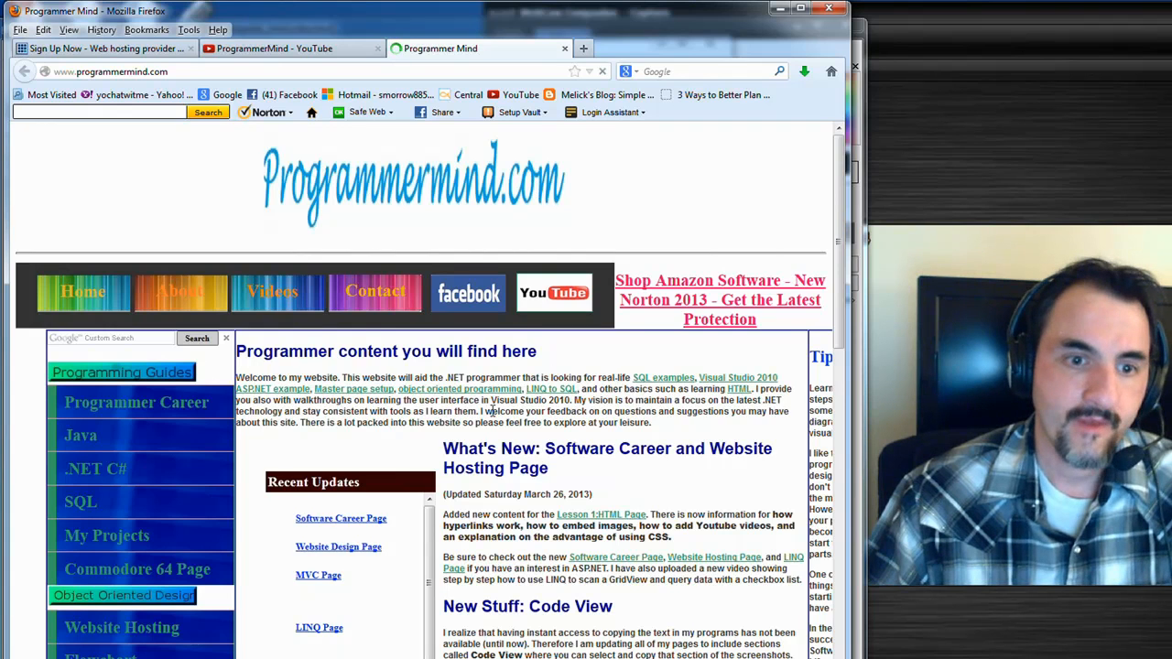
pyautogui.scroll(-3)
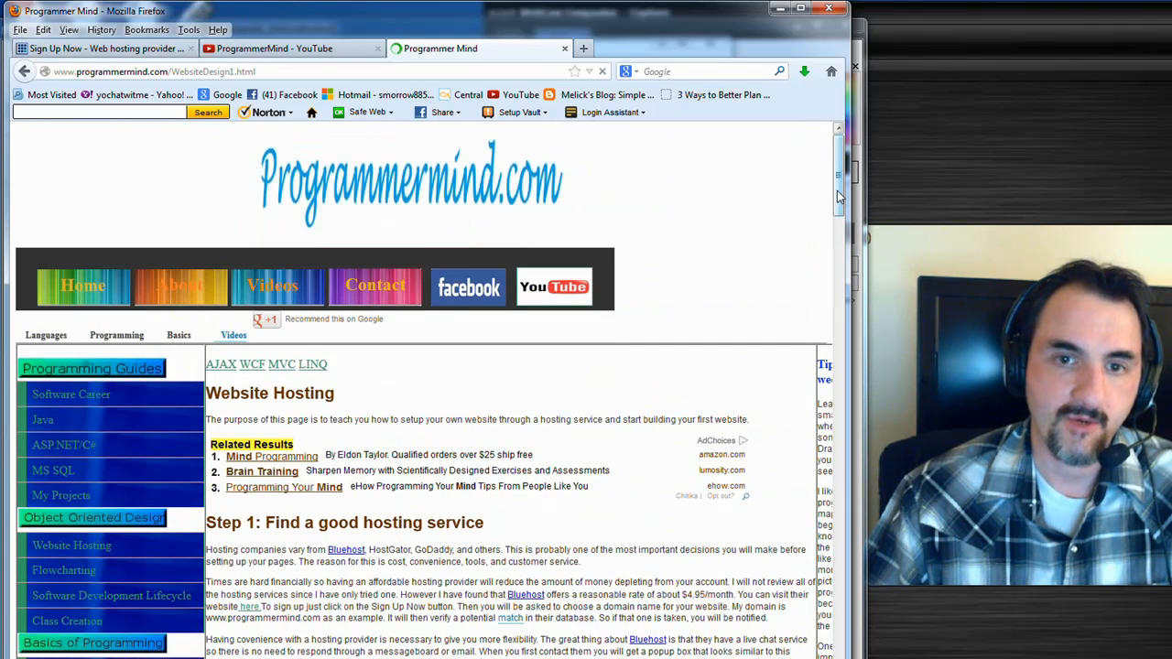
pyautogui.scroll(-3)
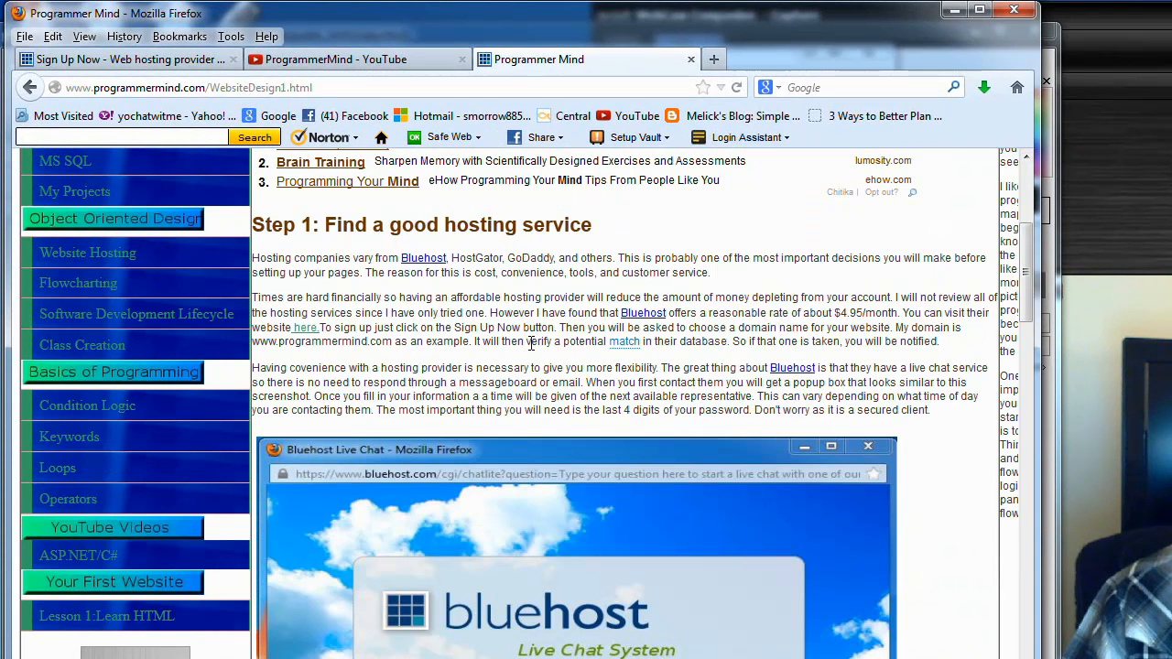
pyautogui.moveTo(999, 383)
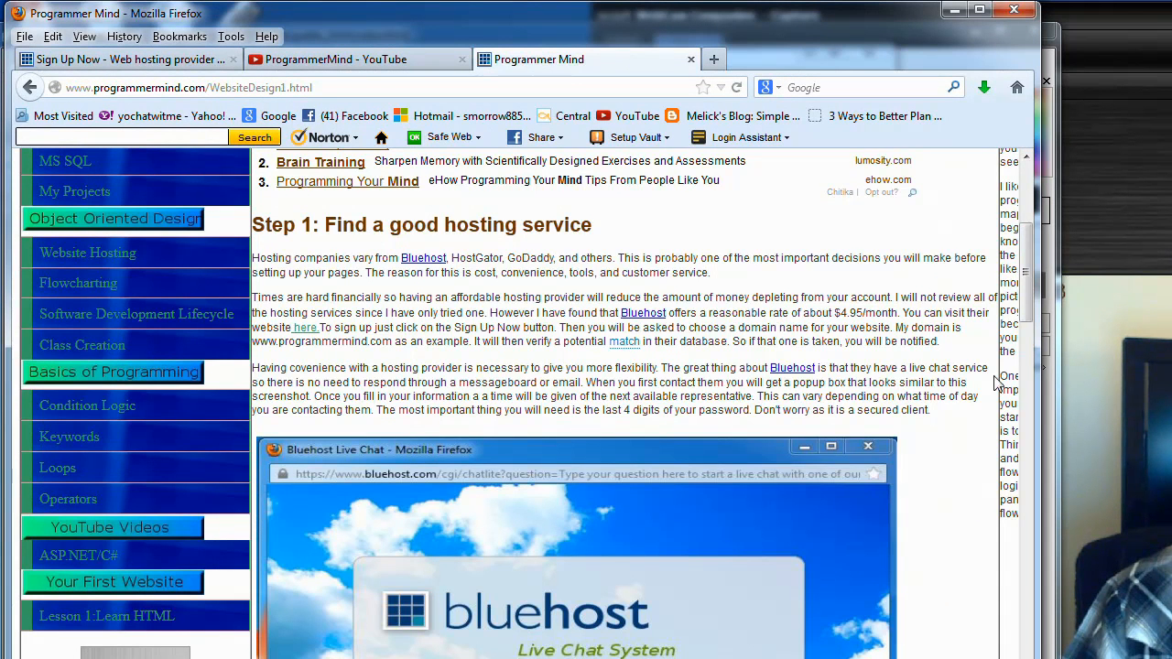
# Step: Scroll the WebsiteDesign2 page to its 'Uploading your Web Pages' section
pyautogui.scroll(-3)
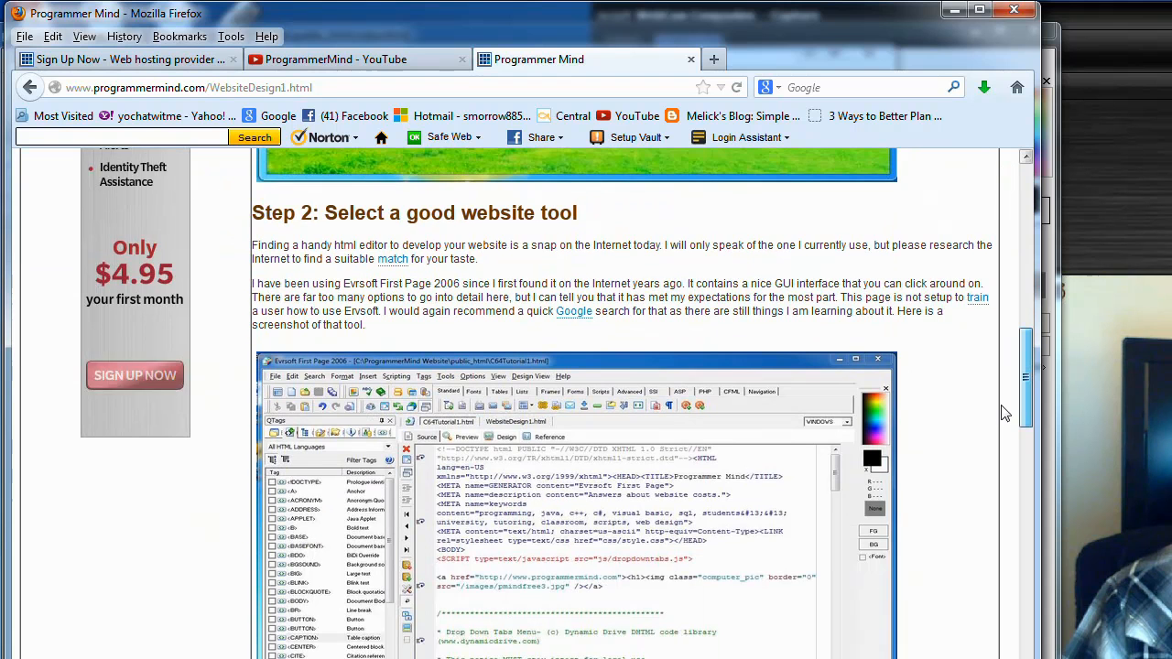
pyautogui.scroll(-3)
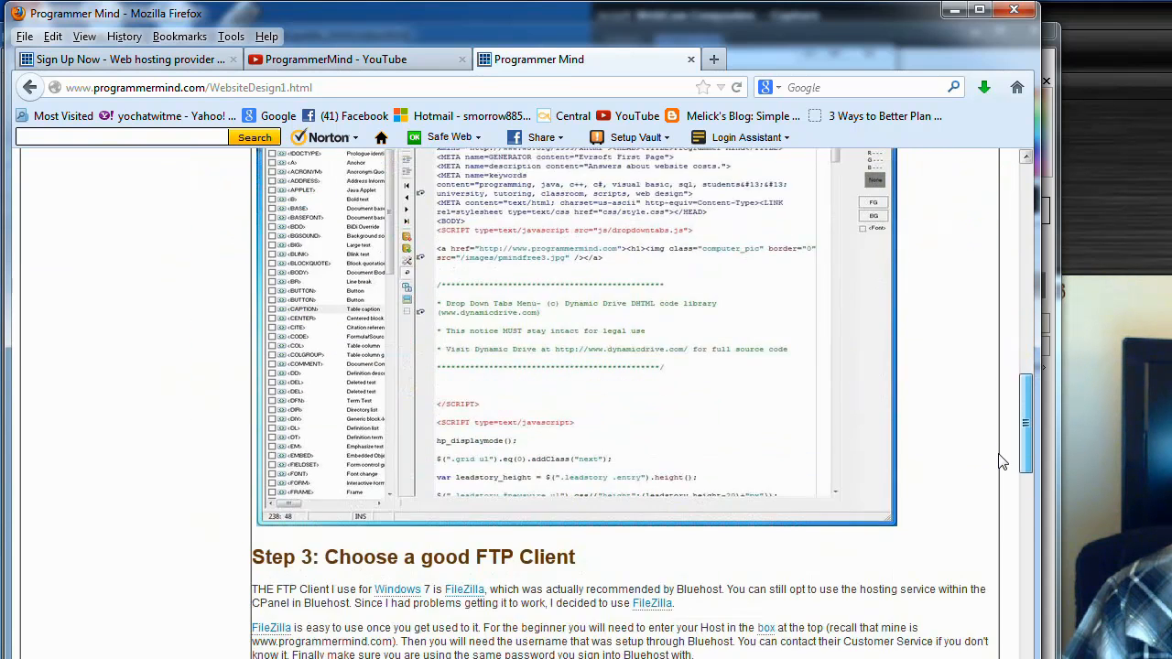
pyautogui.scroll(-3)
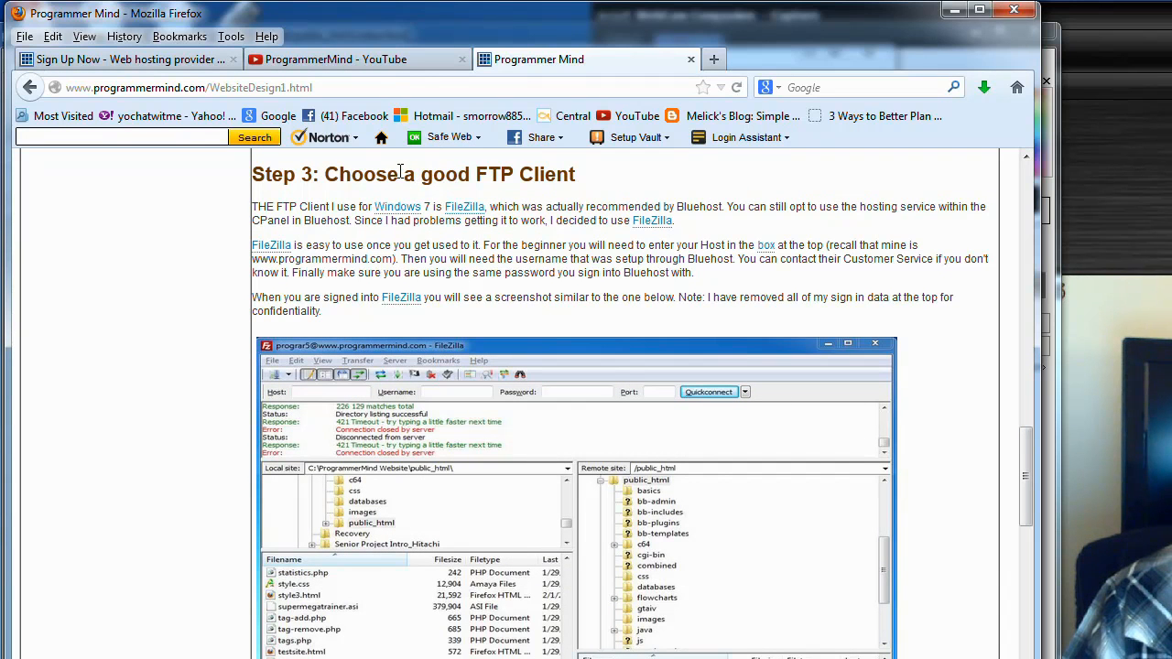
pyautogui.moveTo(572, 174)
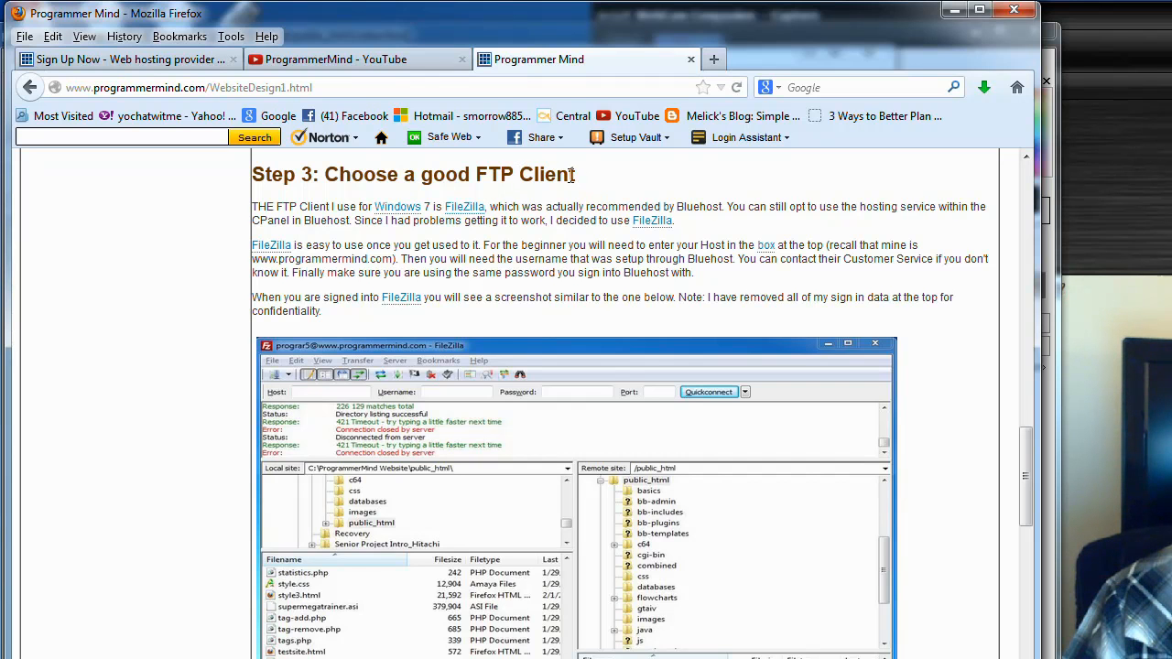
pyautogui.moveTo(531, 167)
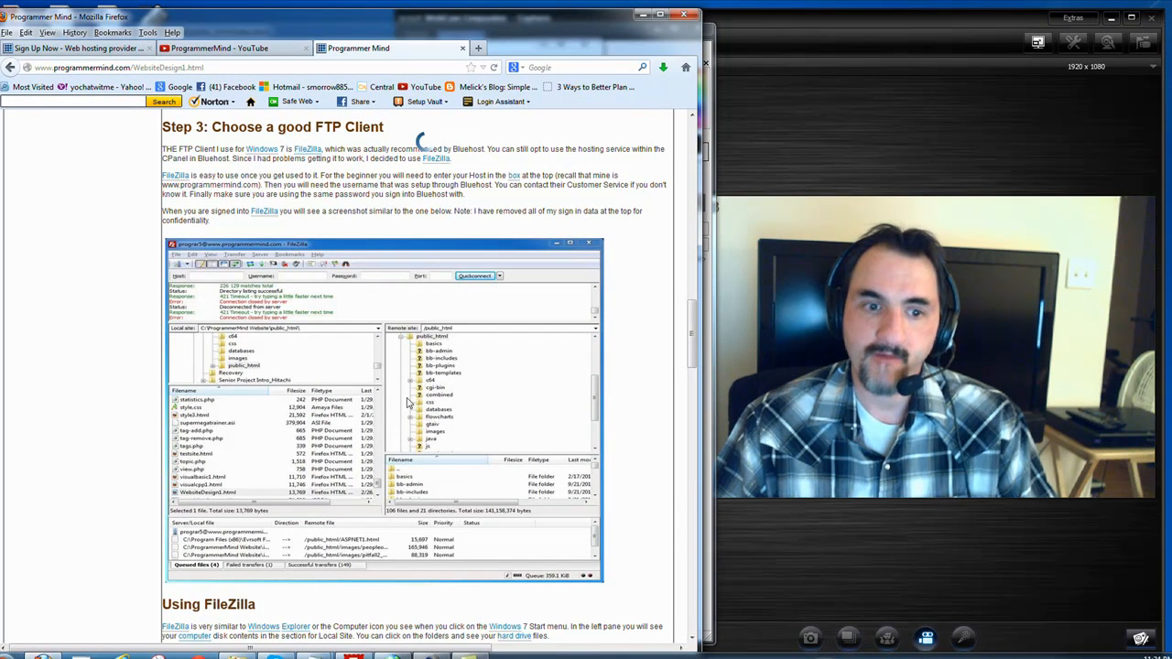
pyautogui.moveTo(128, 297)
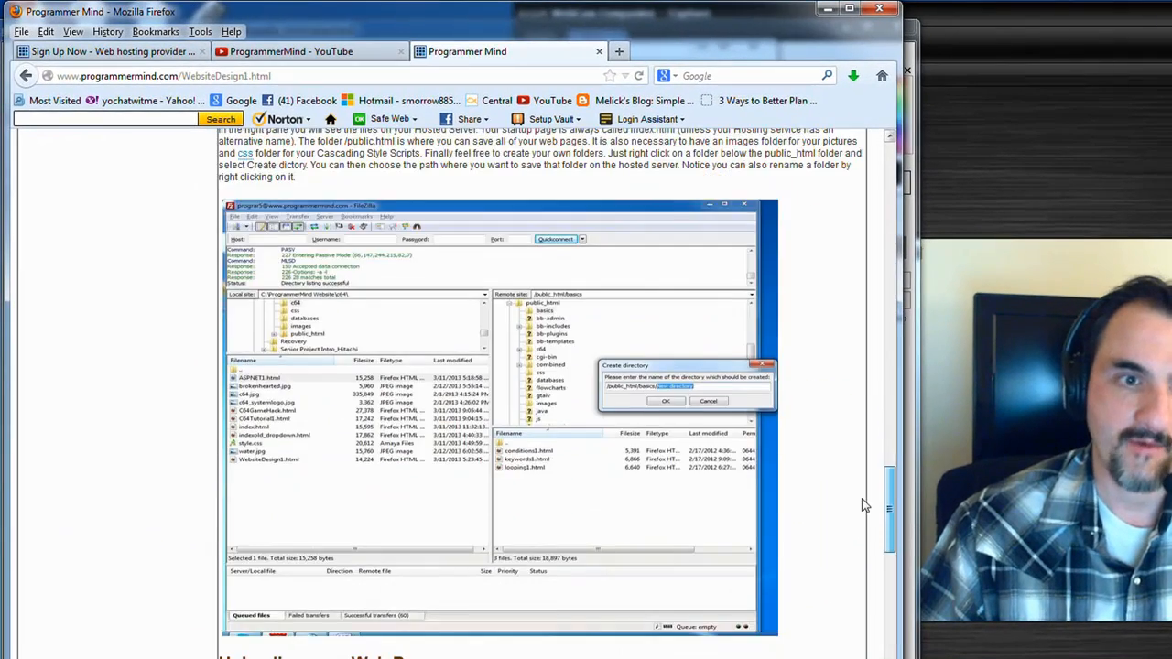
pyautogui.scroll(3)
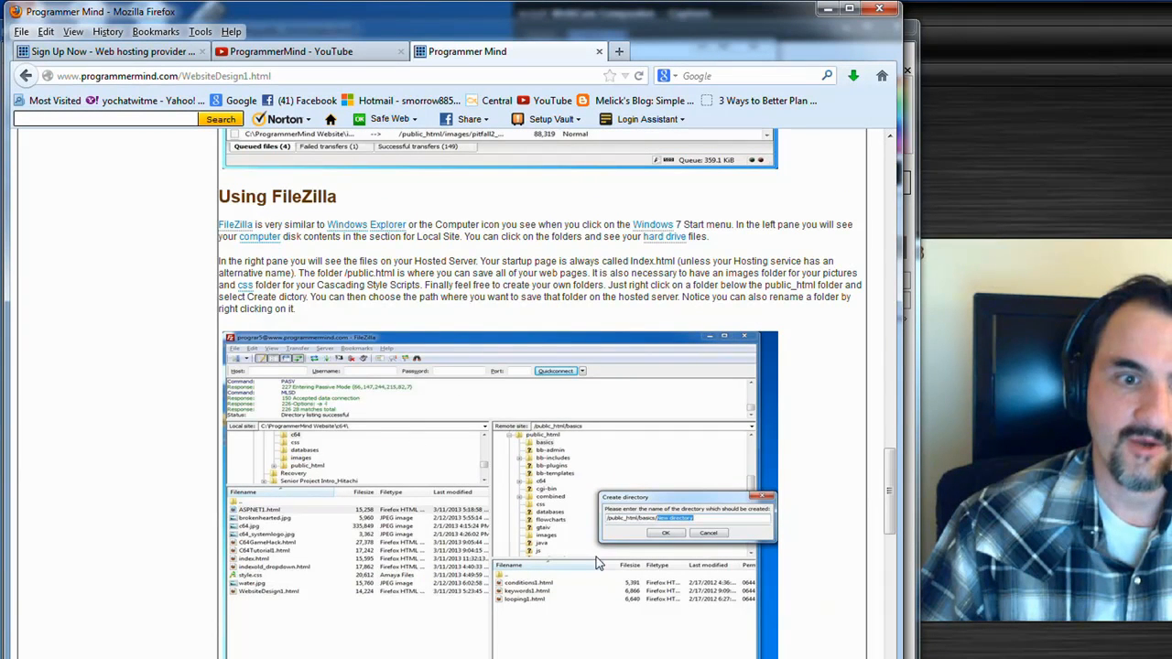
pyautogui.moveTo(348, 493)
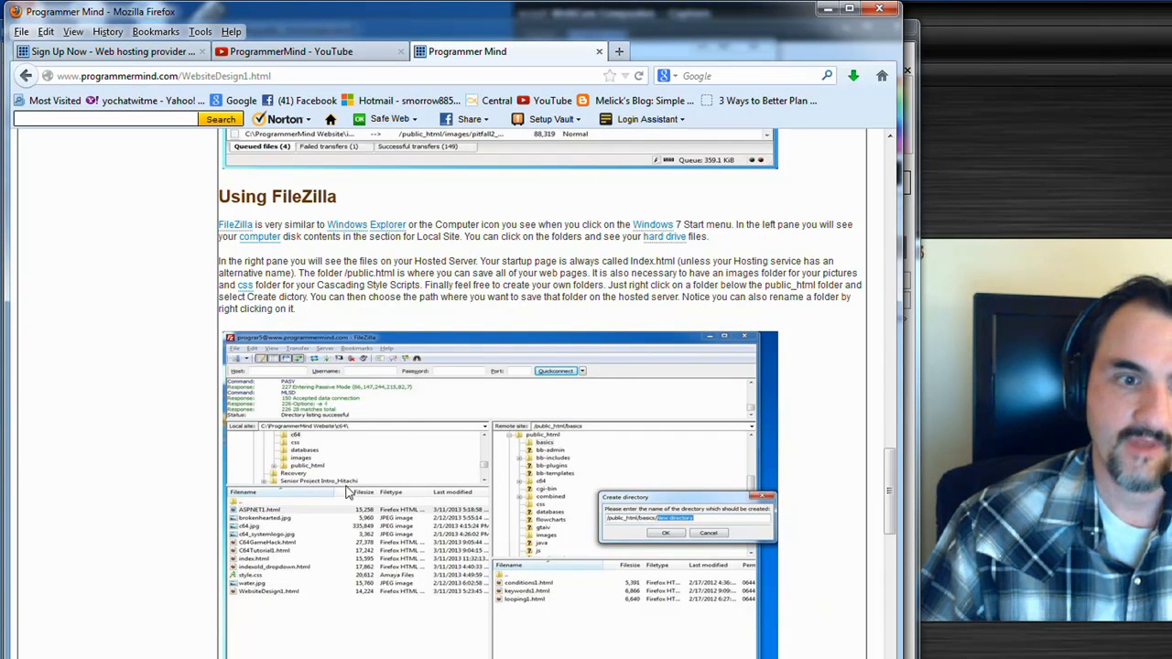
pyautogui.moveTo(571, 323)
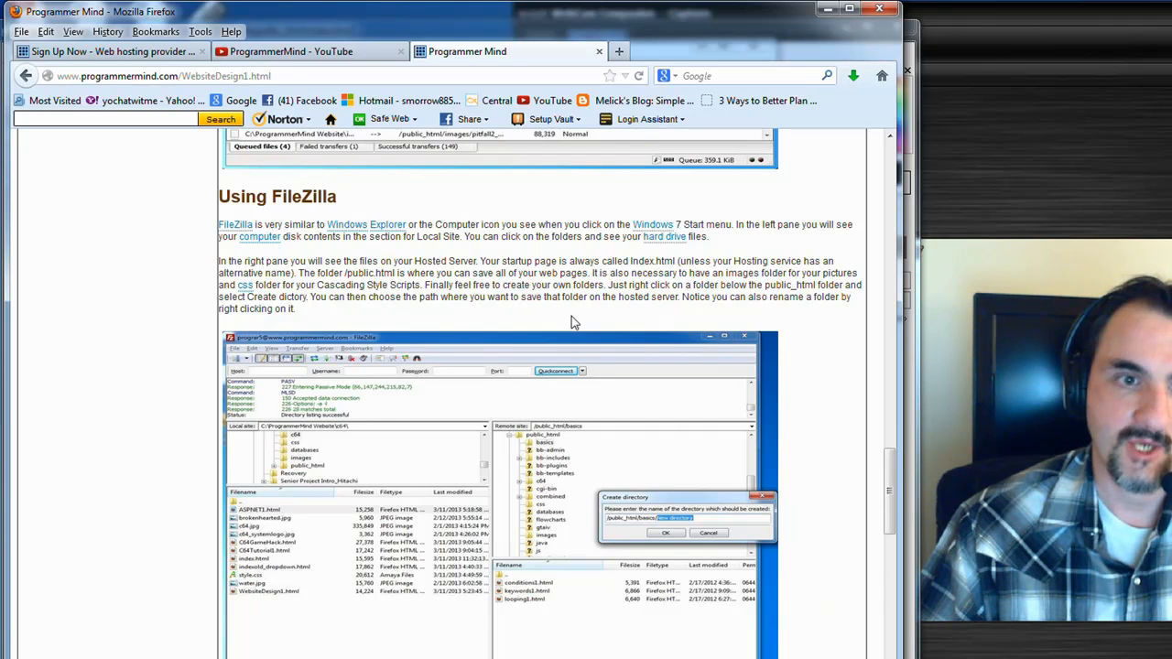
pyautogui.scroll(-3)
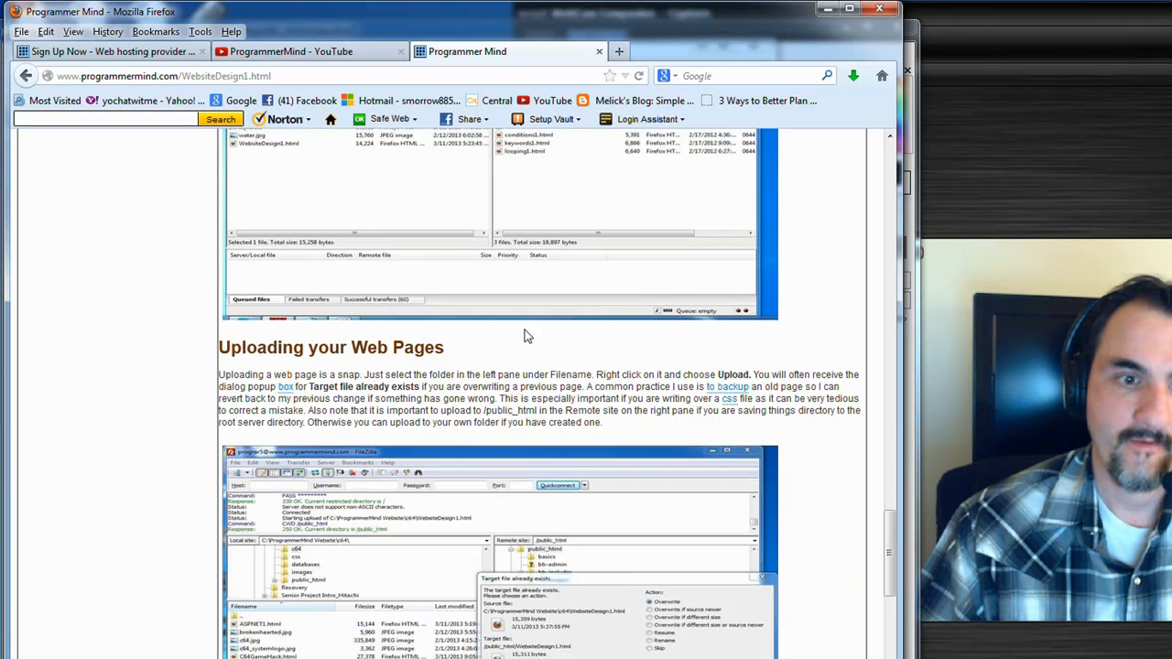
pyautogui.scroll(-3)
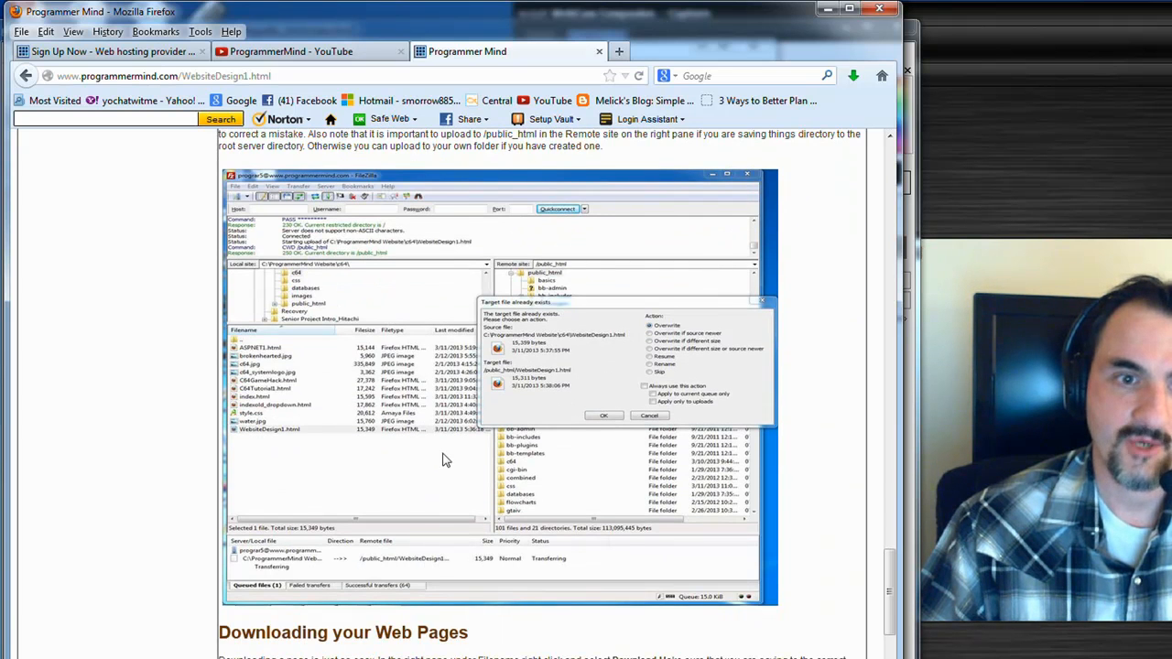
pyautogui.moveTo(524, 326)
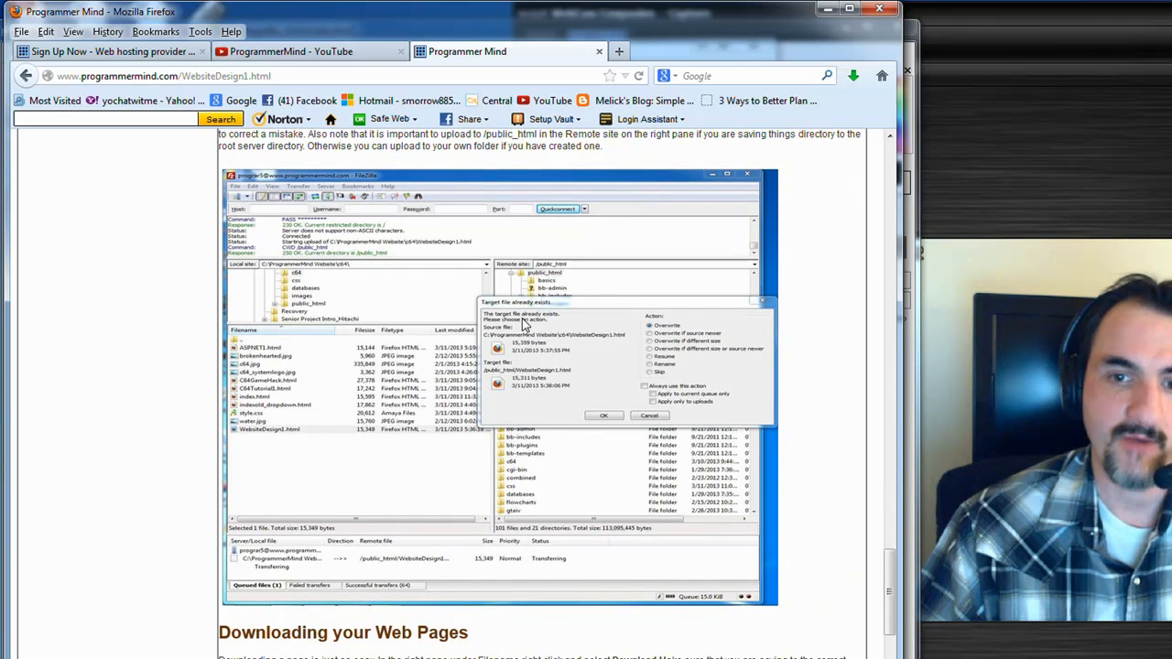
pyautogui.scroll(-3)
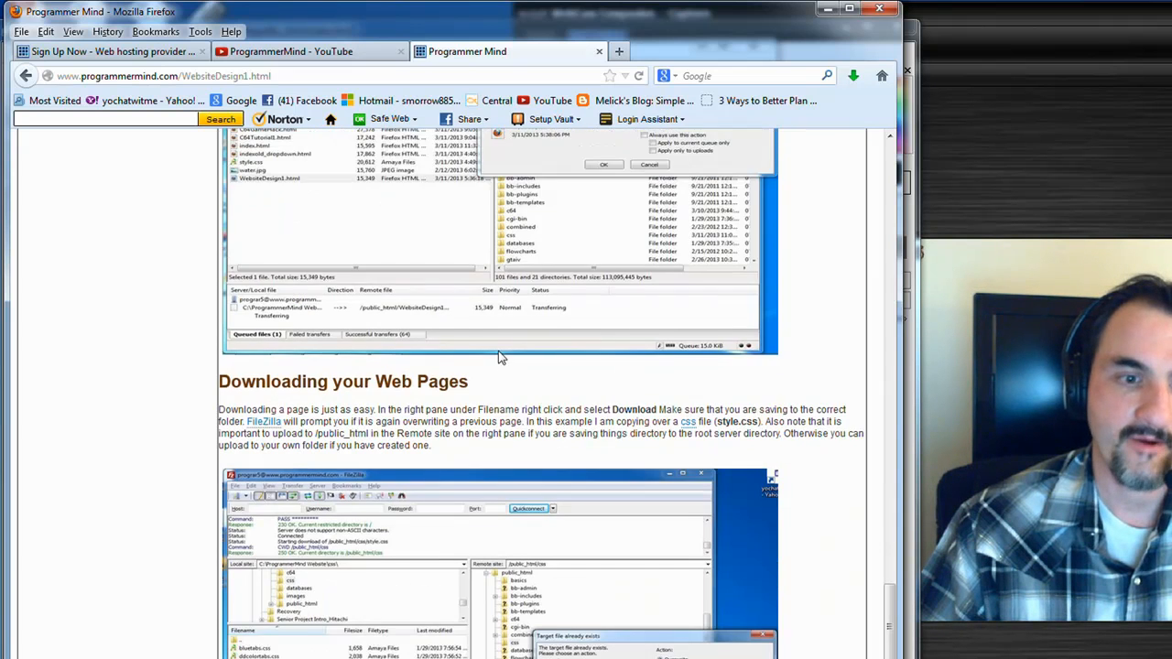
pyautogui.scroll(-3)
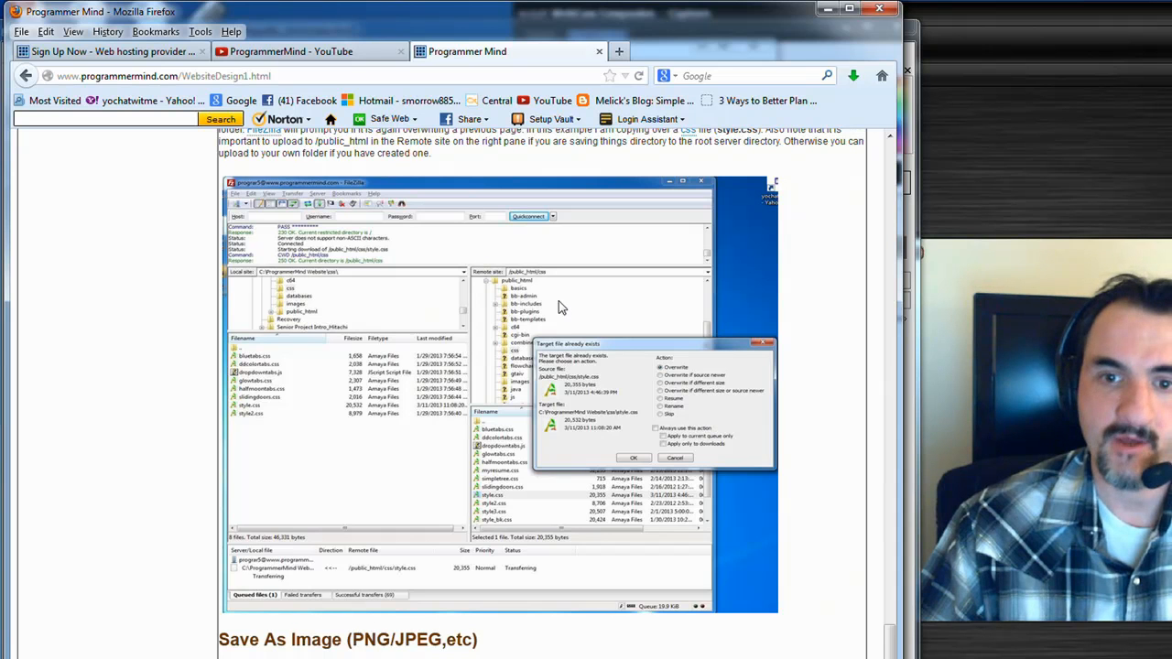
pyautogui.moveTo(312, 414)
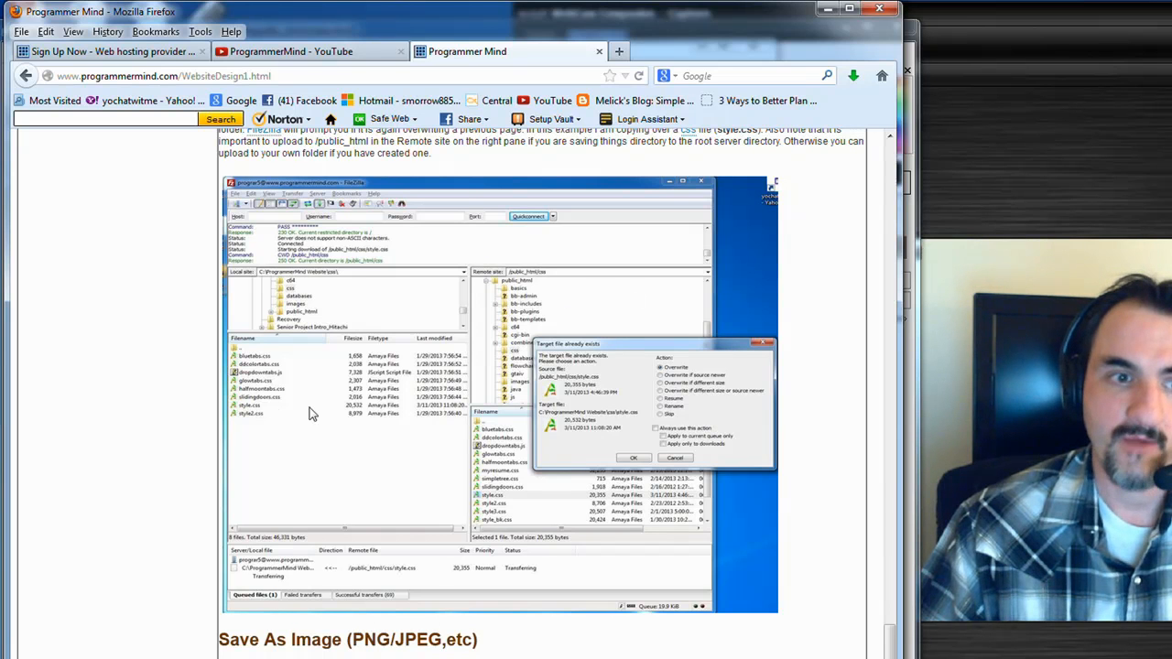
pyautogui.moveTo(414, 418)
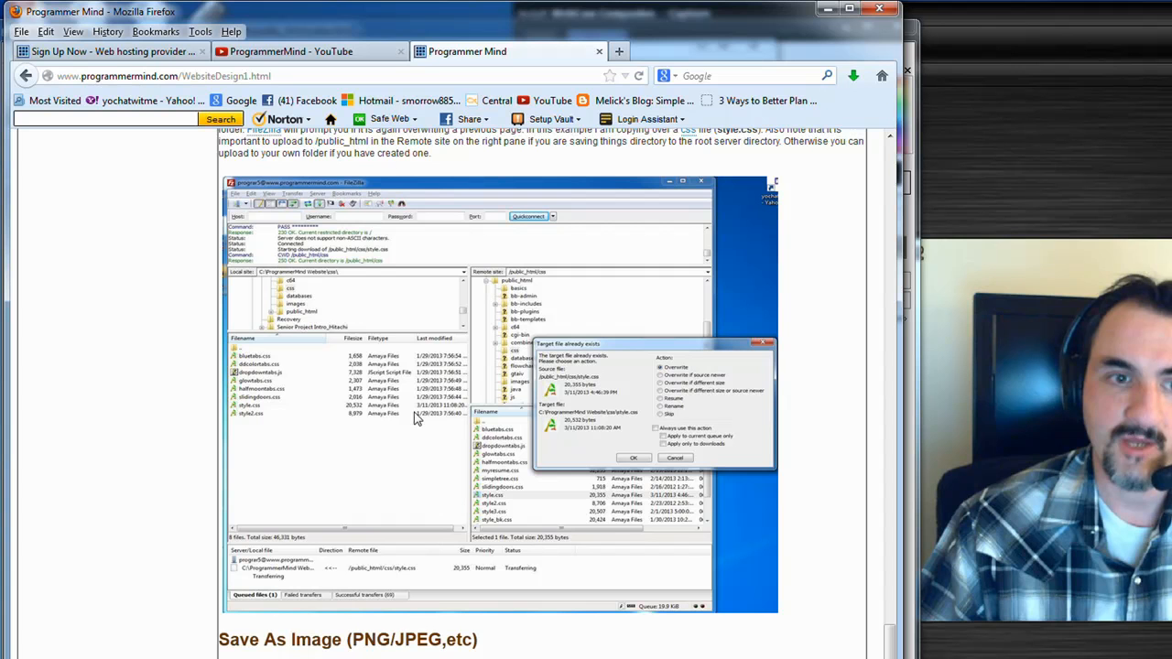
pyautogui.moveTo(356, 436)
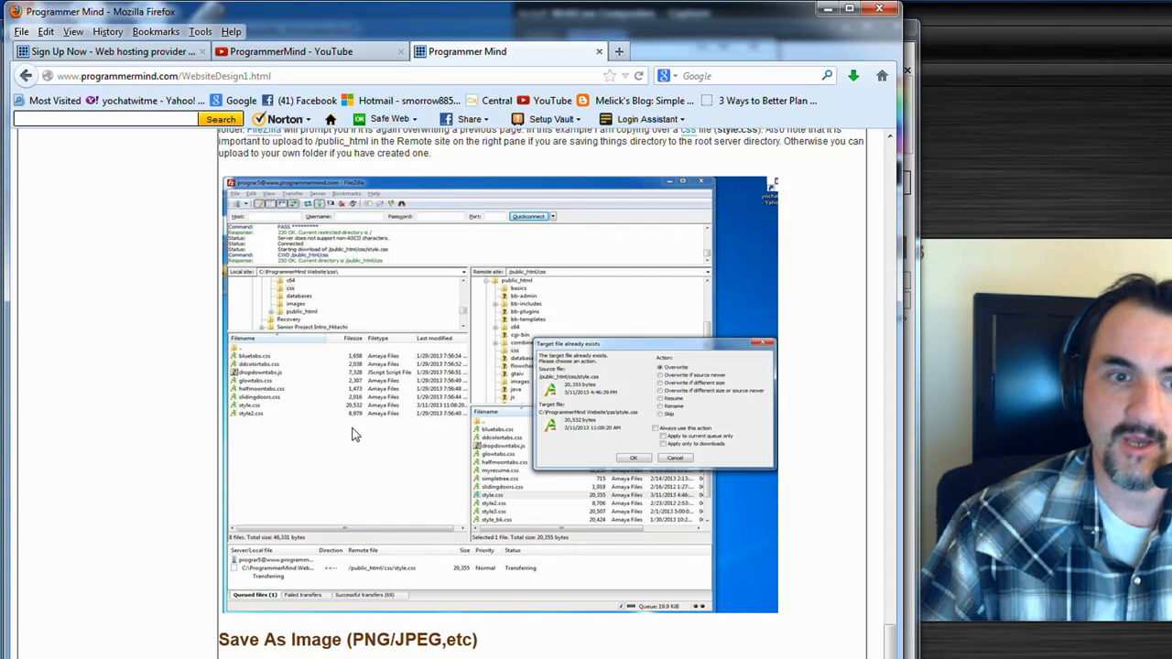
pyautogui.scroll(-3)
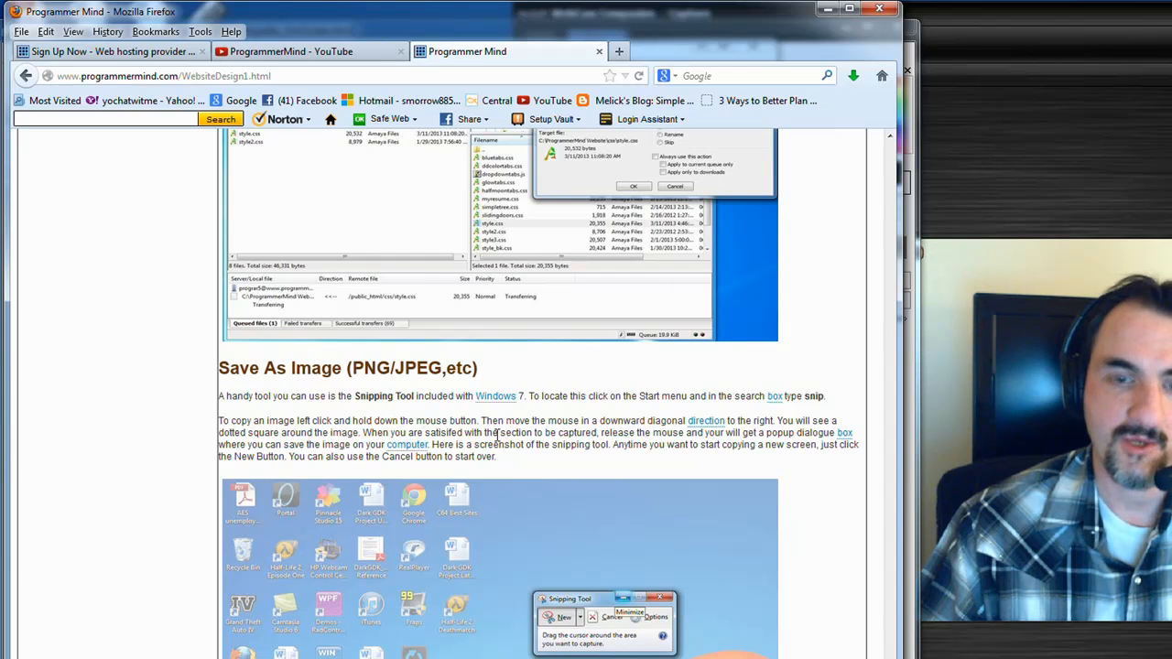
pyautogui.scroll(-3)
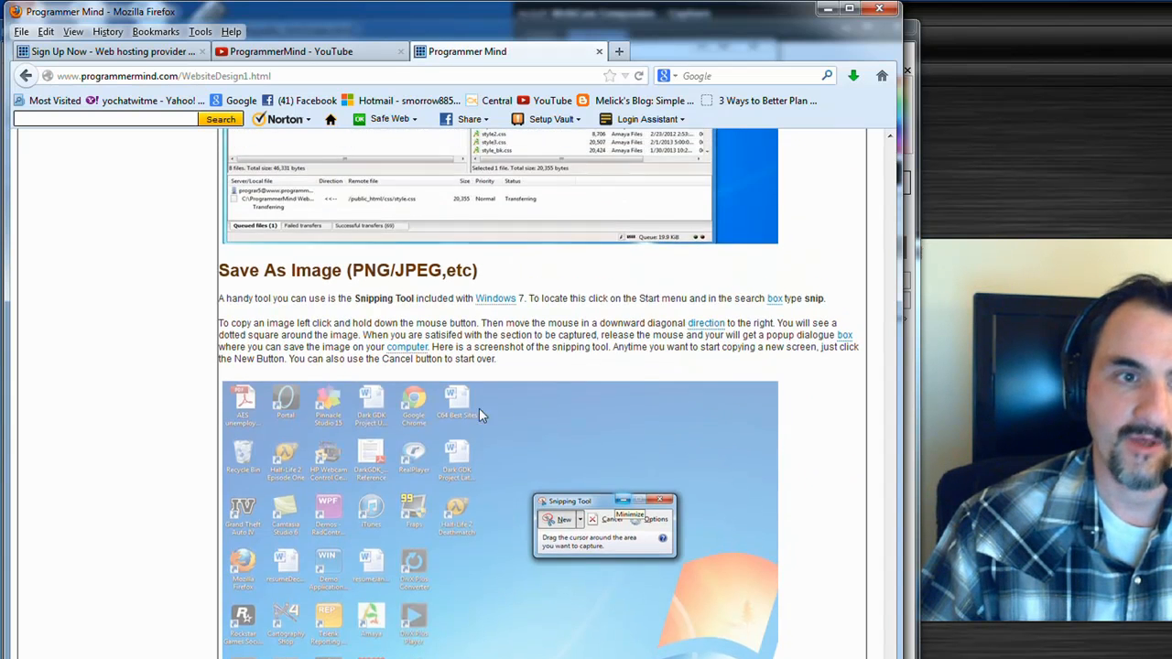
pyautogui.scroll(-3)
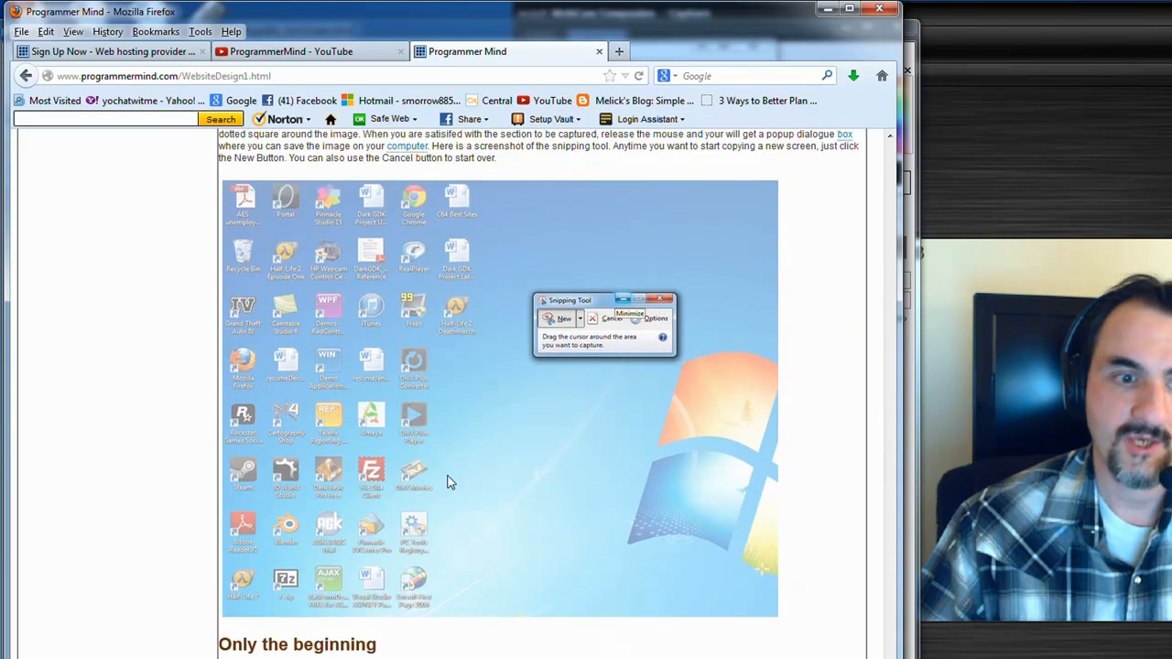
pyautogui.scroll(3)
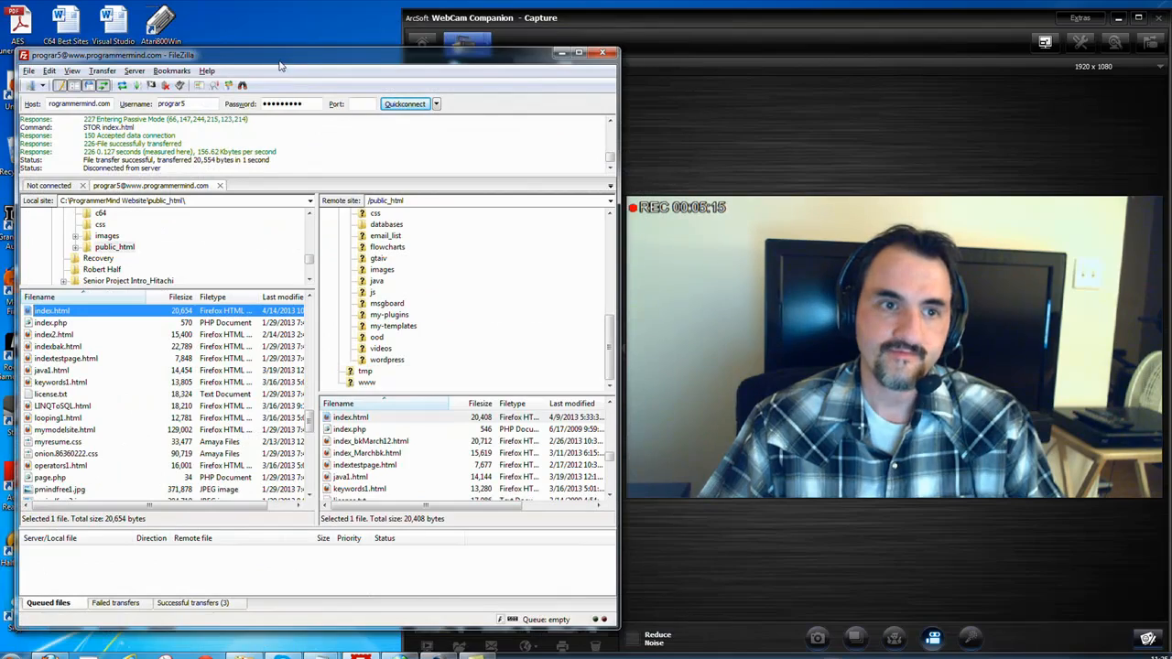
pyautogui.moveTo(278, 55); pyautogui.dragTo(289, 38)
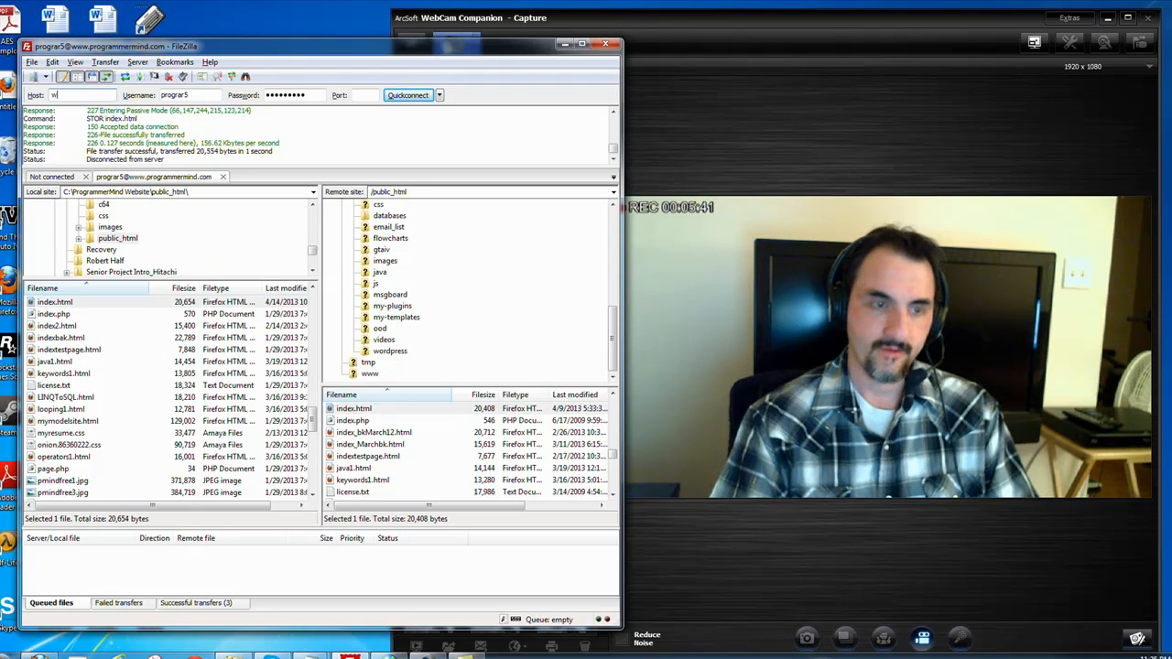
pyautogui.write('www.progr')
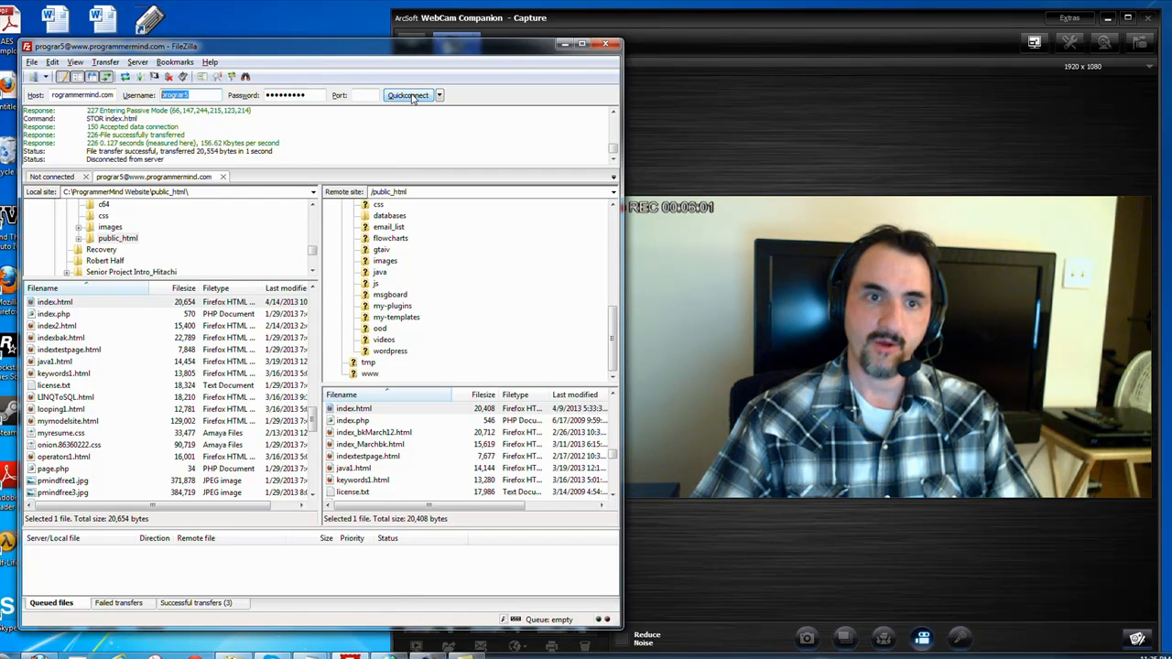
# Step: Quickconnect to programmermind.com, establishing the connection in a new tab
pyautogui.click(407, 95)
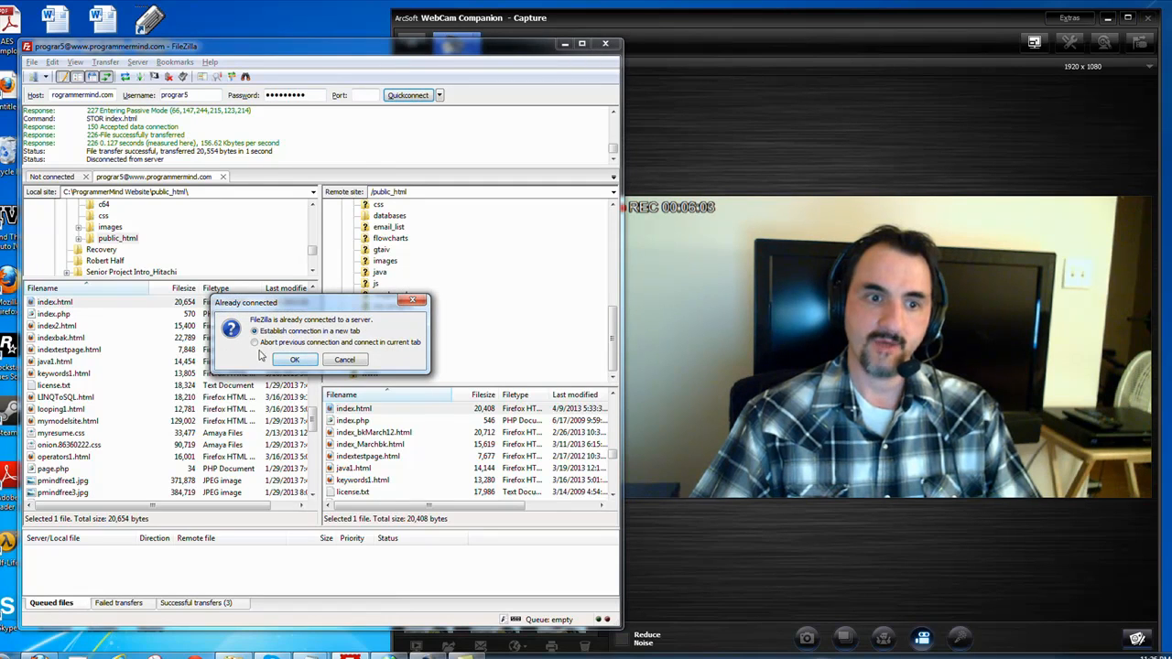
pyautogui.click(293, 359)
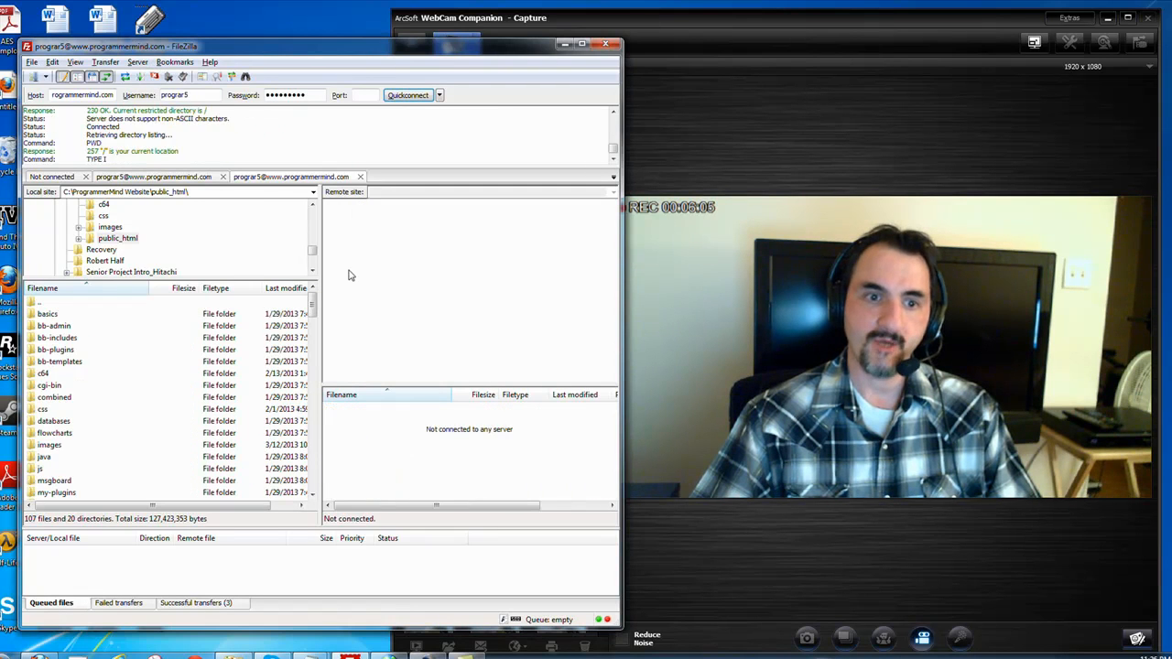
pyautogui.click(407, 96)
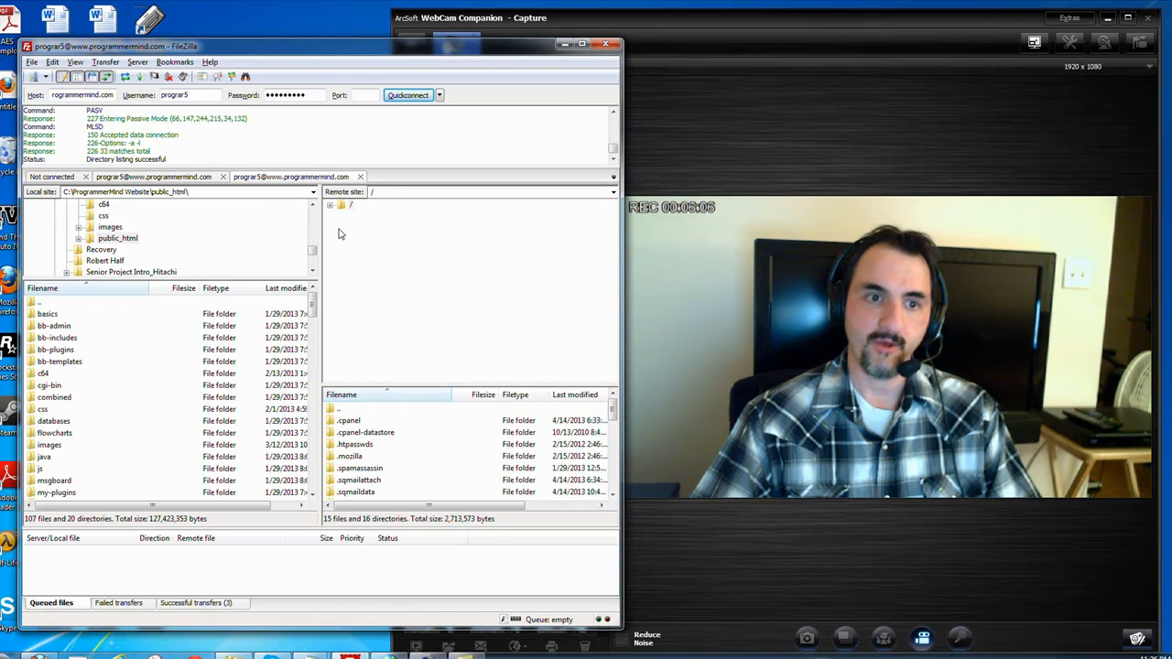
pyautogui.moveTo(375, 229)
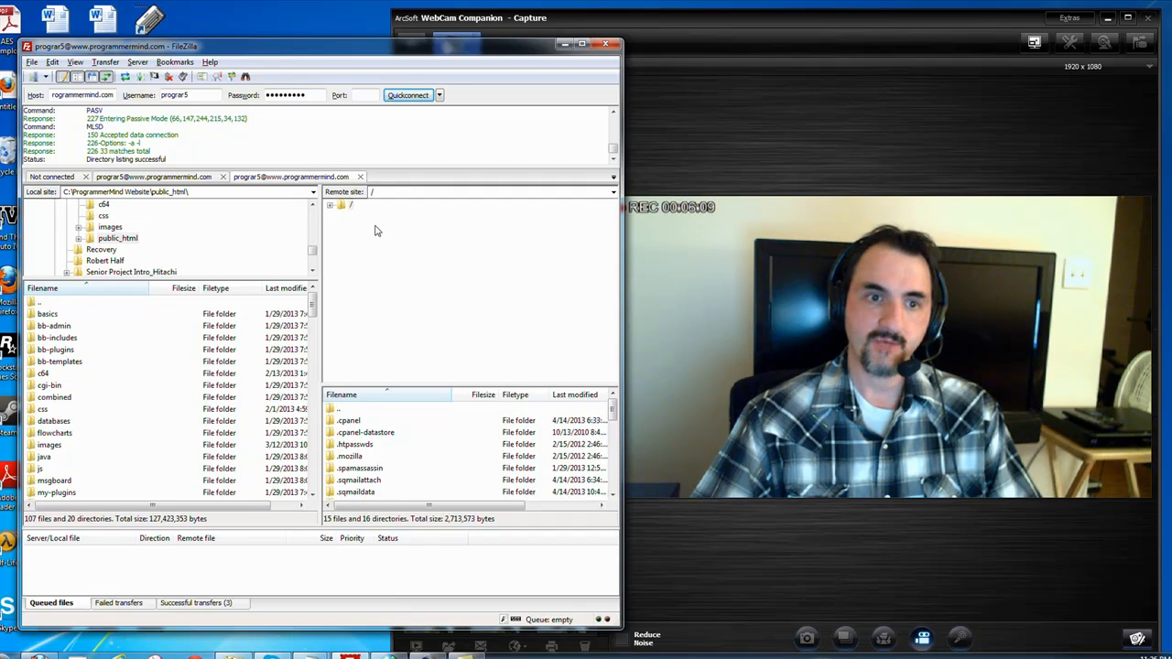
pyautogui.moveTo(389, 221)
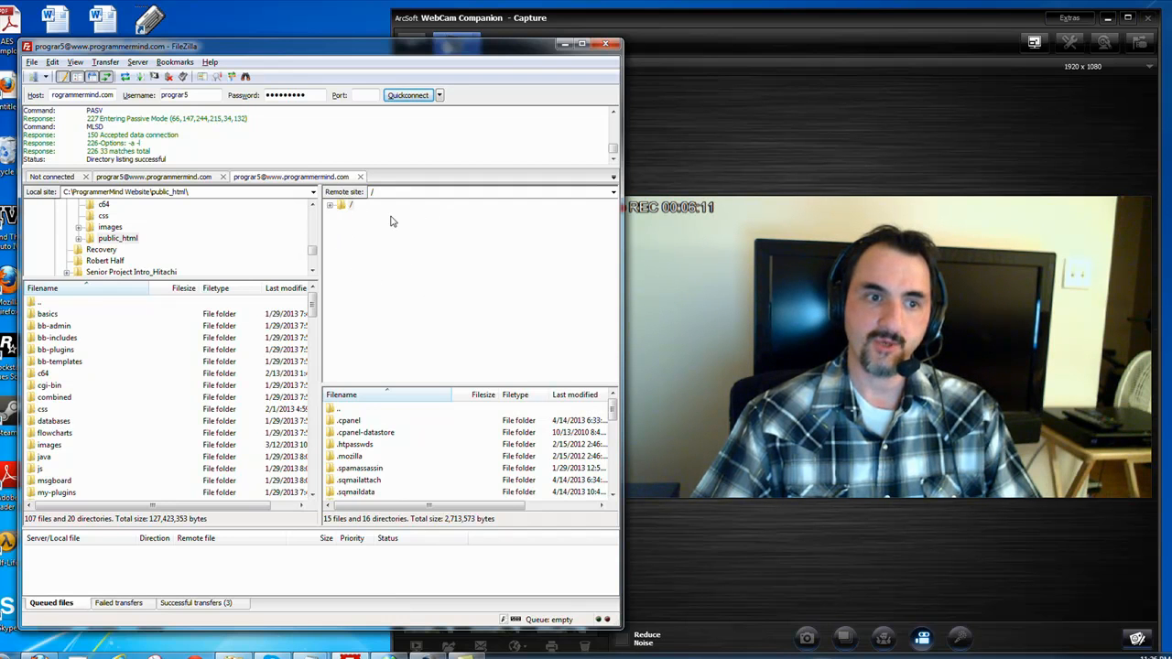
pyautogui.moveTo(132, 286)
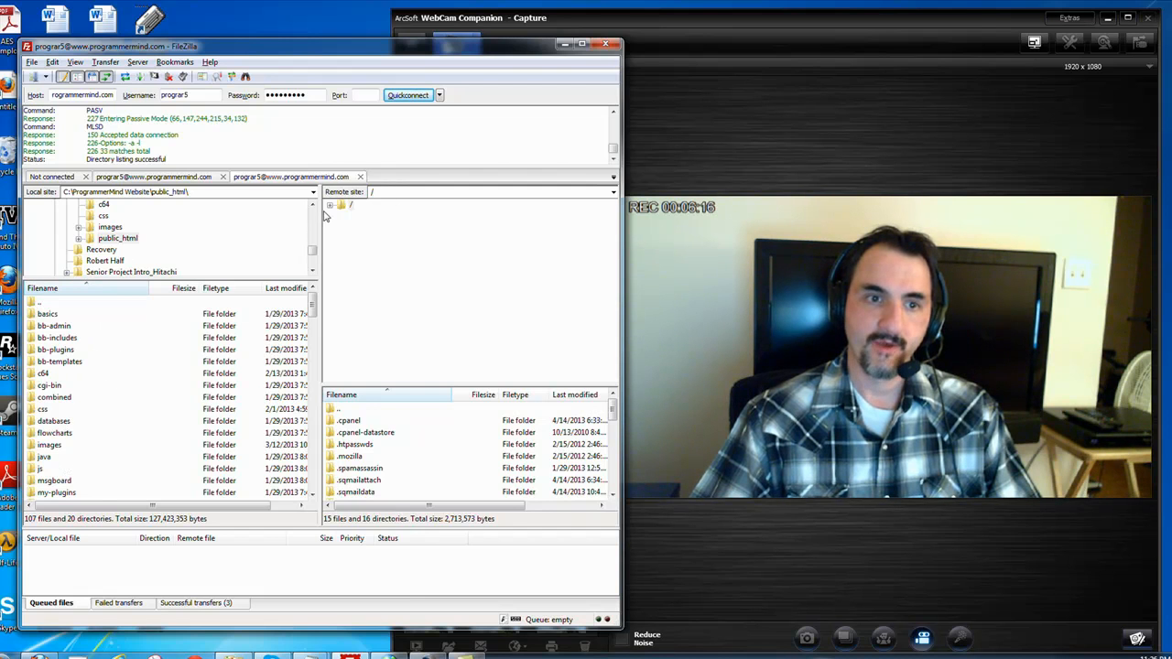
# Step: Browse to the server's public_html and open index.html via View/Edit
pyautogui.click(330, 205)
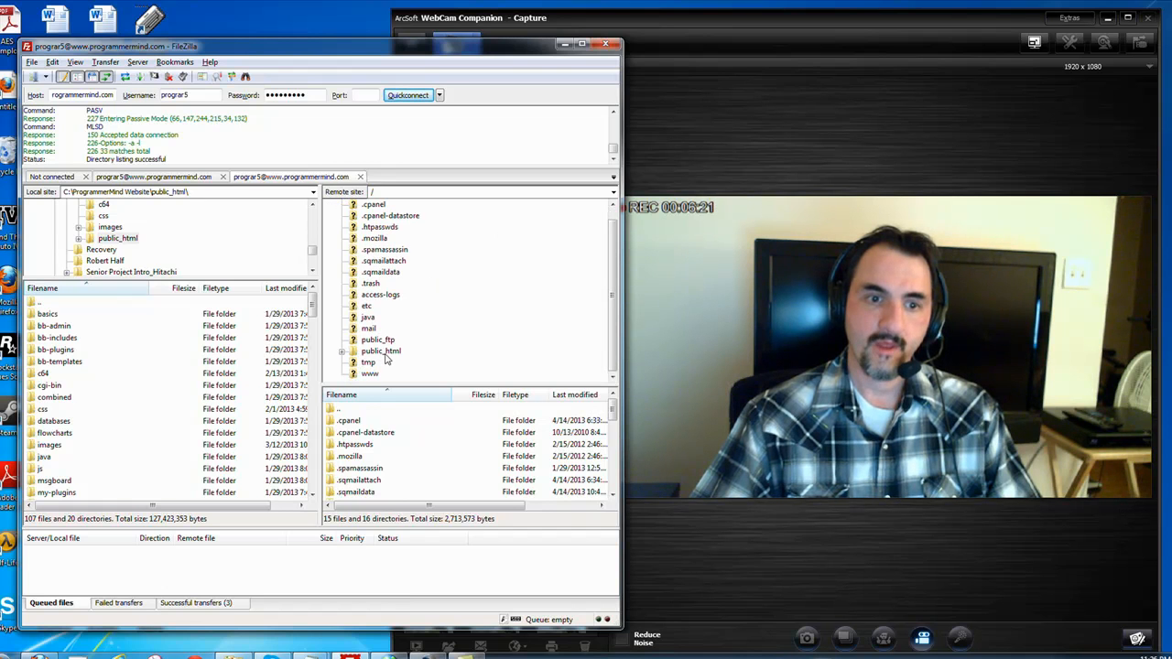
pyautogui.doubleClick(381, 351)
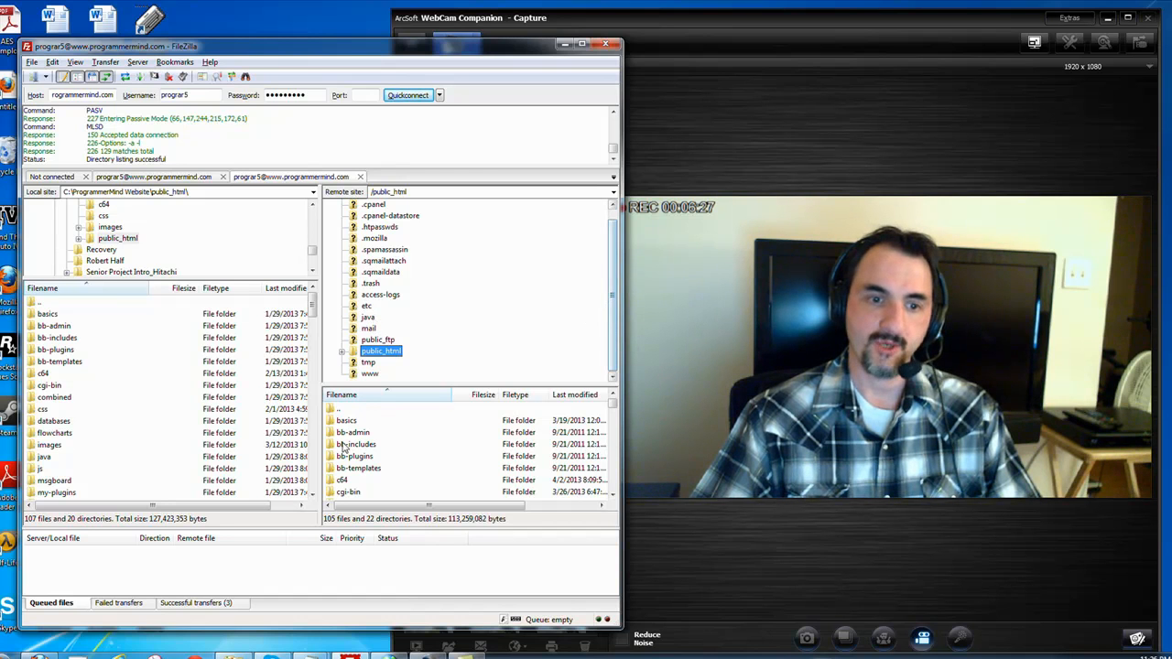
pyautogui.doubleClick(381, 352)
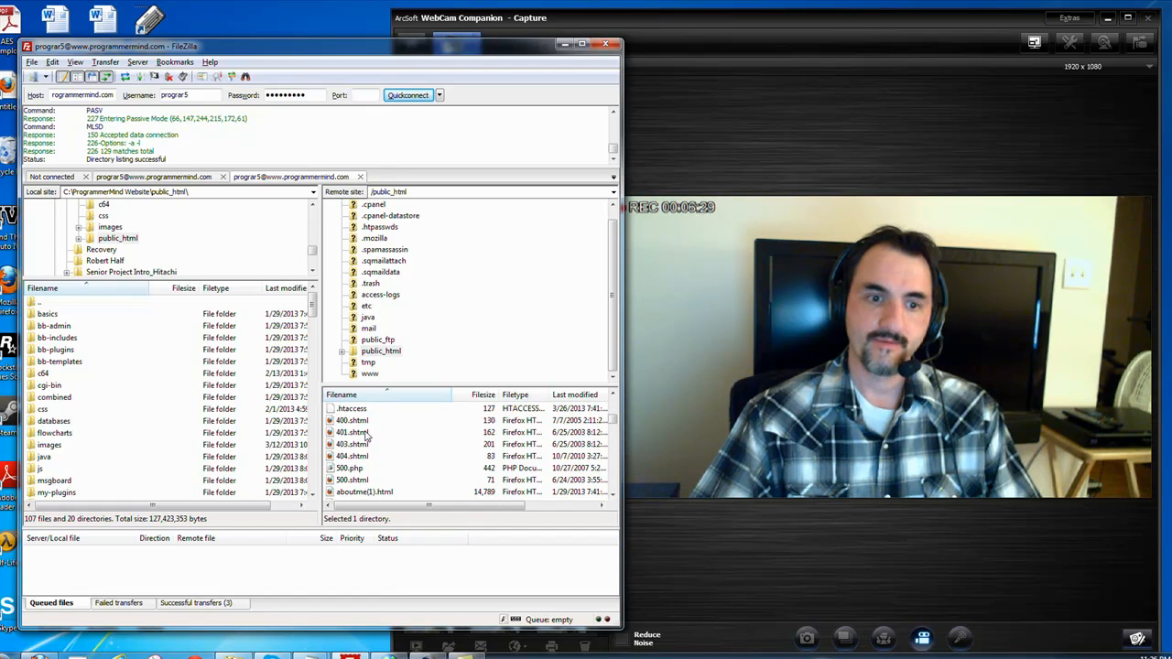
pyautogui.click(352, 419)
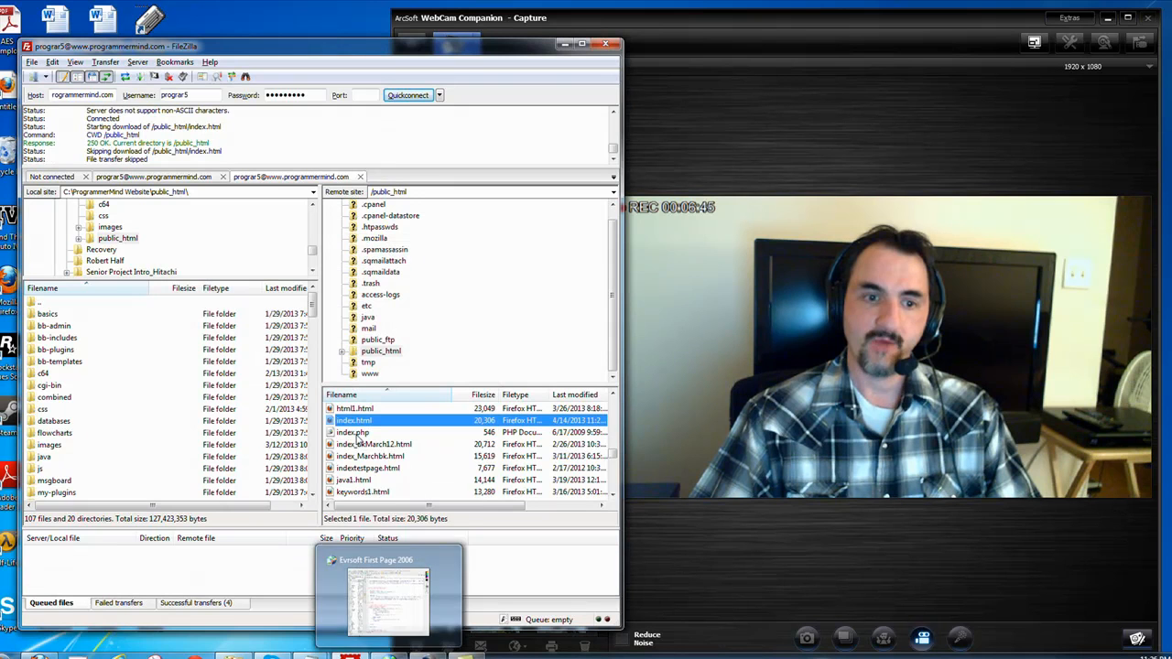
pyautogui.rightClick(356, 419)
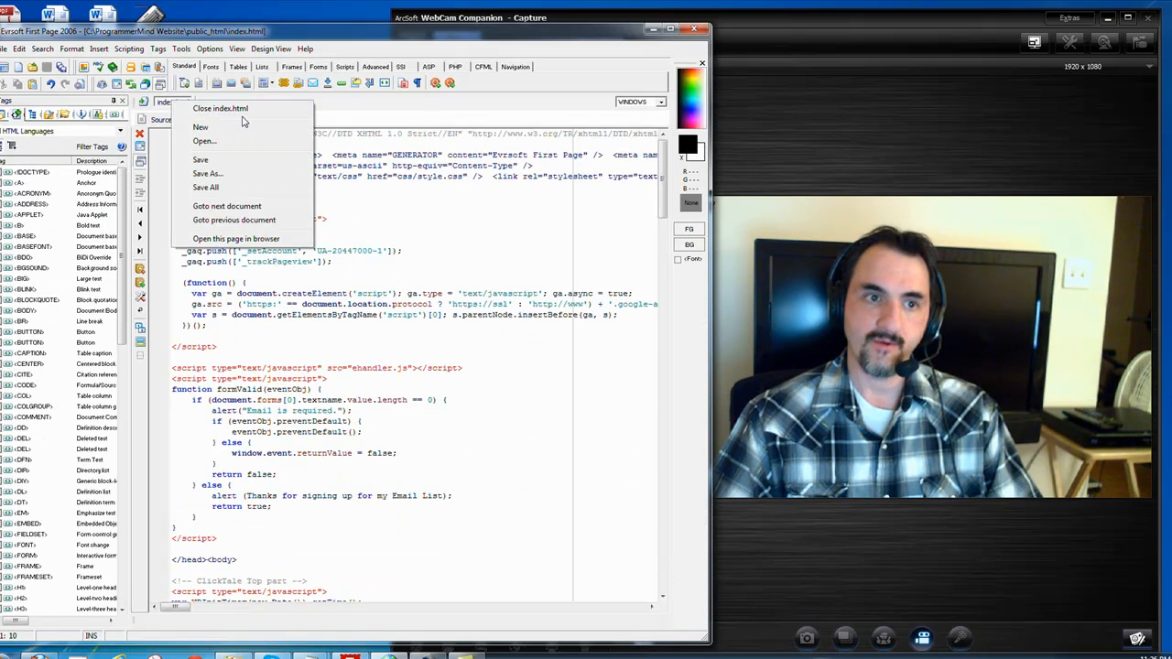
# Step: Create a new blank HTML document in First Page 2006
pyautogui.click(200, 128)
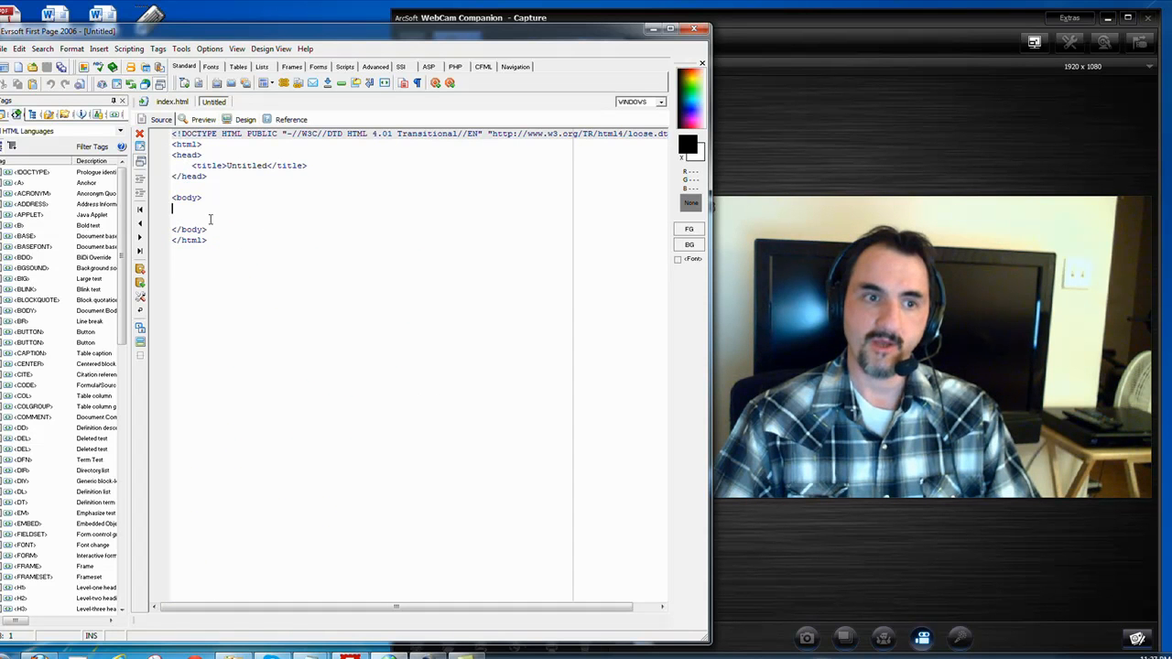
pyautogui.write('fees')
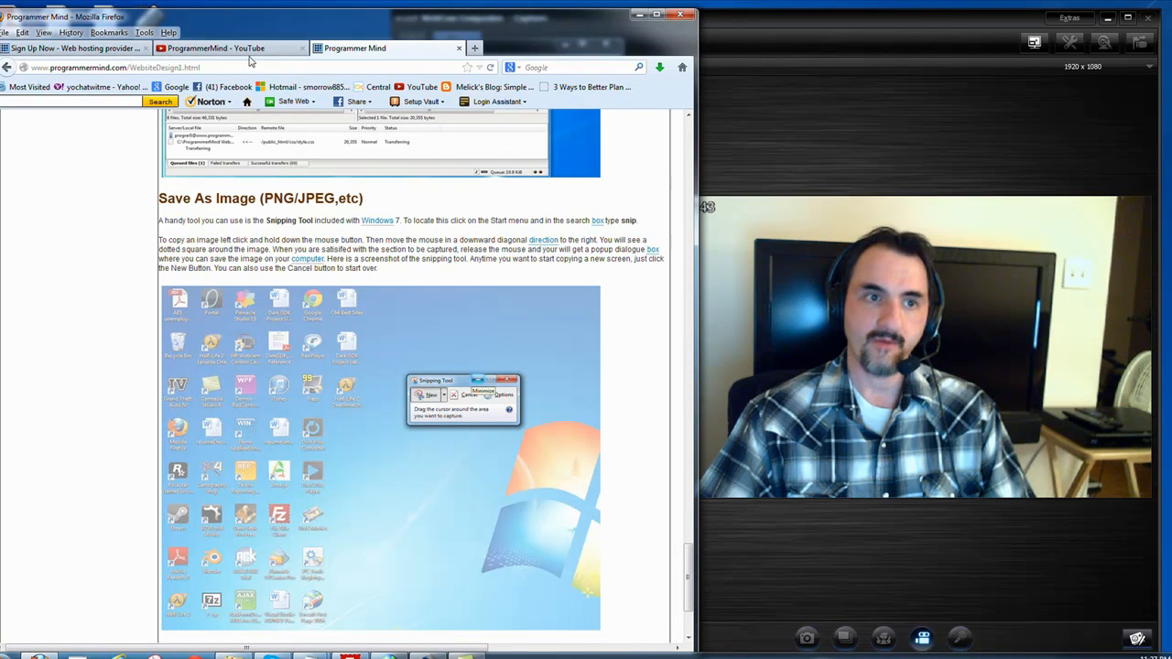
# Step: View the Software Career page on Programmer Mind and scroll to its job-hunting section
pyautogui.click(229, 47)
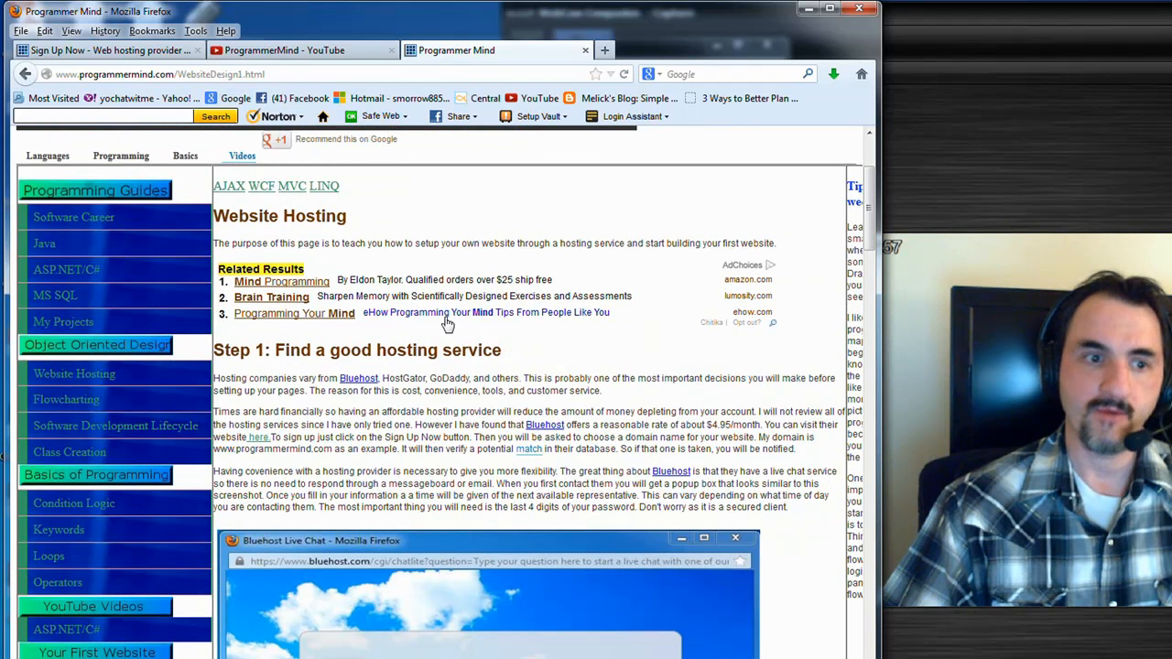
pyautogui.moveTo(192, 255)
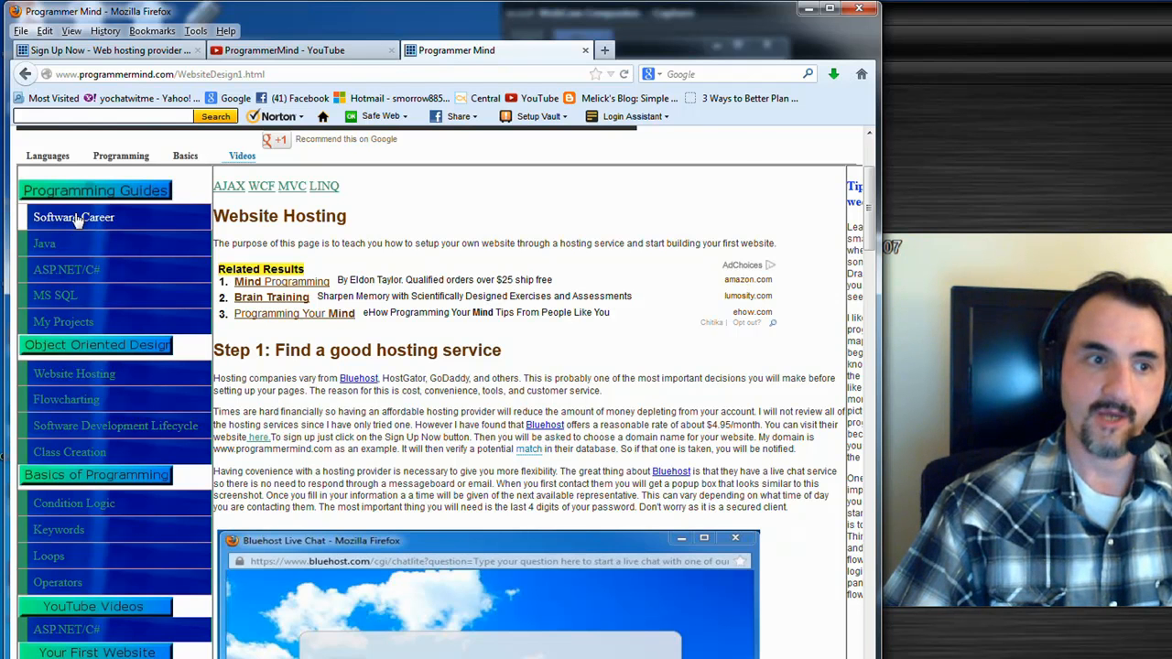
pyautogui.click(73, 216)
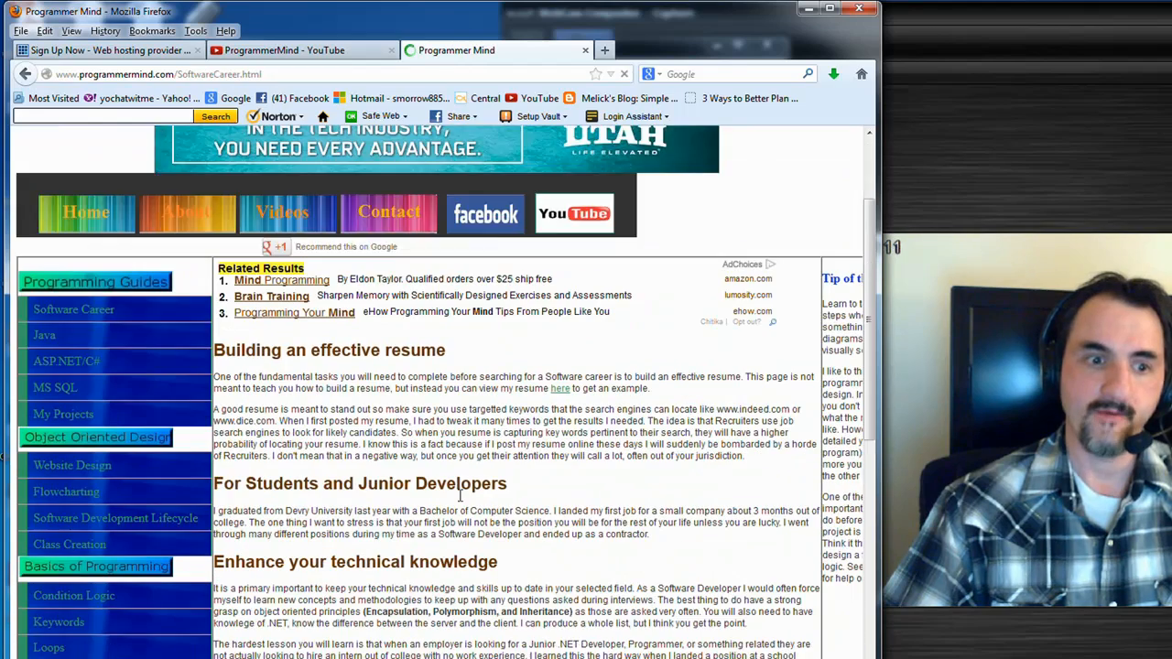
pyautogui.scroll(-3)
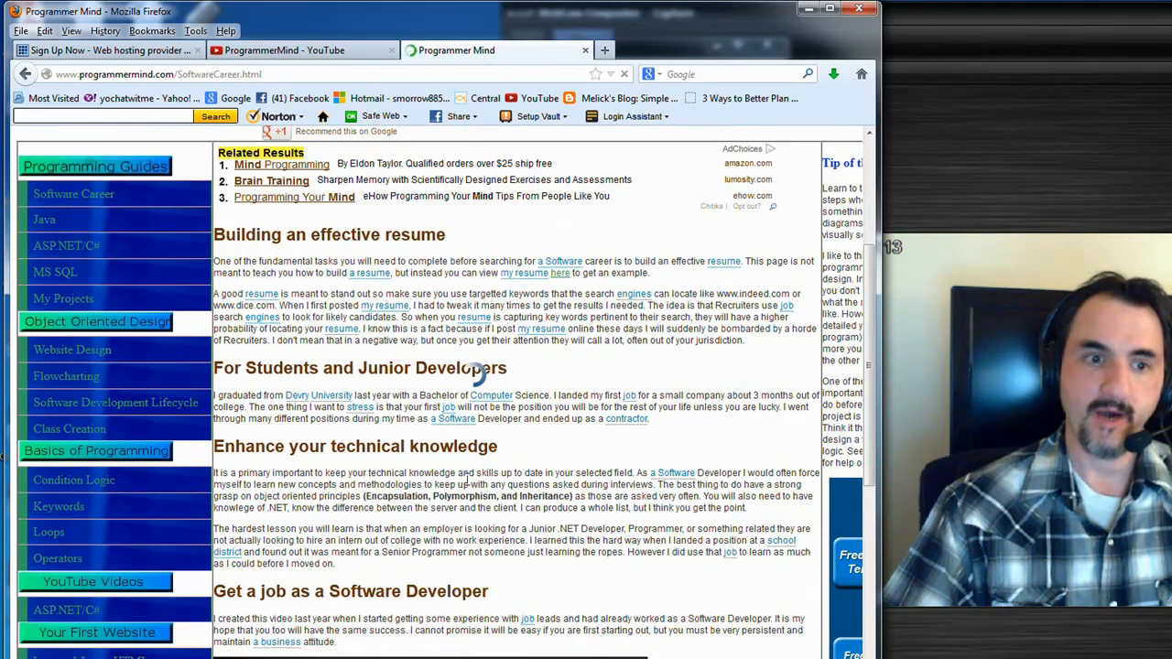
pyautogui.scroll(-3)
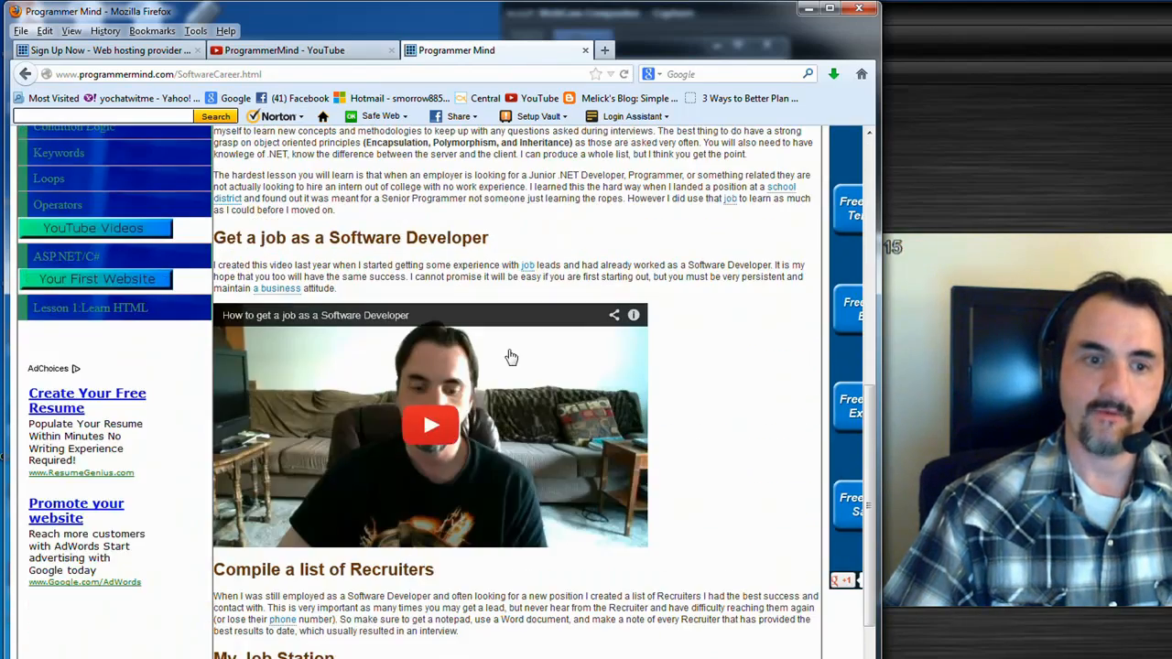
pyautogui.scroll(3)
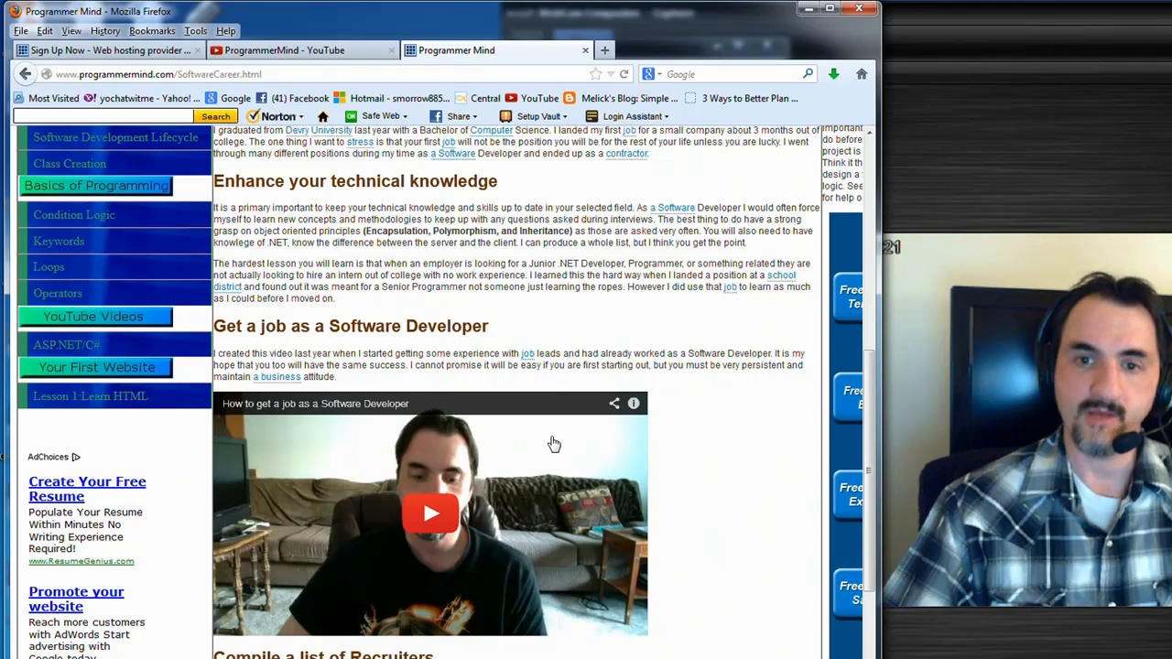
pyautogui.scroll(3)
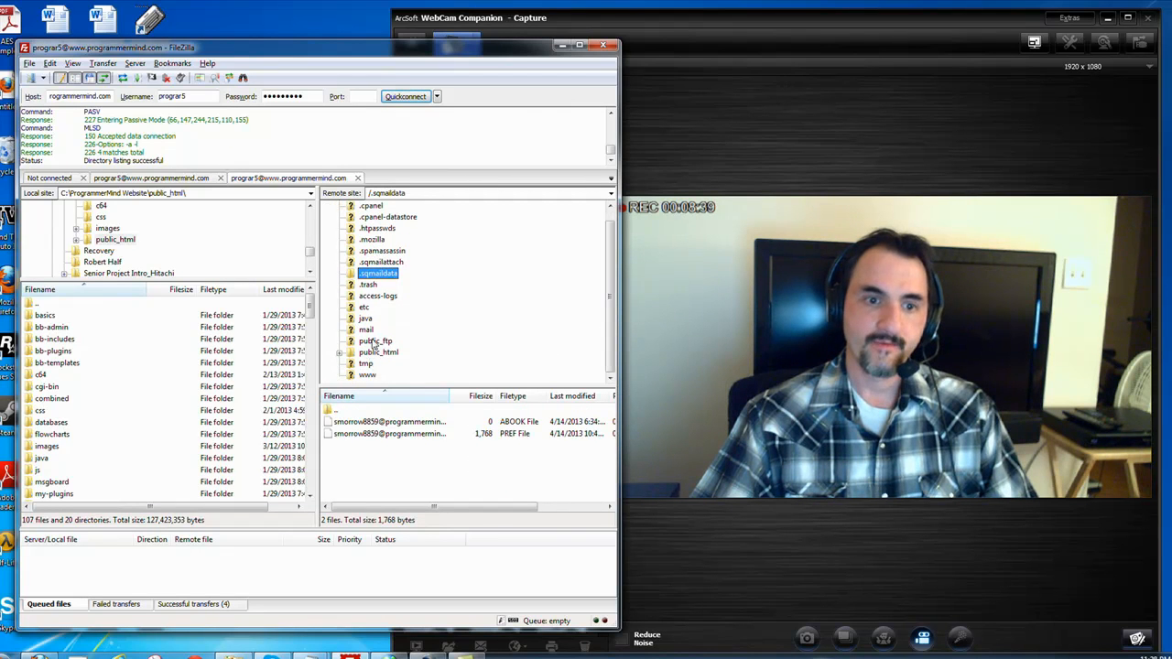
# Step: Browse the remote public_html folder and select one of its ASP page files
pyautogui.doubleClick(377, 351)
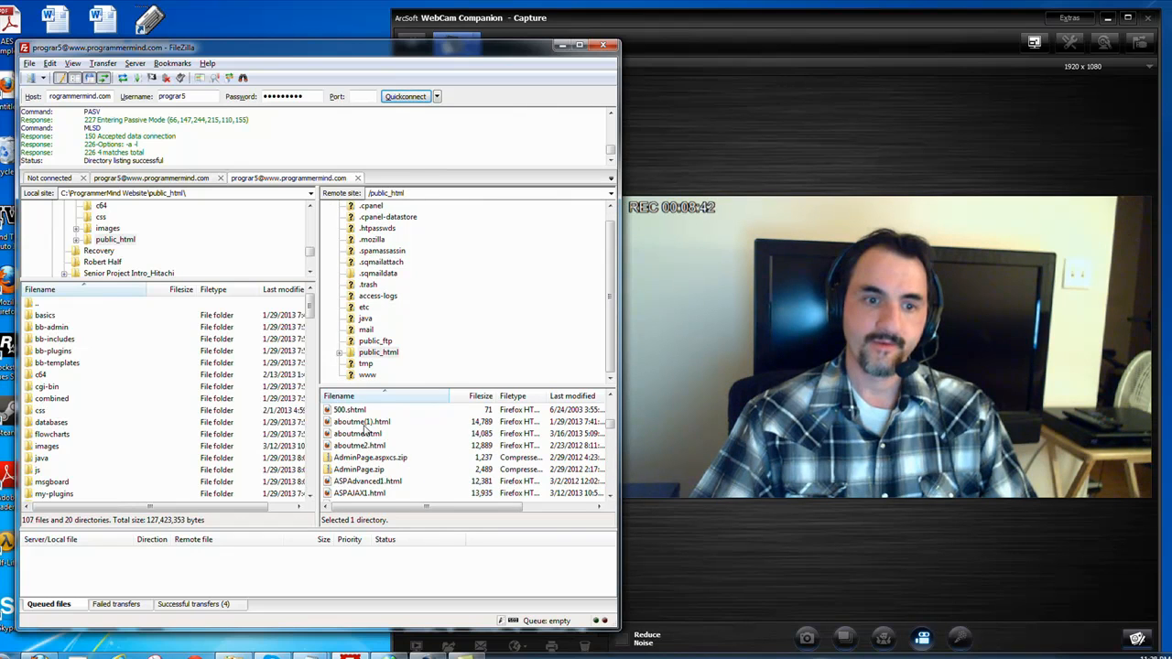
pyautogui.scroll(-3)
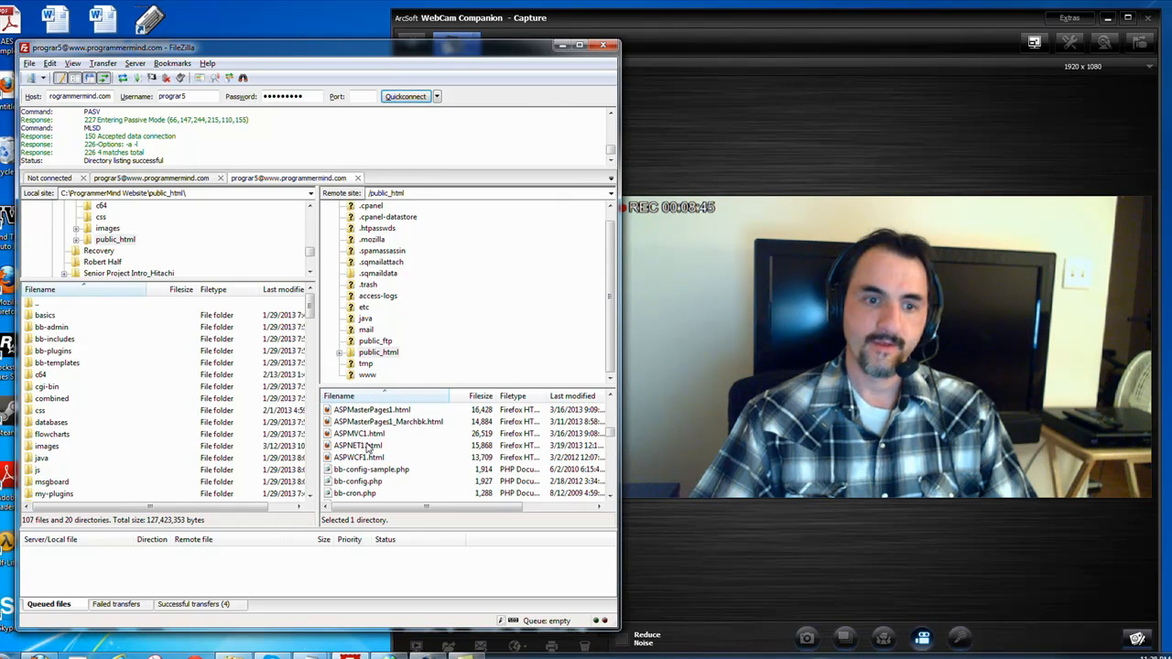
pyautogui.click(357, 447)
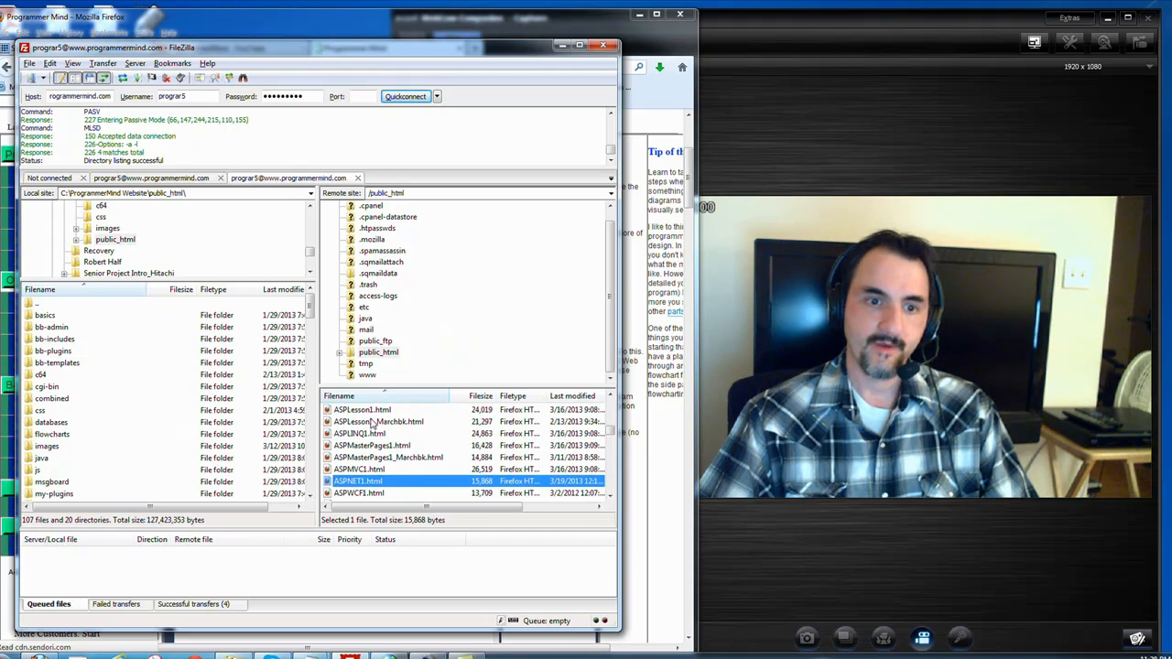
pyautogui.click(363, 410)
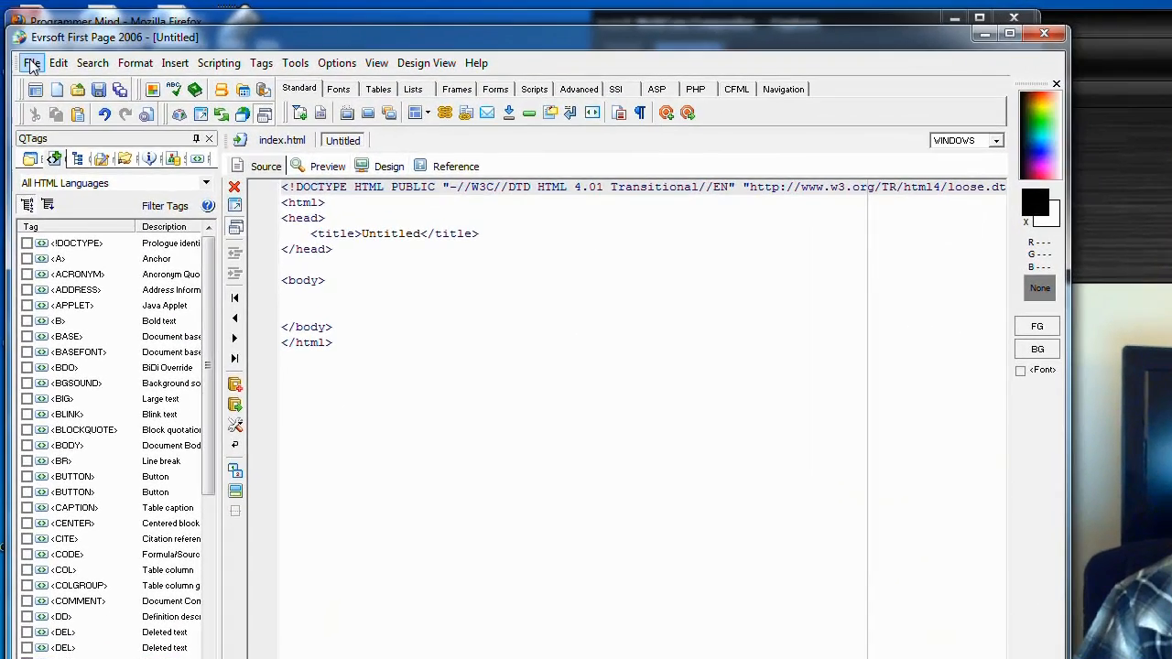
# Step: Open ASPLesson1 from the local public_html folder via File > Open
pyautogui.click(31, 63)
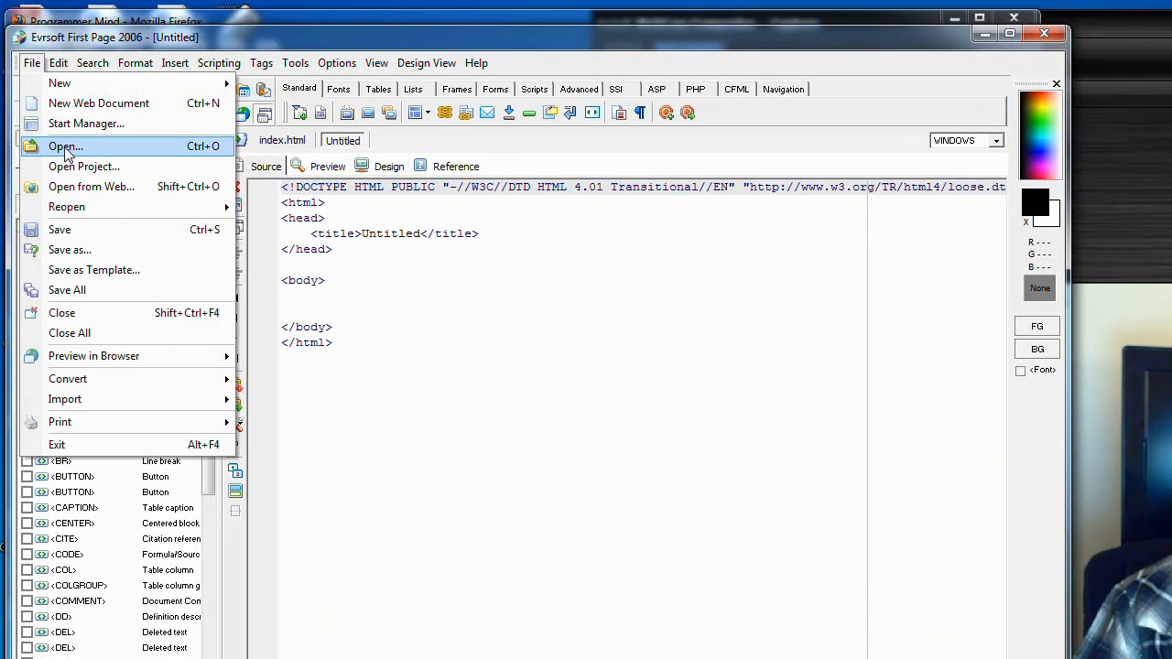
pyautogui.click(66, 146)
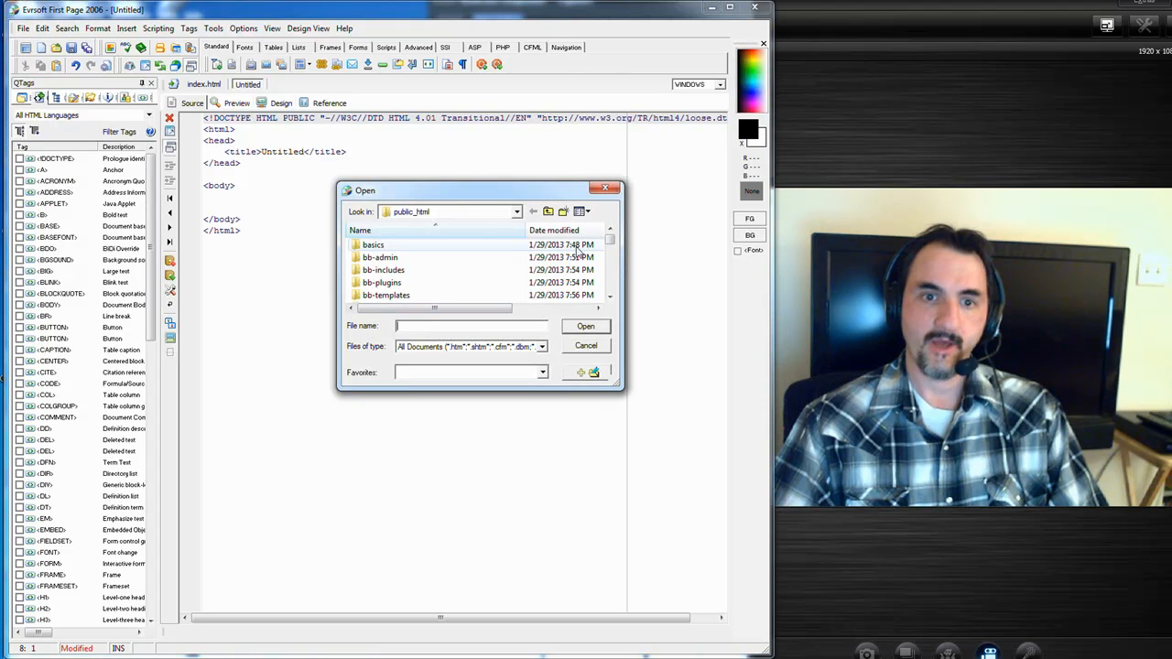
pyautogui.scroll(-3)
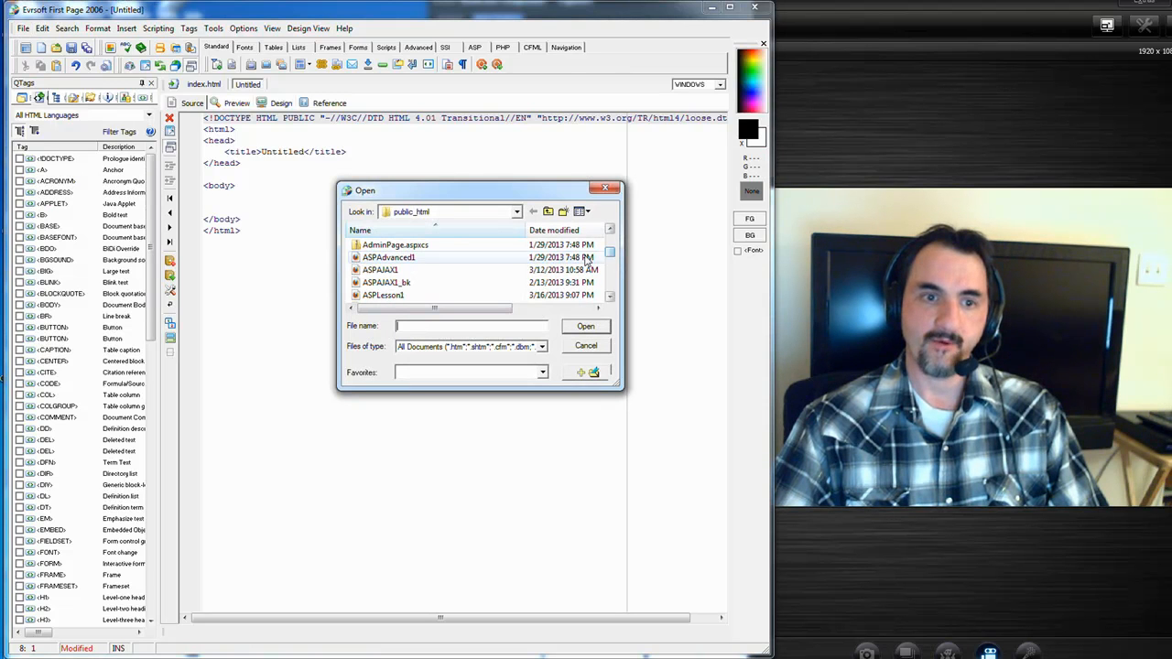
pyautogui.click(385, 294)
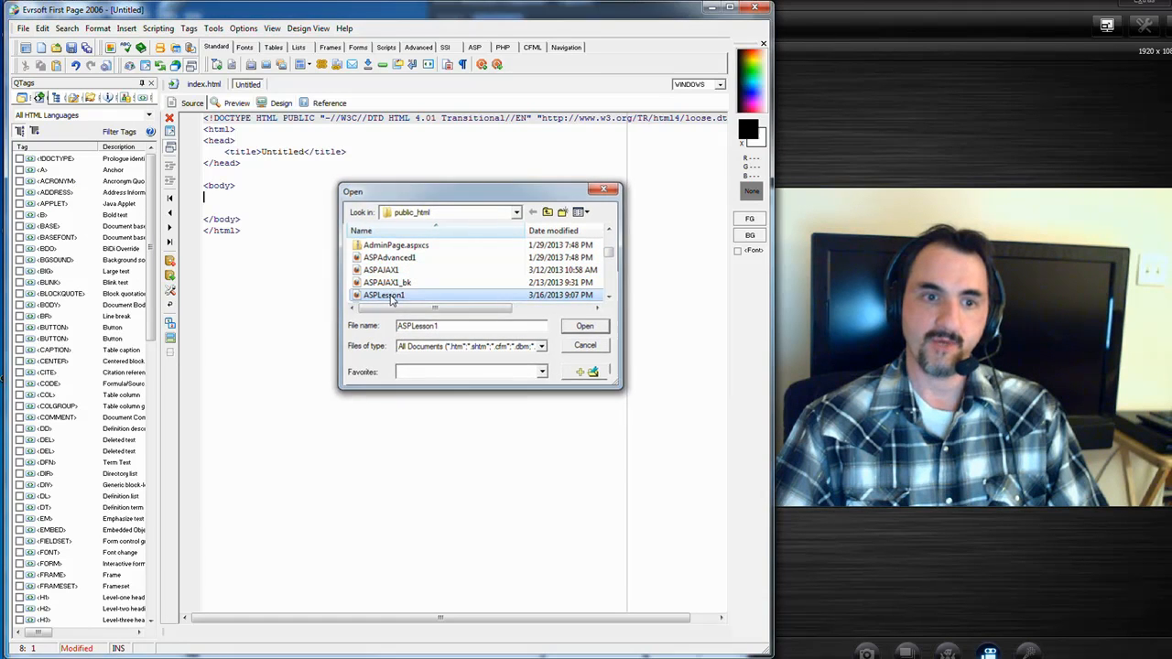
pyautogui.click(586, 326)
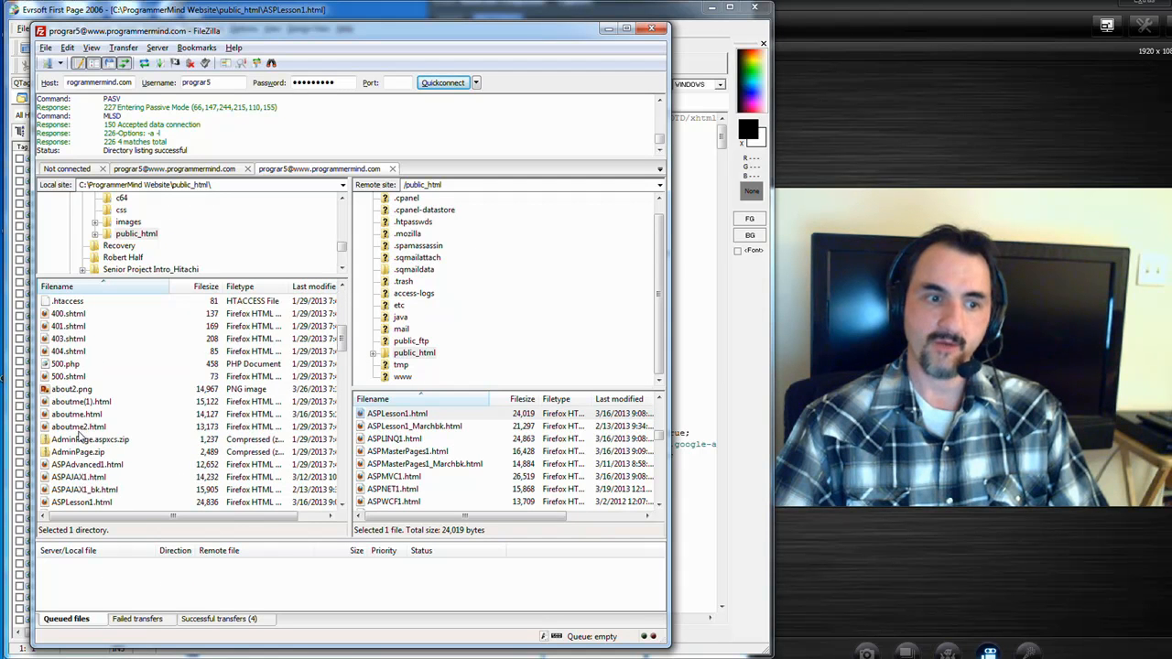
# Step: Upload local ASPLesson1.html to the server, overwriting the remote copy
pyautogui.click(77, 427)
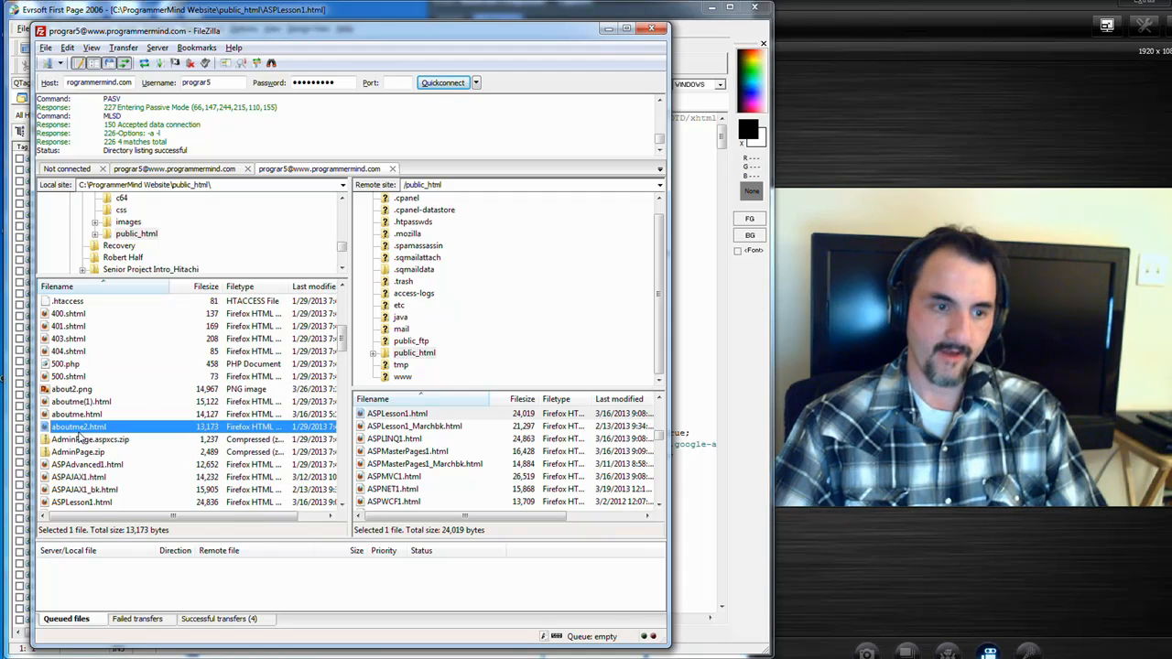
pyautogui.scroll(-3)
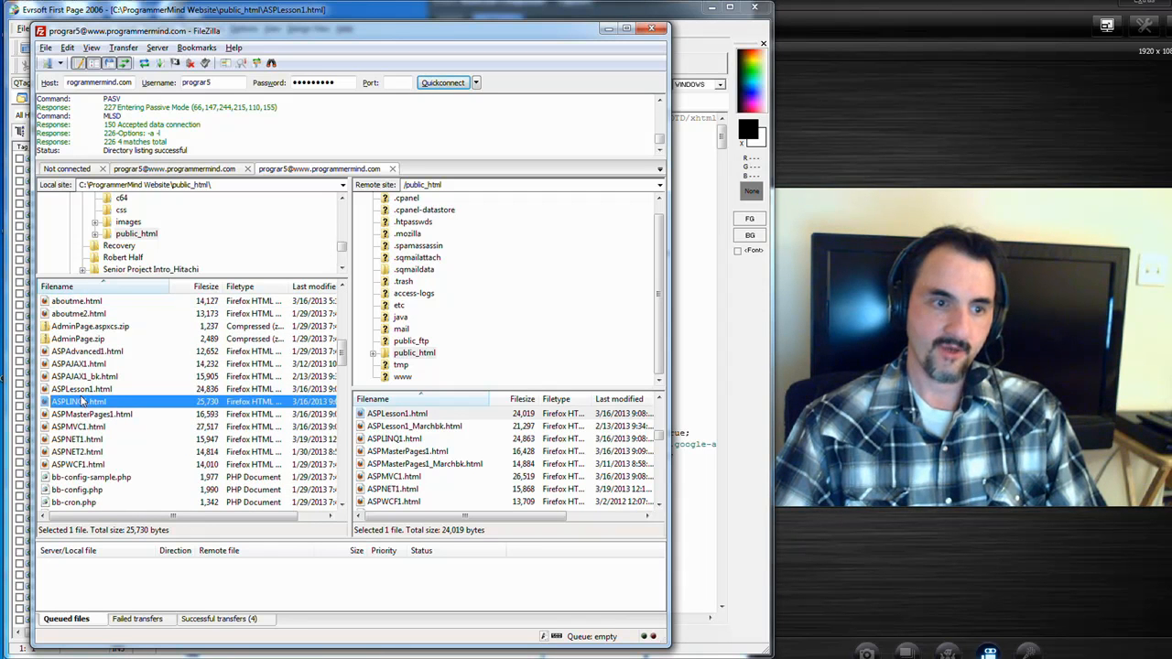
pyautogui.rightClick(81, 389)
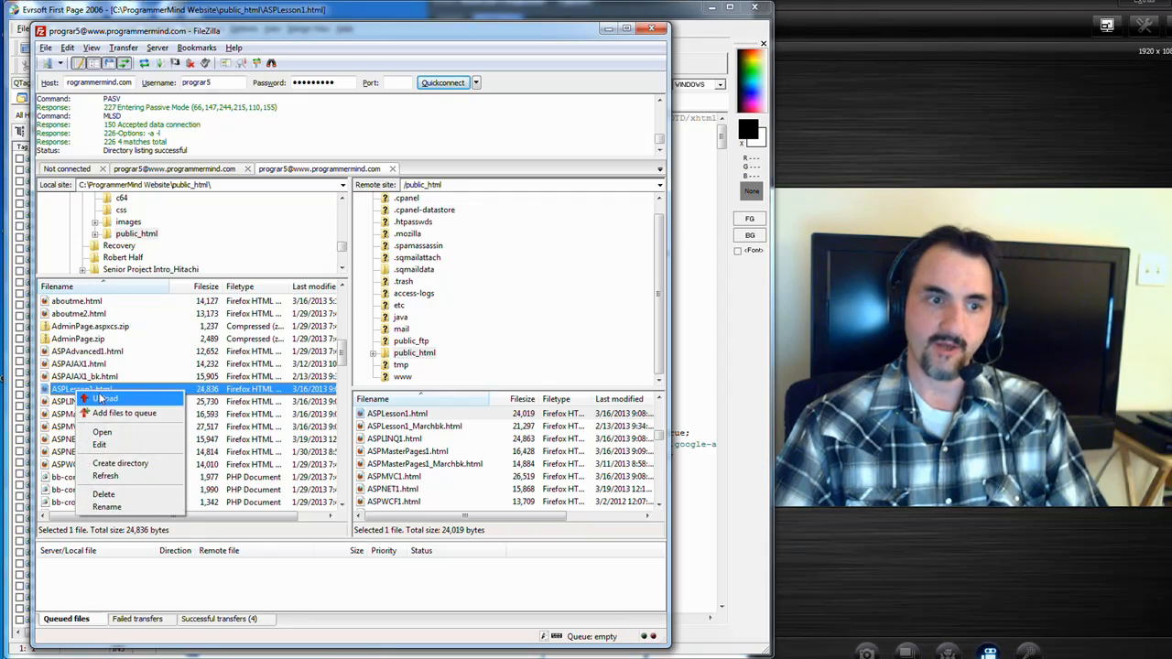
pyautogui.click(107, 399)
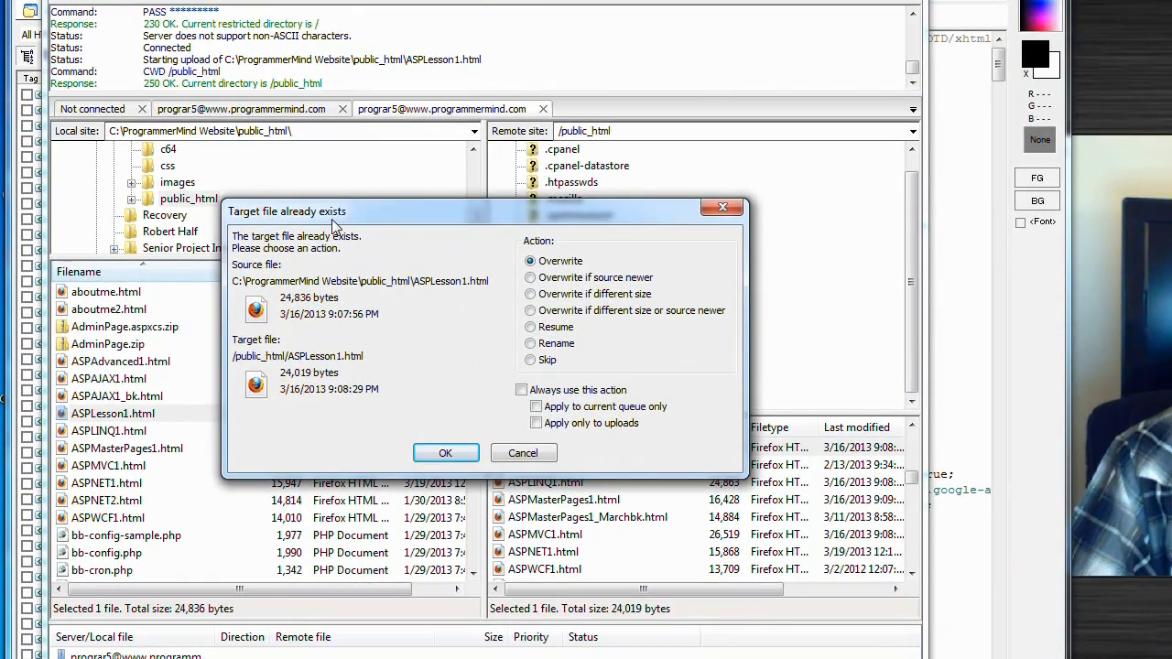
pyautogui.moveTo(707, 384)
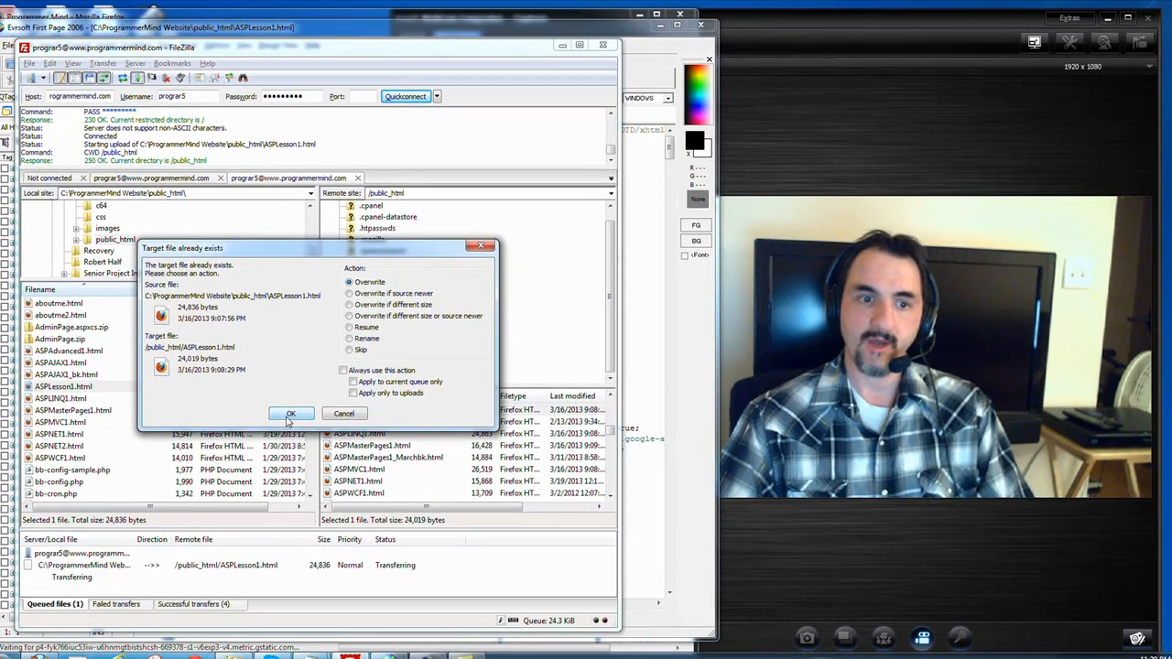
pyautogui.click(289, 414)
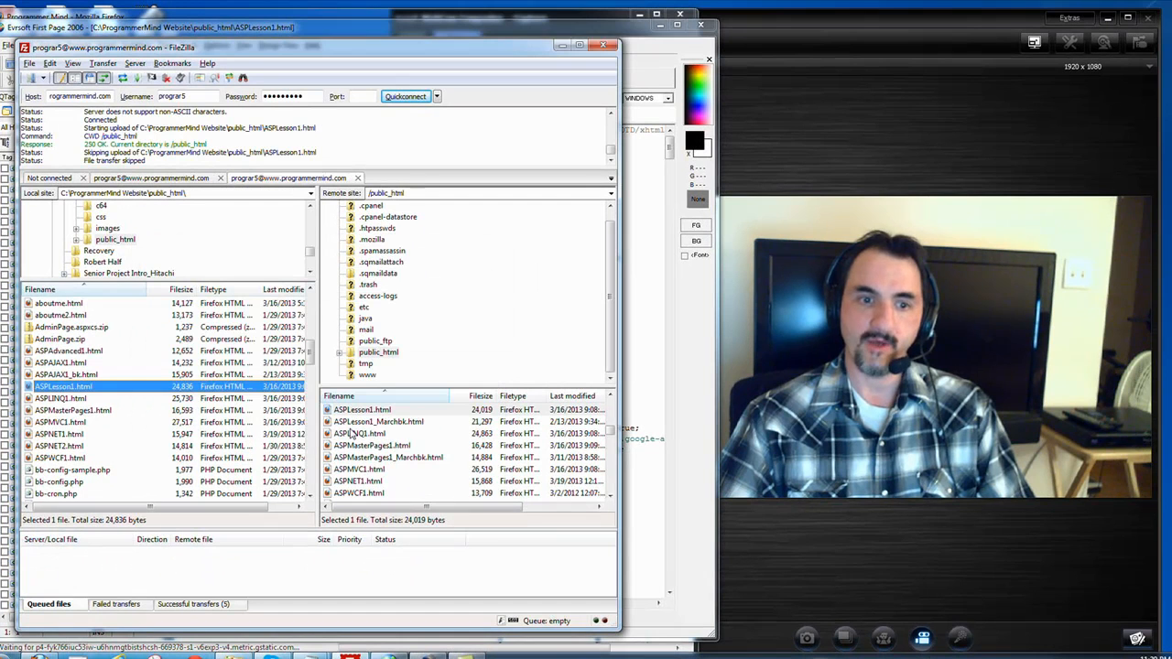
# Step: Transfer ASPLesson1.html again confirming overwrites, then select ASPAdvanced8.html on the server
pyautogui.click(362, 411)
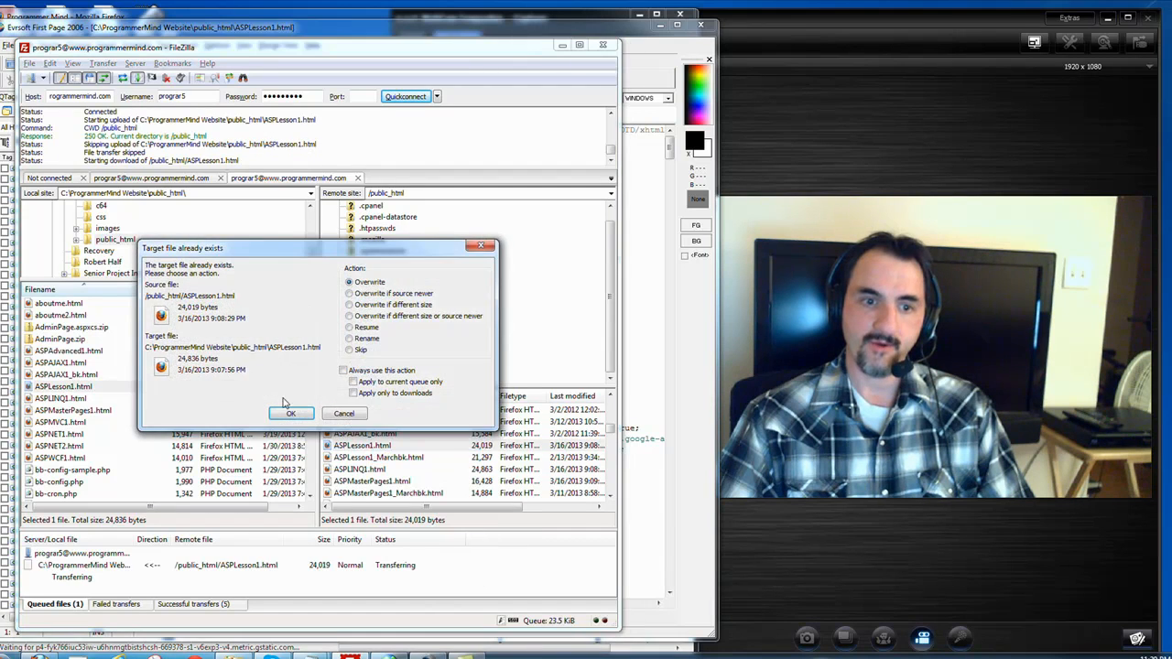
pyautogui.click(290, 414)
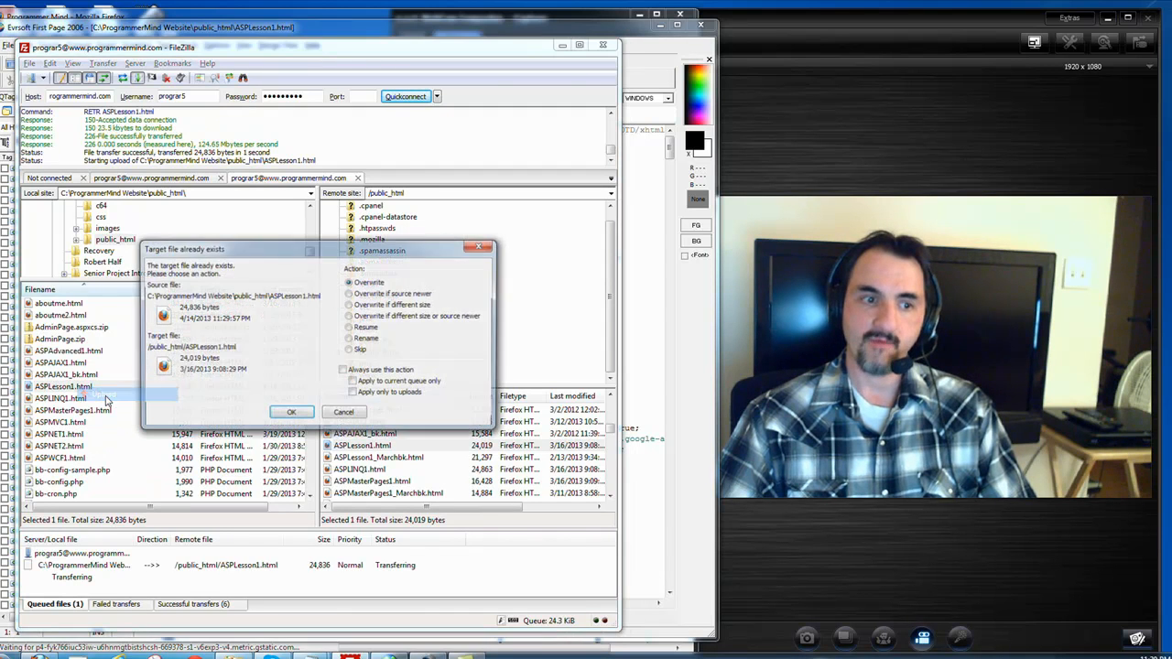
pyautogui.click(291, 410)
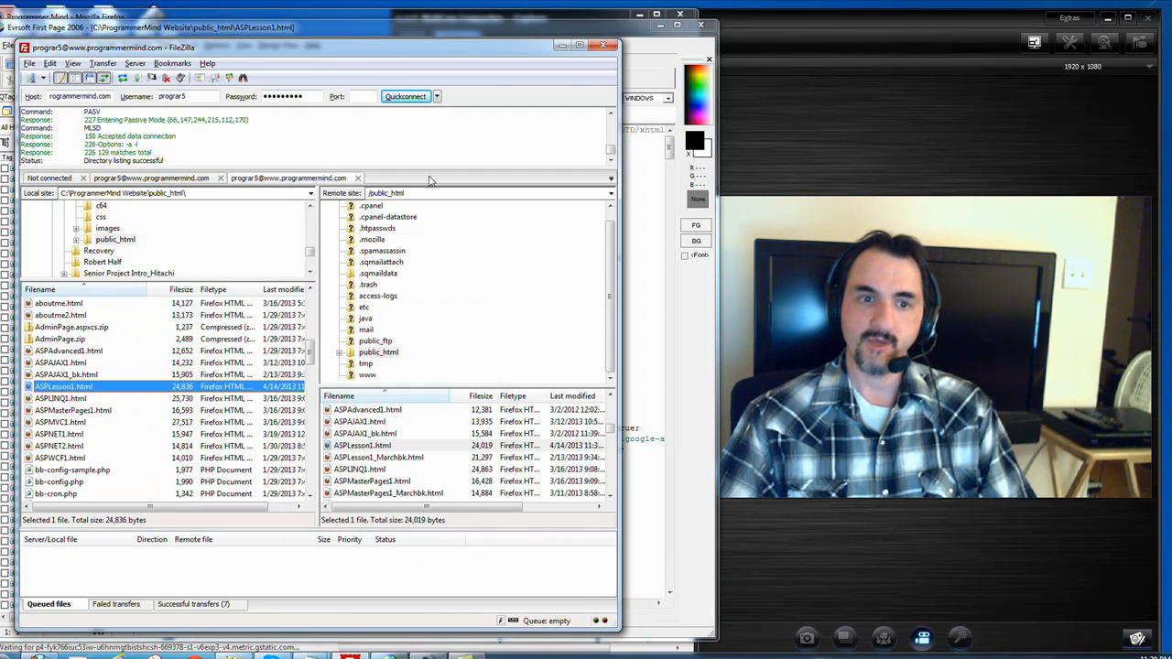
pyautogui.click(367, 411)
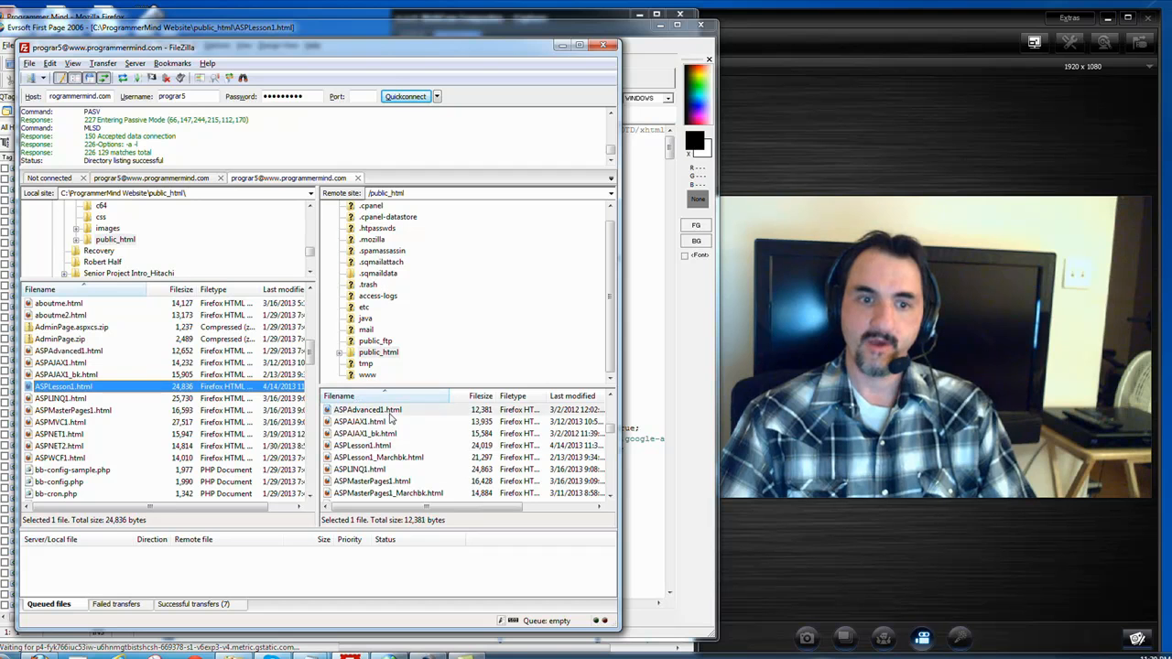
pyautogui.click(367, 410)
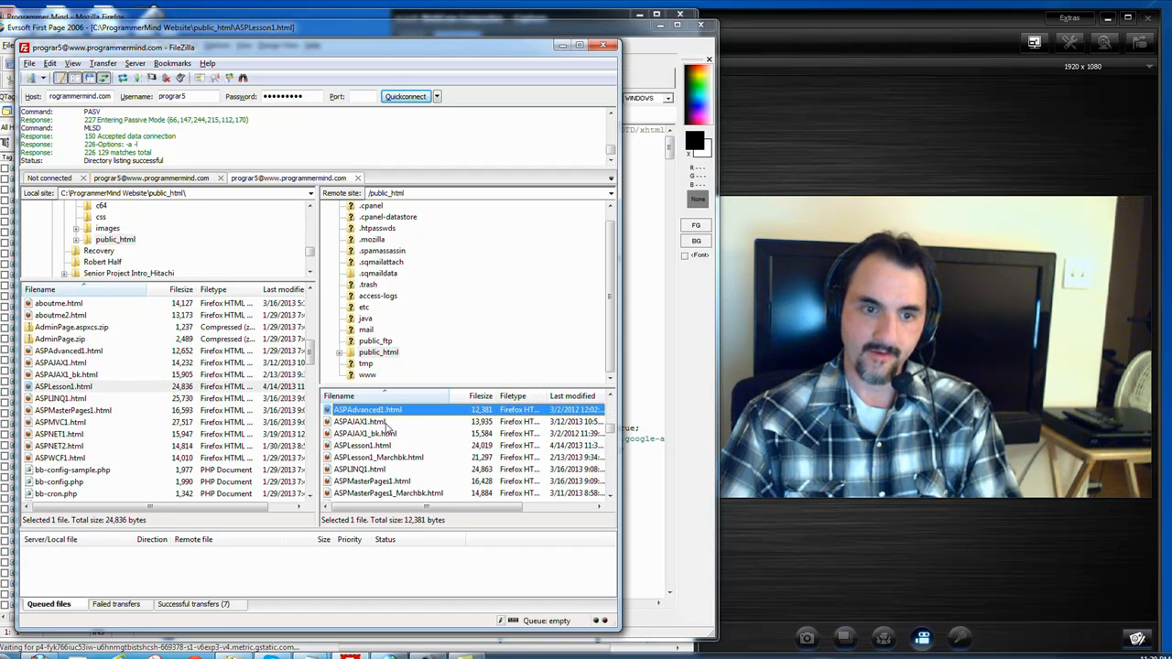
pyautogui.click(363, 445)
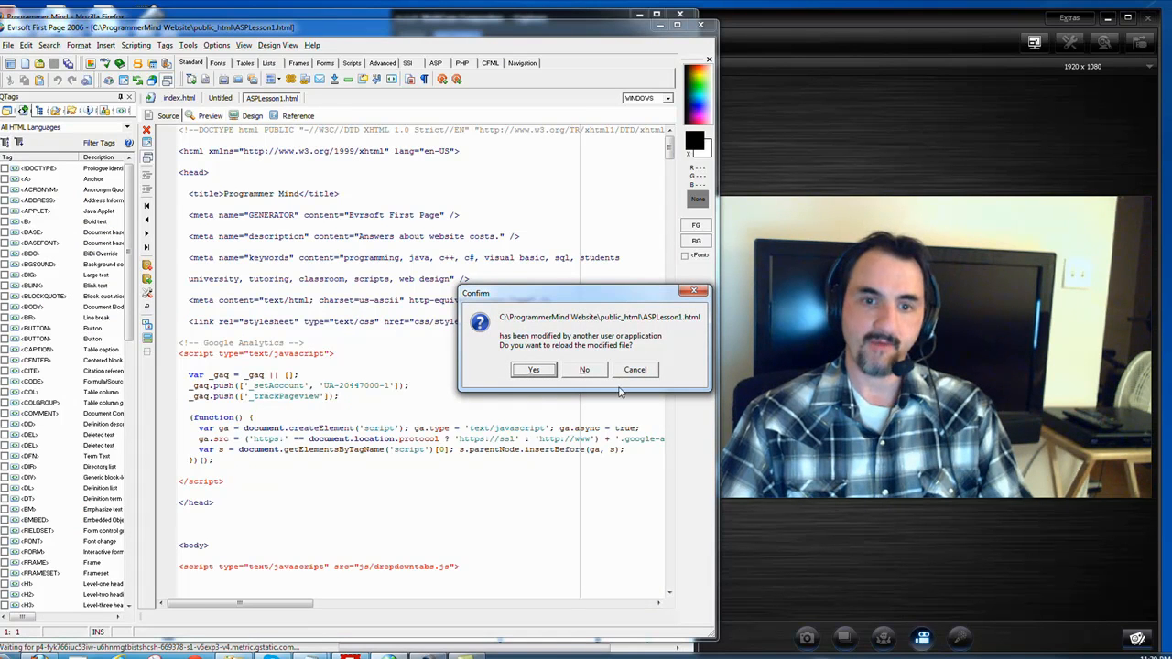
pyautogui.moveTo(630, 313)
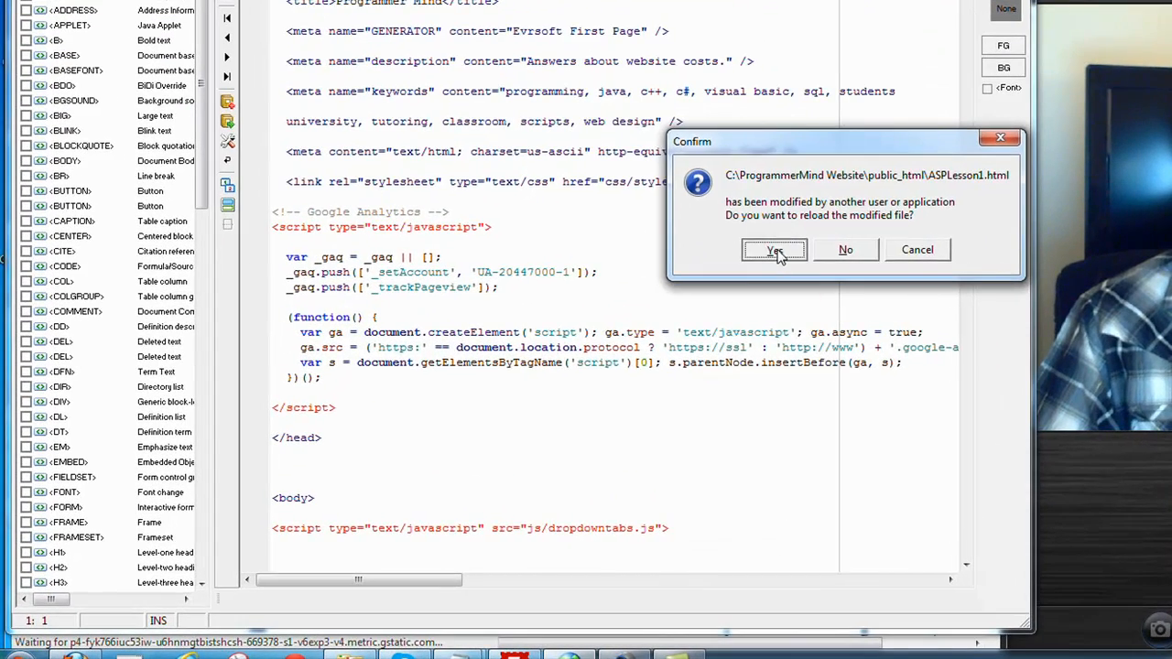
# Step: Confirm reloading ASPLesson1.html with the version changed on disk
pyautogui.click(774, 249)
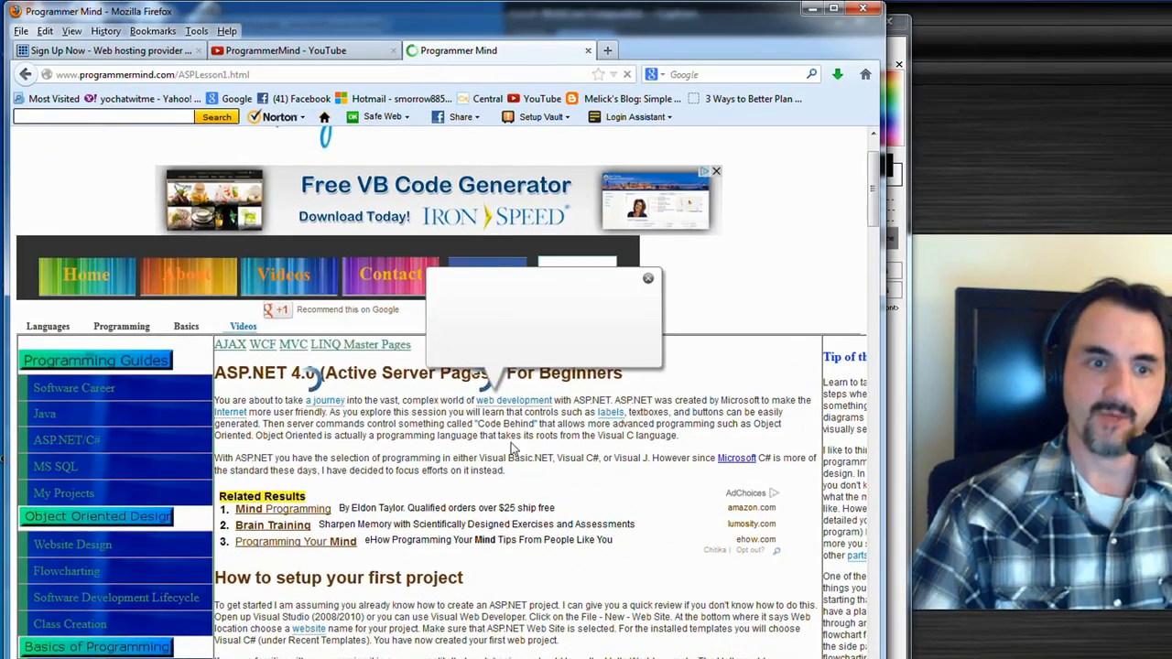
# Step: Scroll through the live ASPLesson1.html page to check the uploaded lesson content
pyautogui.scroll(-3)
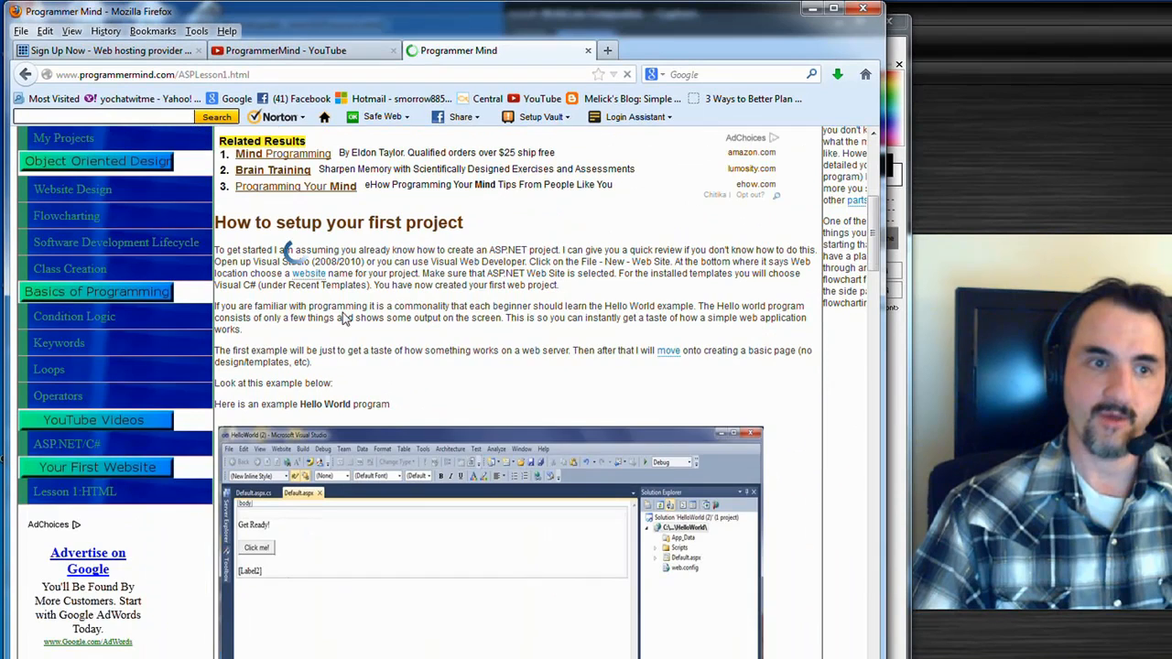
pyautogui.scroll(3)
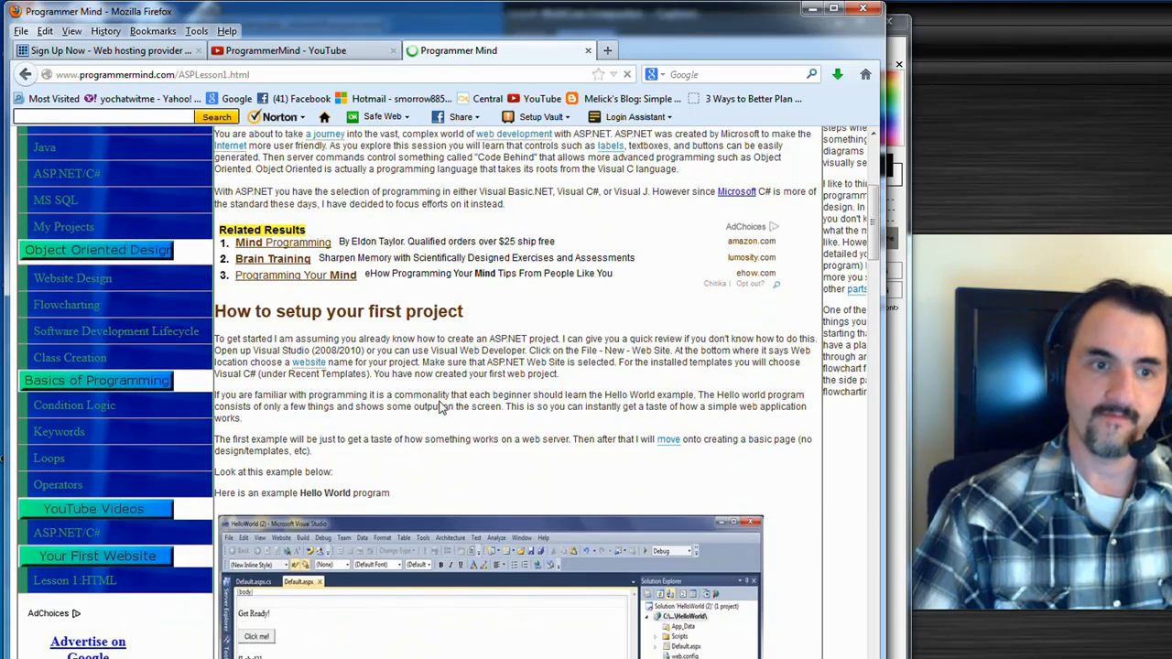
pyautogui.scroll(-3)
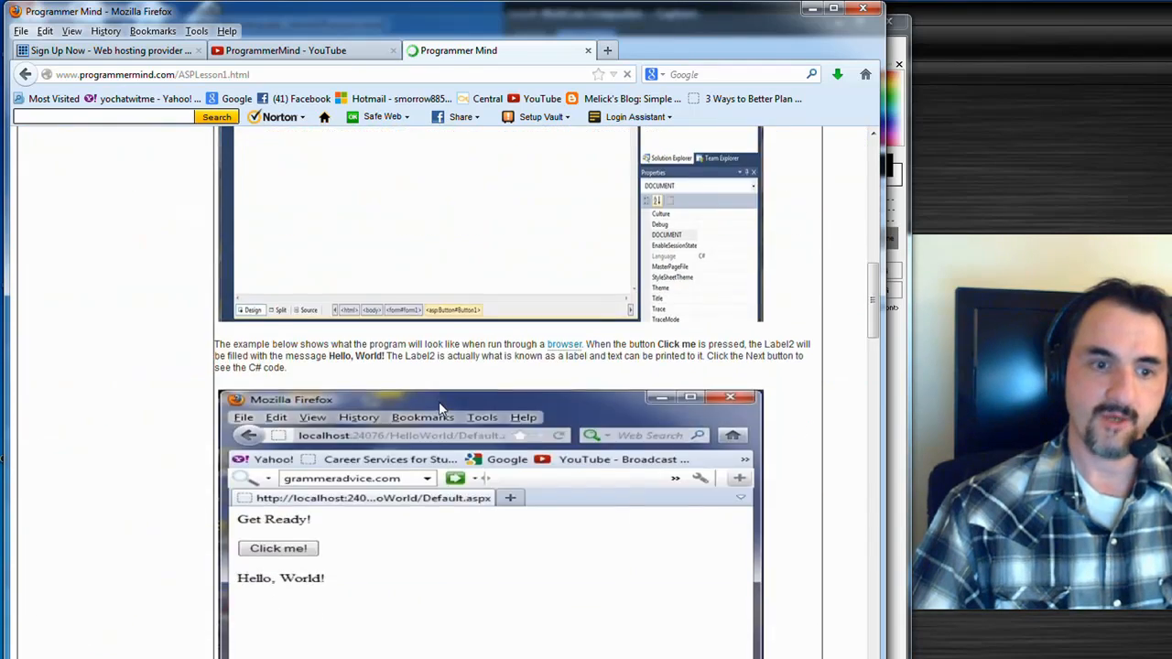
pyautogui.scroll(3)
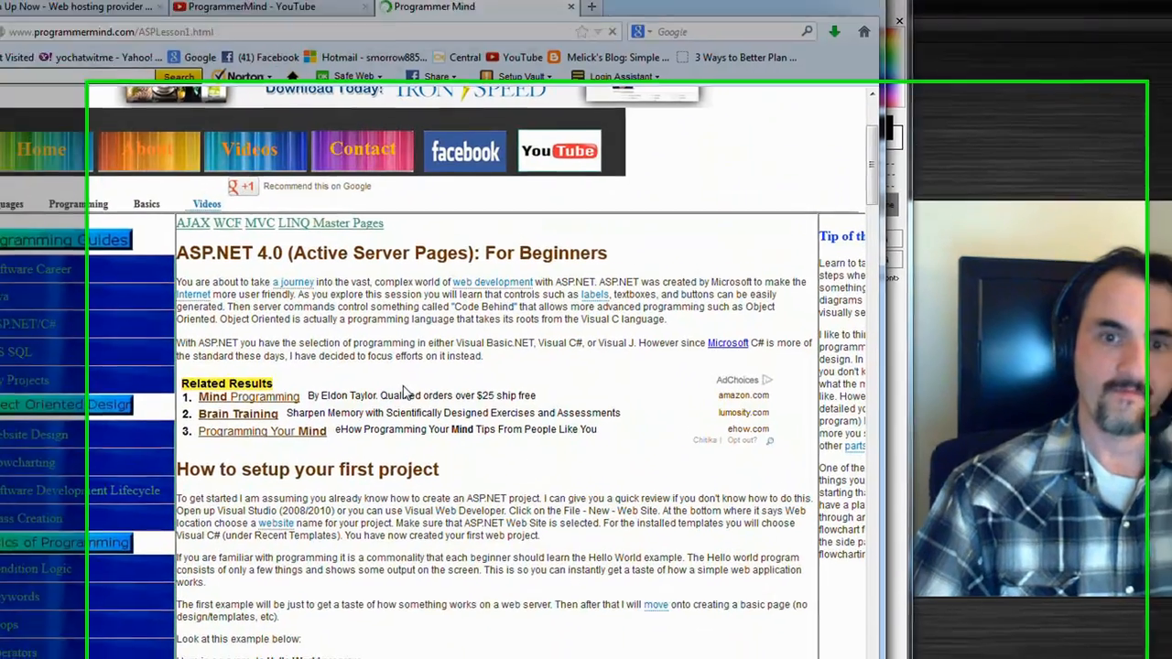
pyautogui.scroll(-3)
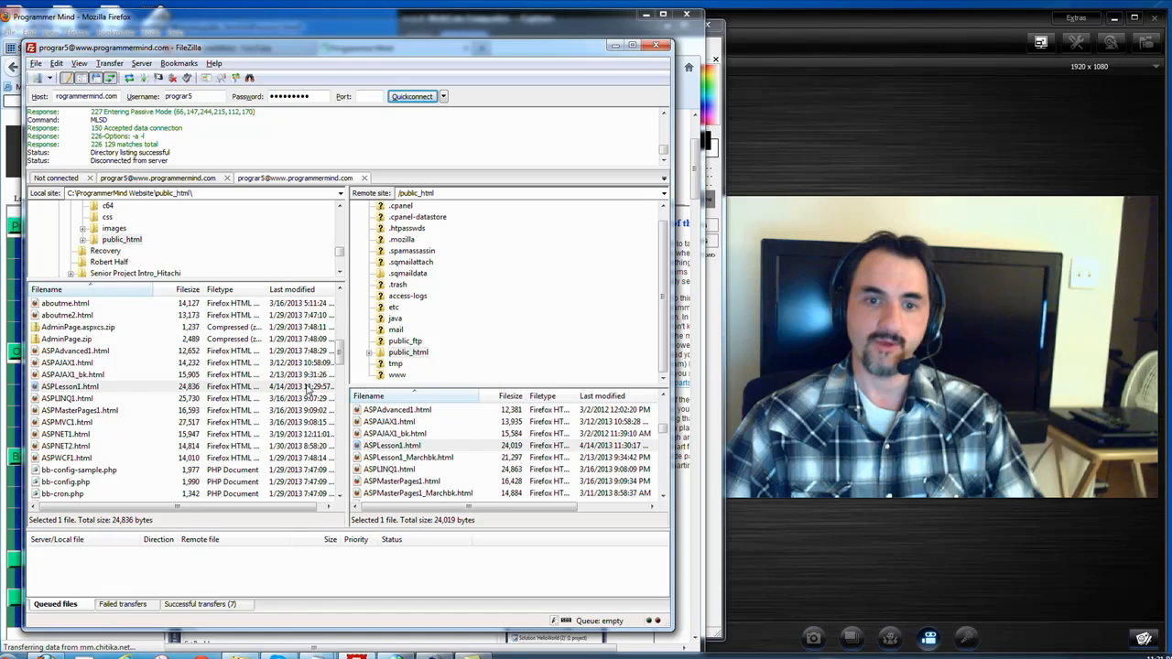
pyautogui.moveTo(486, 319)
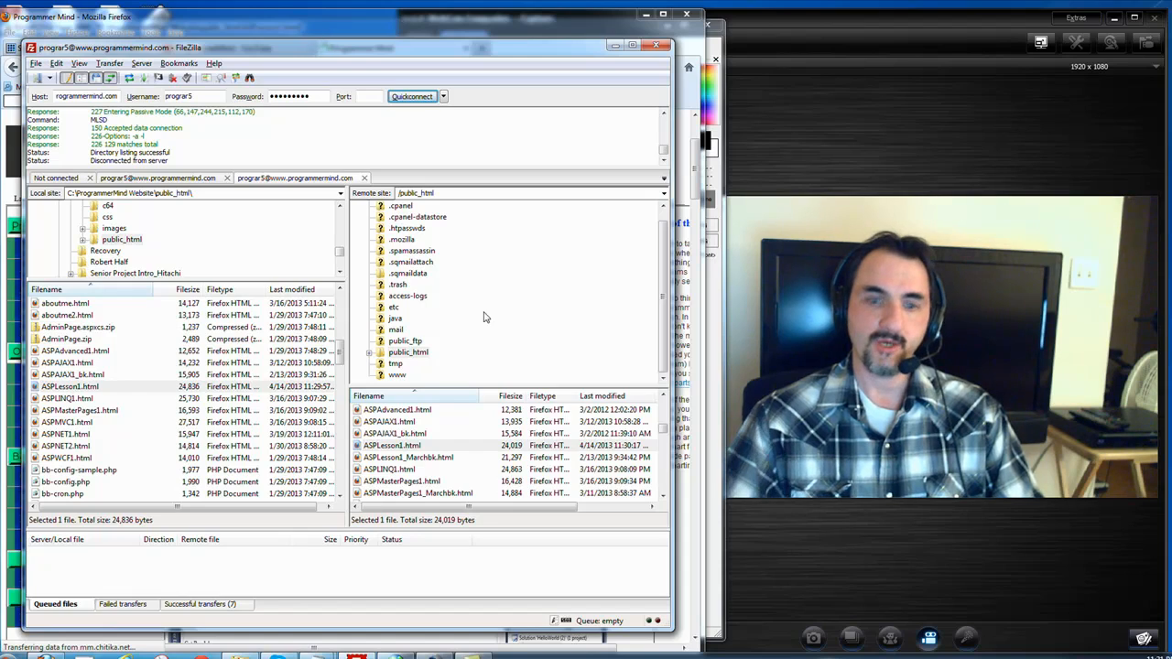